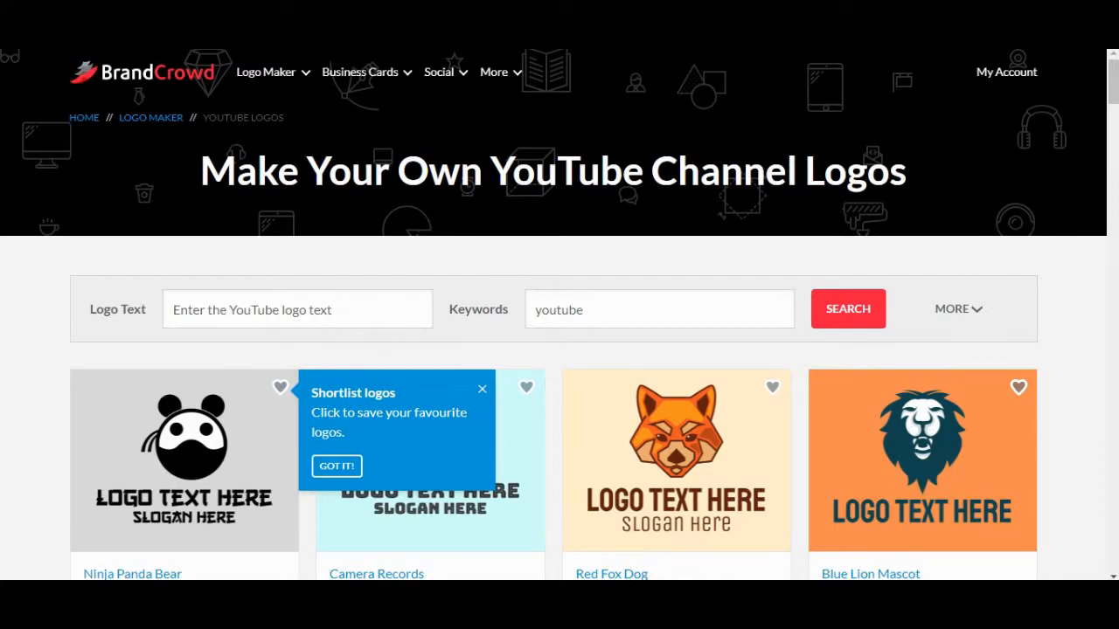
# - Browse the YouTube logo templates briefly and dismiss the Shortlist logos tooltip with GOT IT
pyautogui.scroll(-3)
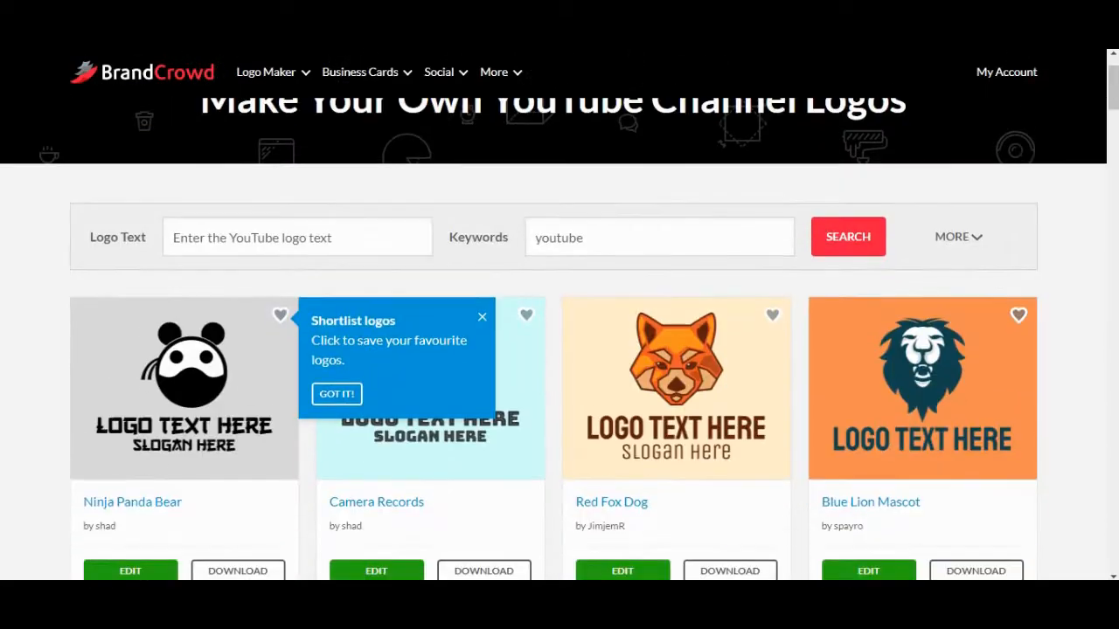
pyautogui.scroll(-3)
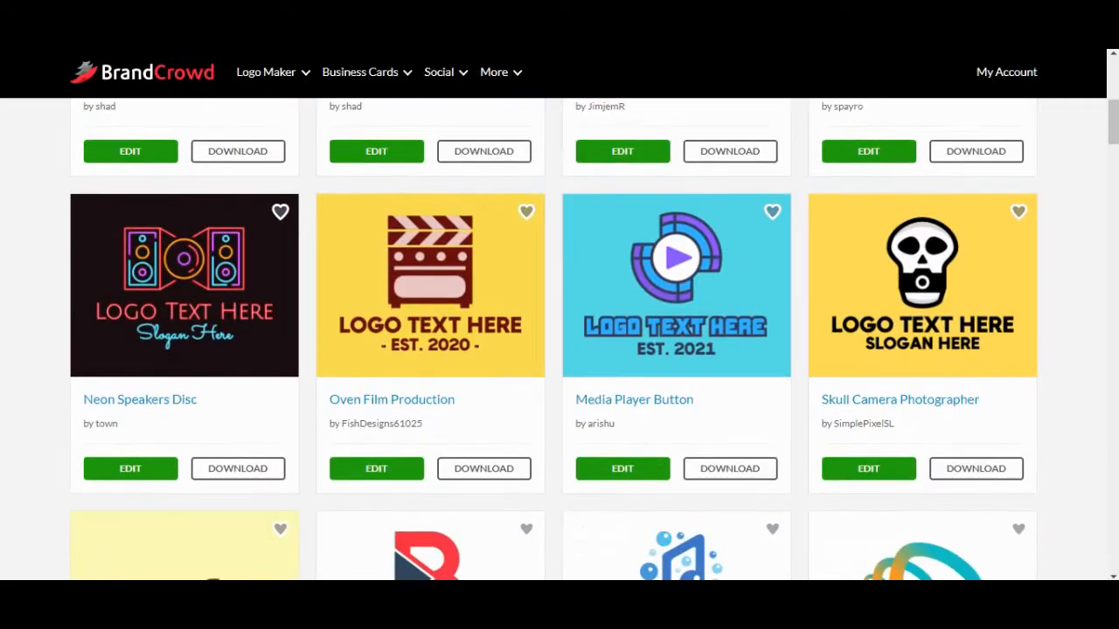
pyautogui.scroll(3)
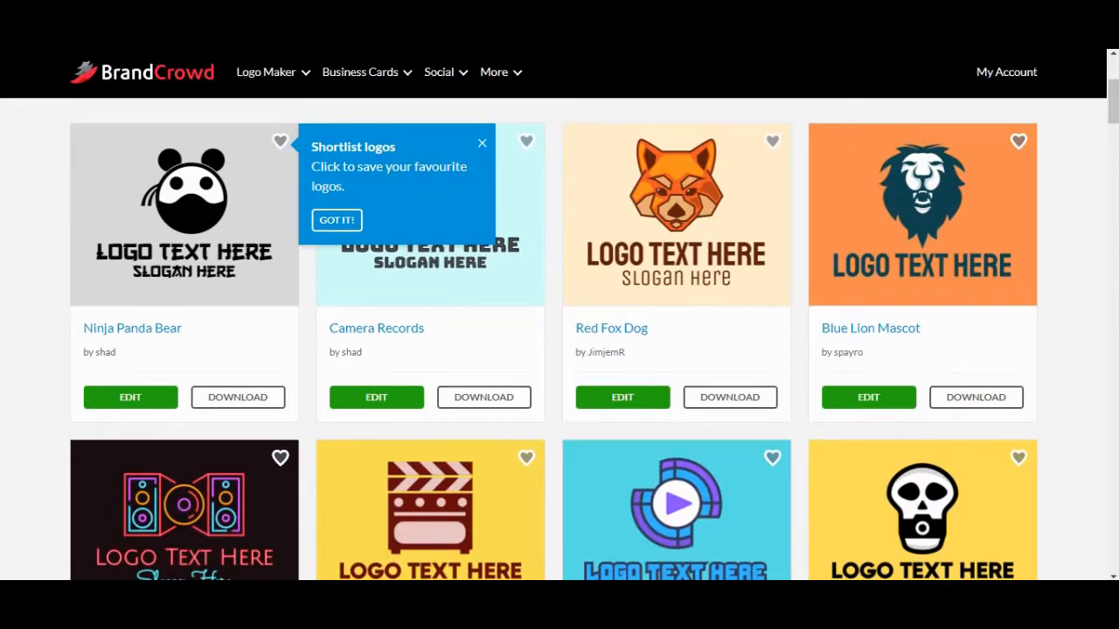
pyautogui.click(335, 220)
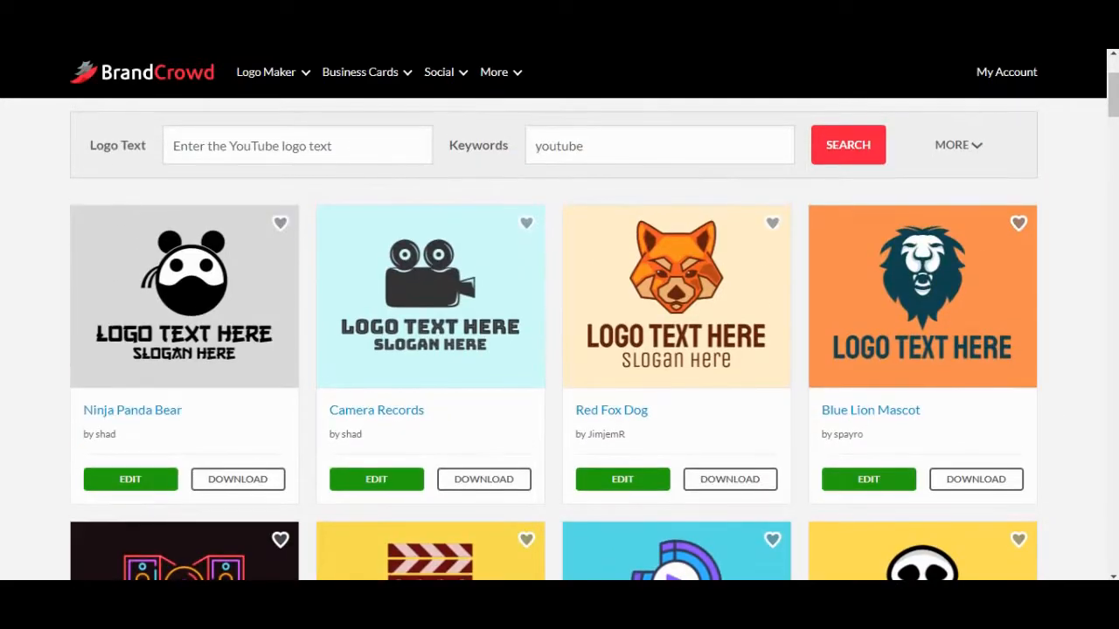
# - Scroll down through the YouTube channel logo template grid to review the available designs
pyautogui.scroll(-3)
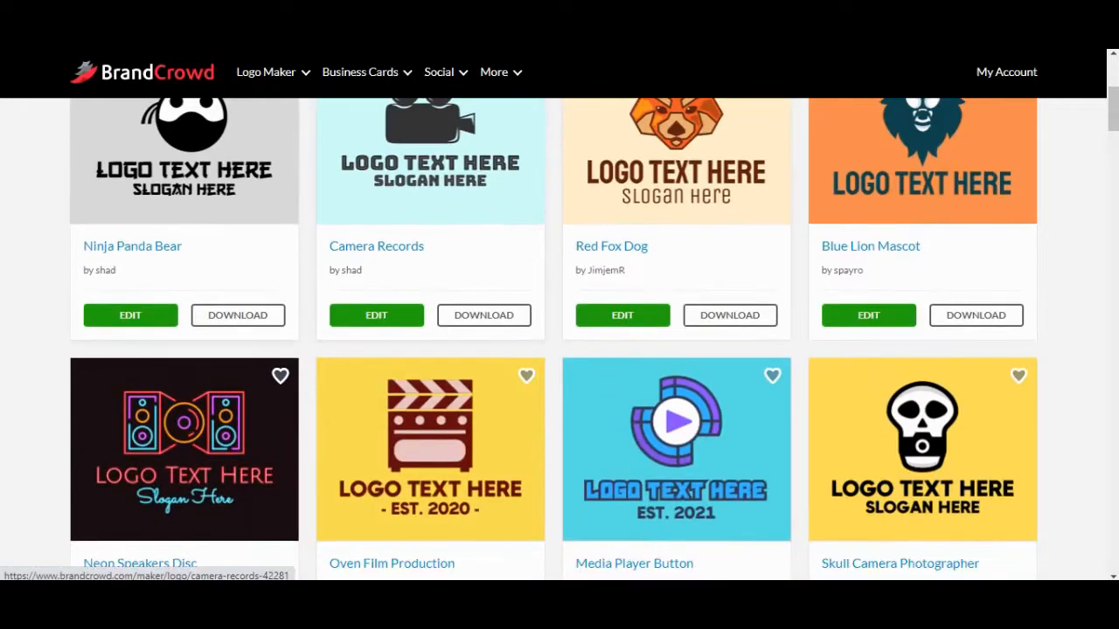
pyautogui.scroll(-3)
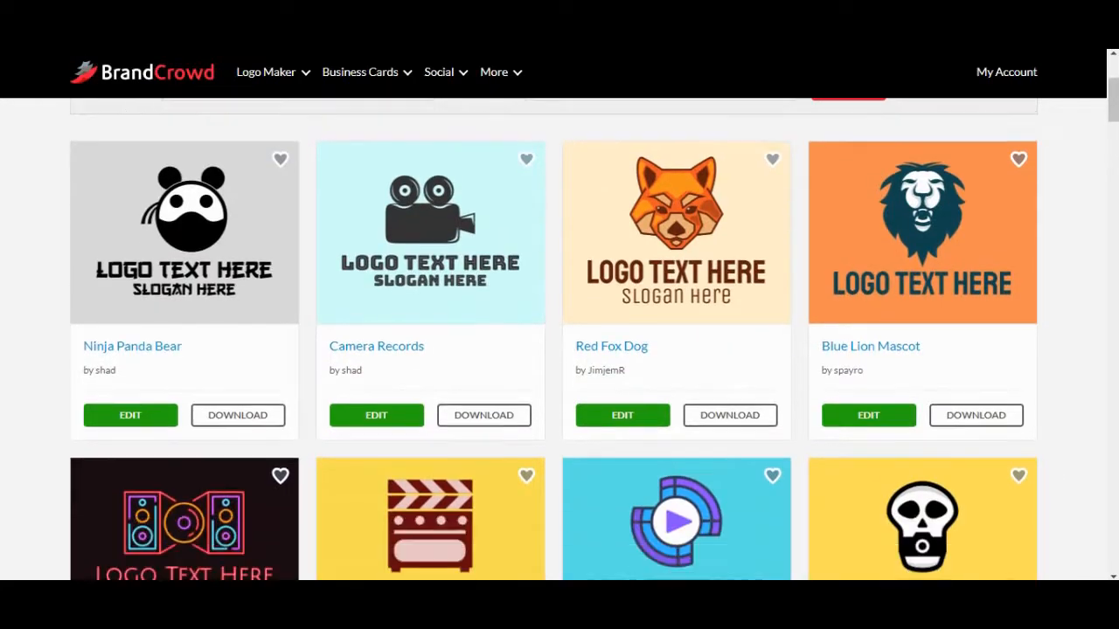
pyautogui.scroll(3)
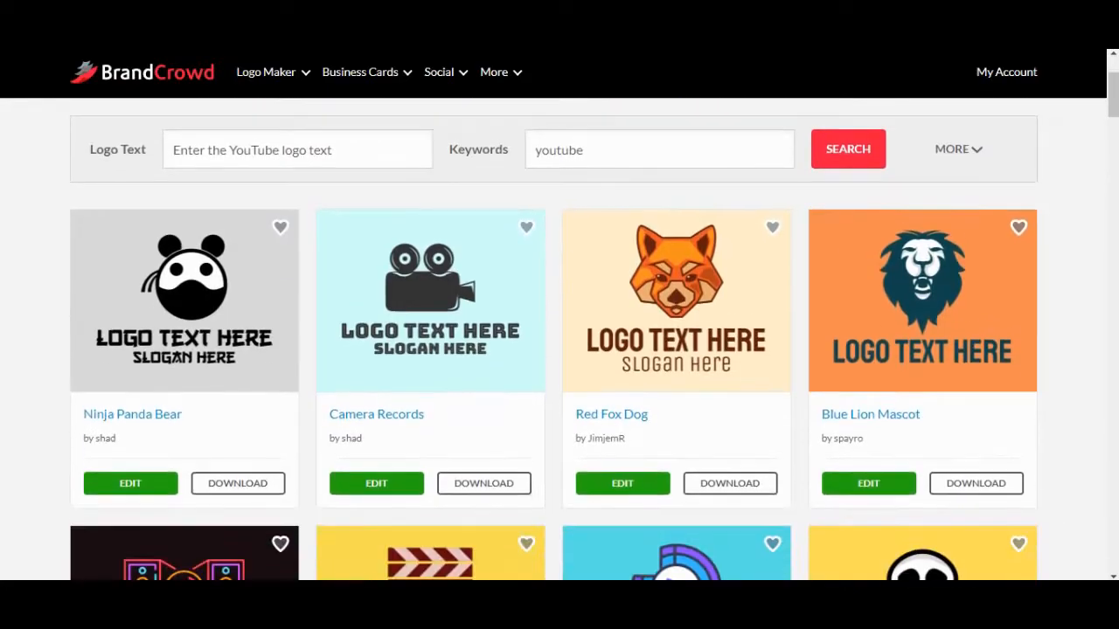
pyautogui.scroll(-3)
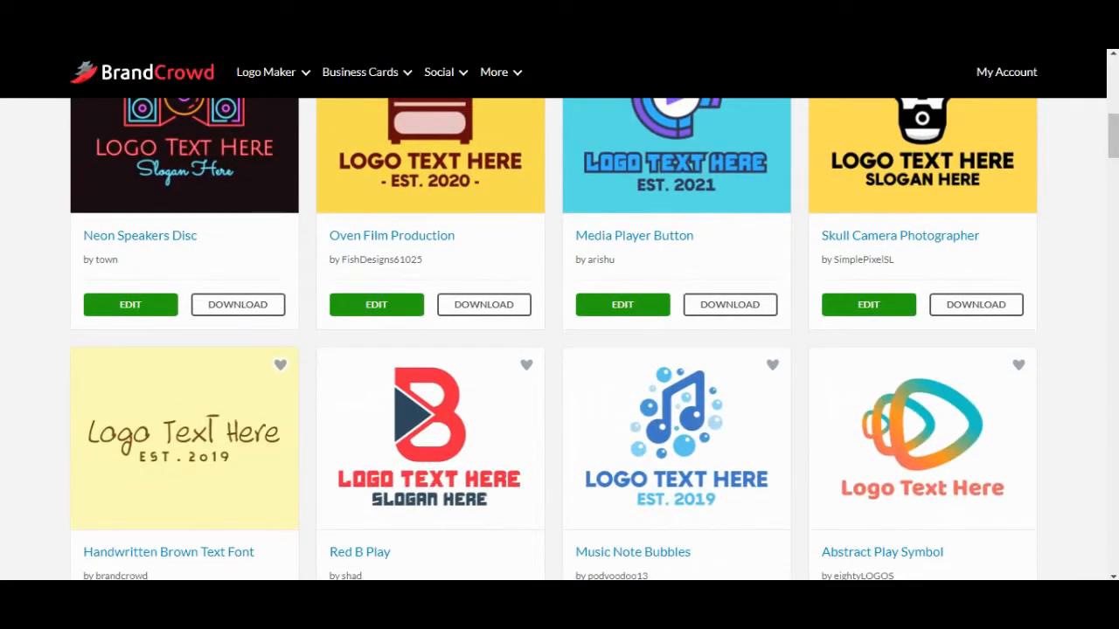
pyautogui.scroll(-3)
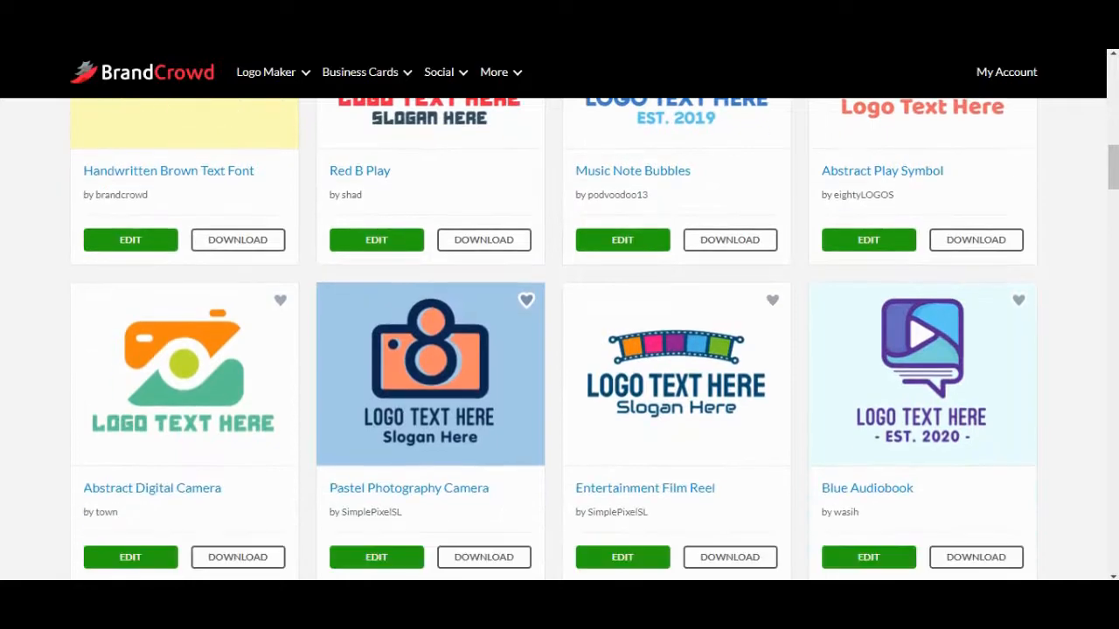
pyautogui.scroll(-3)
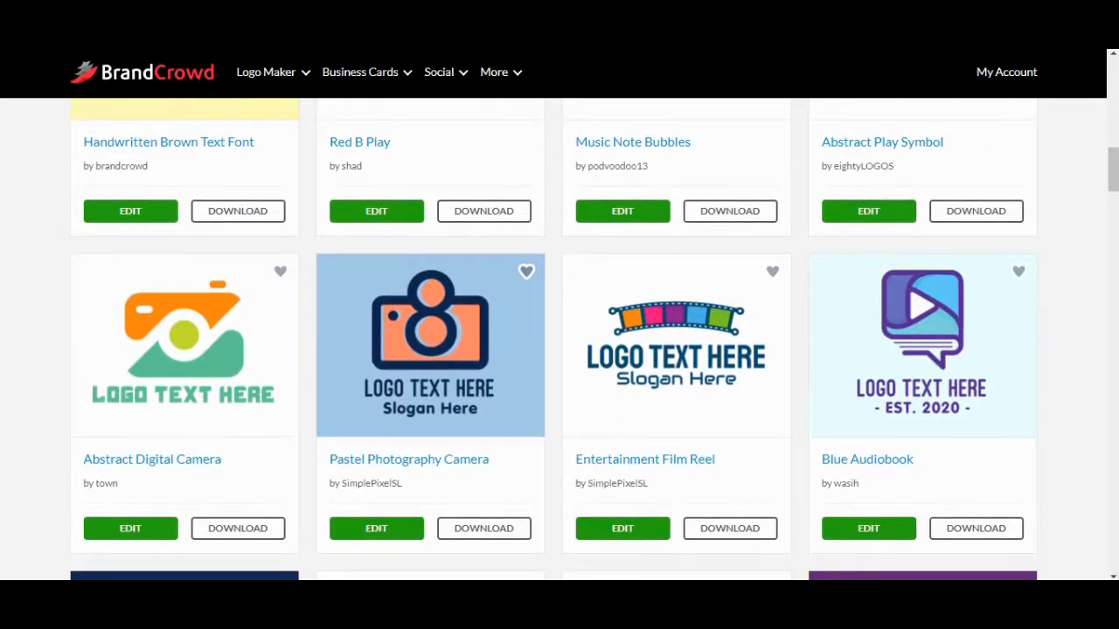
pyautogui.scroll(-3)
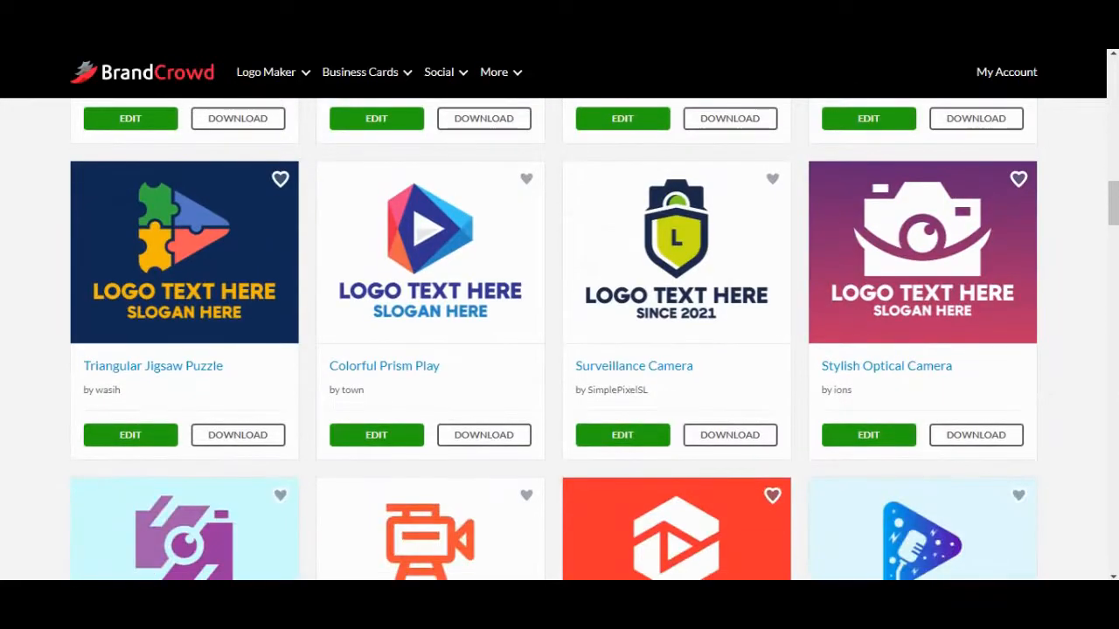
pyautogui.scroll(-3)
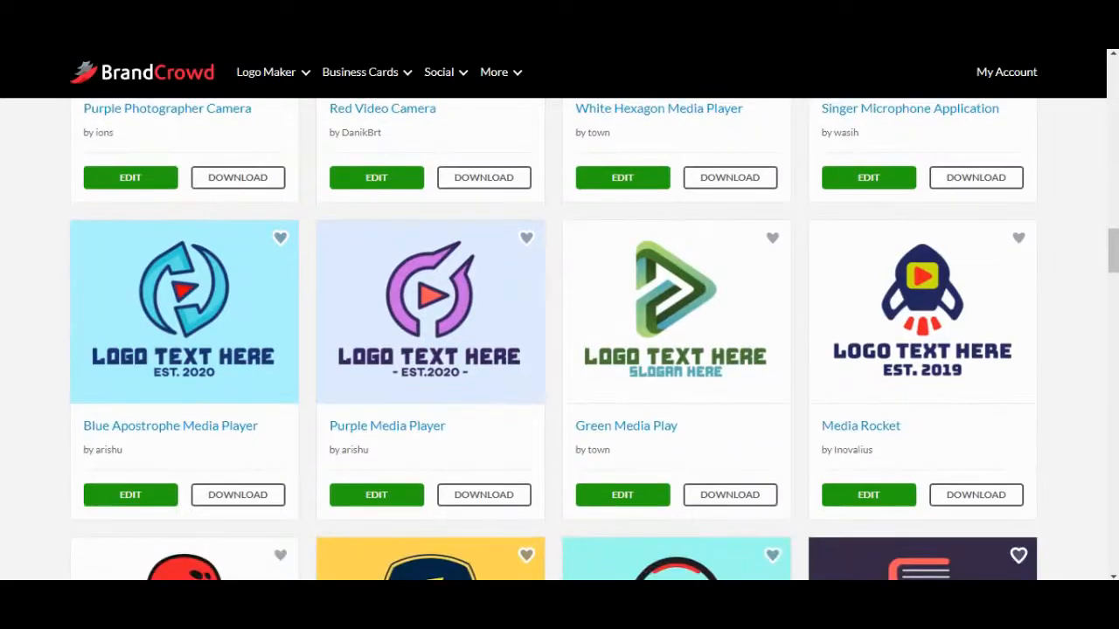
pyautogui.scroll(3)
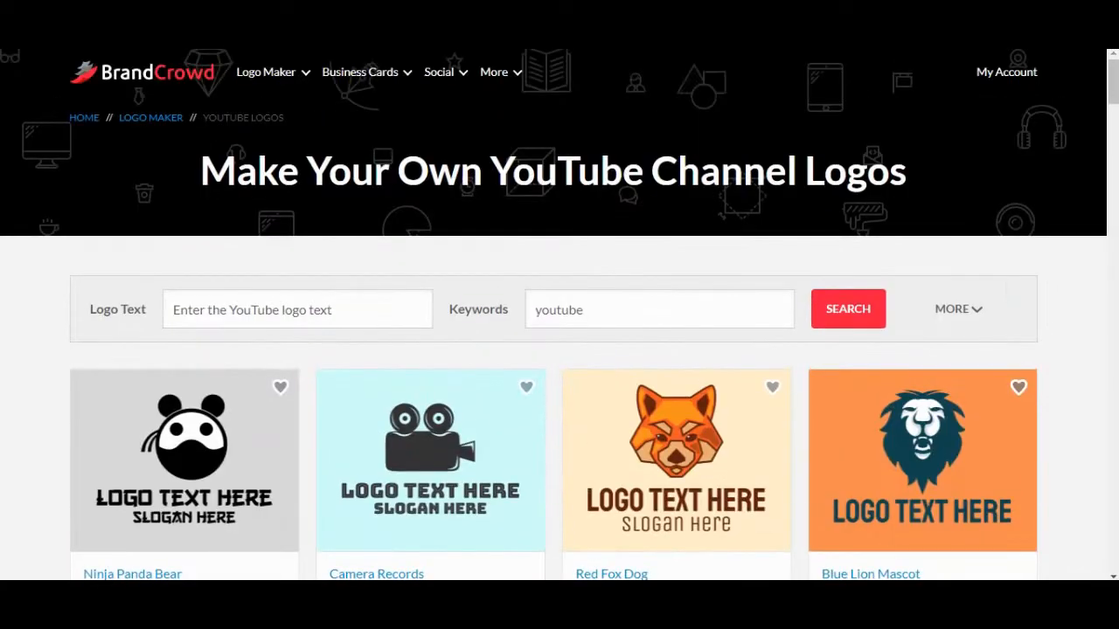
pyautogui.scroll(-3)
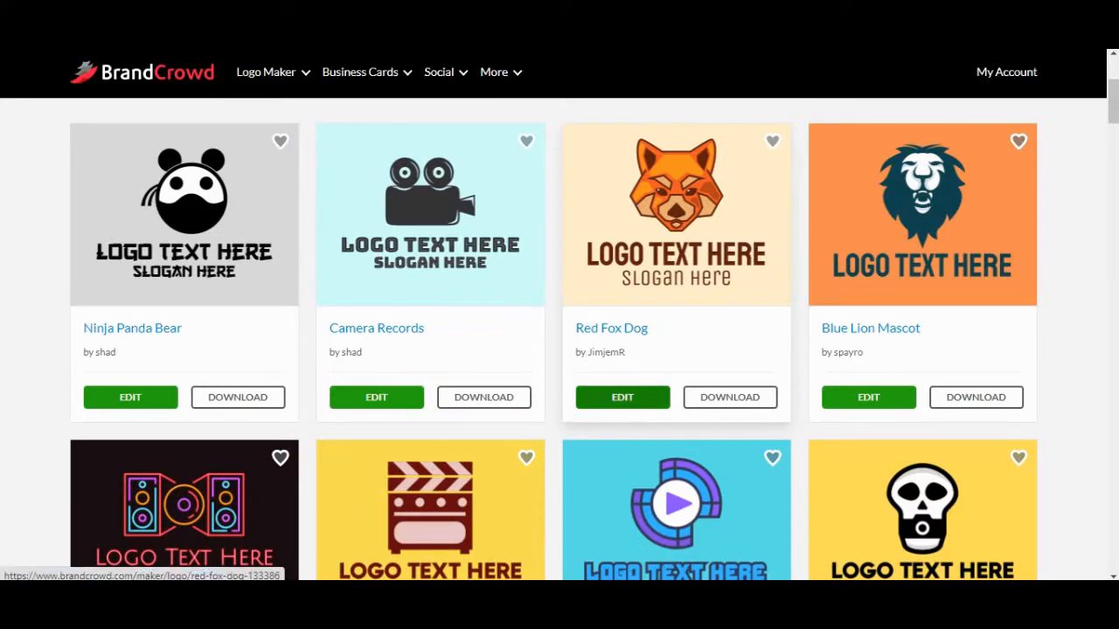
# - Edit the Red Fox Dog template, skipping the email sign-up, and select the fox emblem on the canvas
pyautogui.click(623, 396)
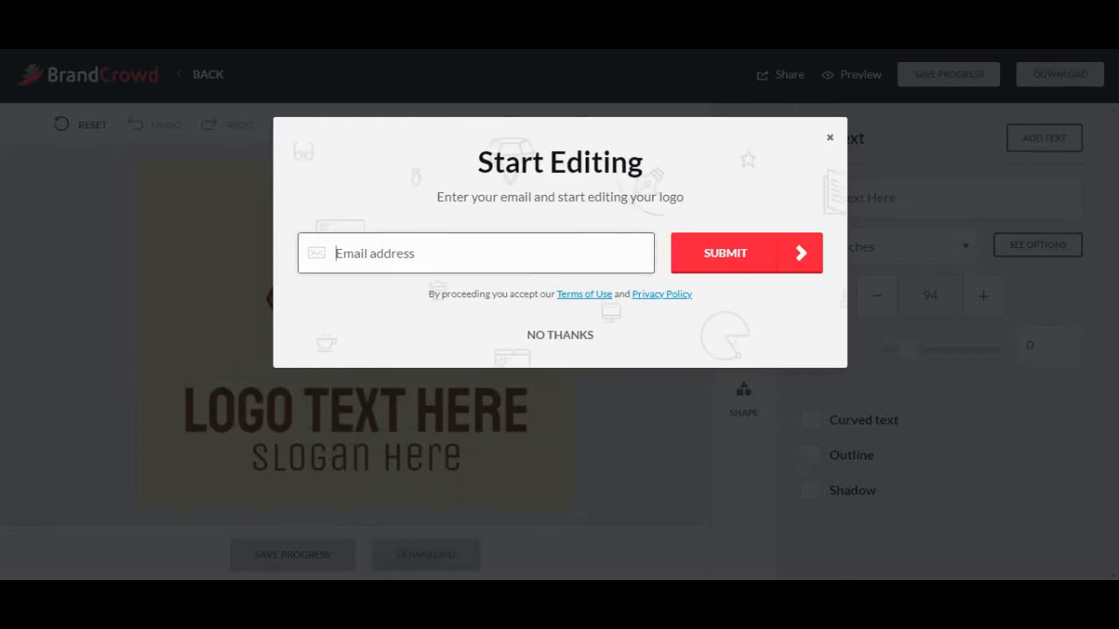
pyautogui.click(559, 336)
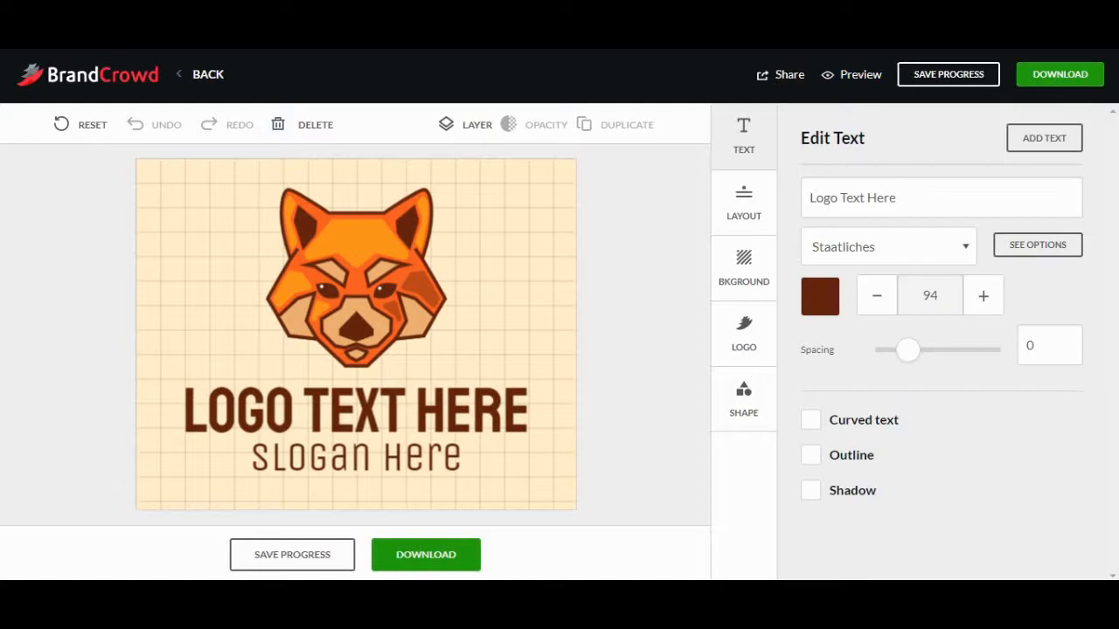
pyautogui.click(357, 262)
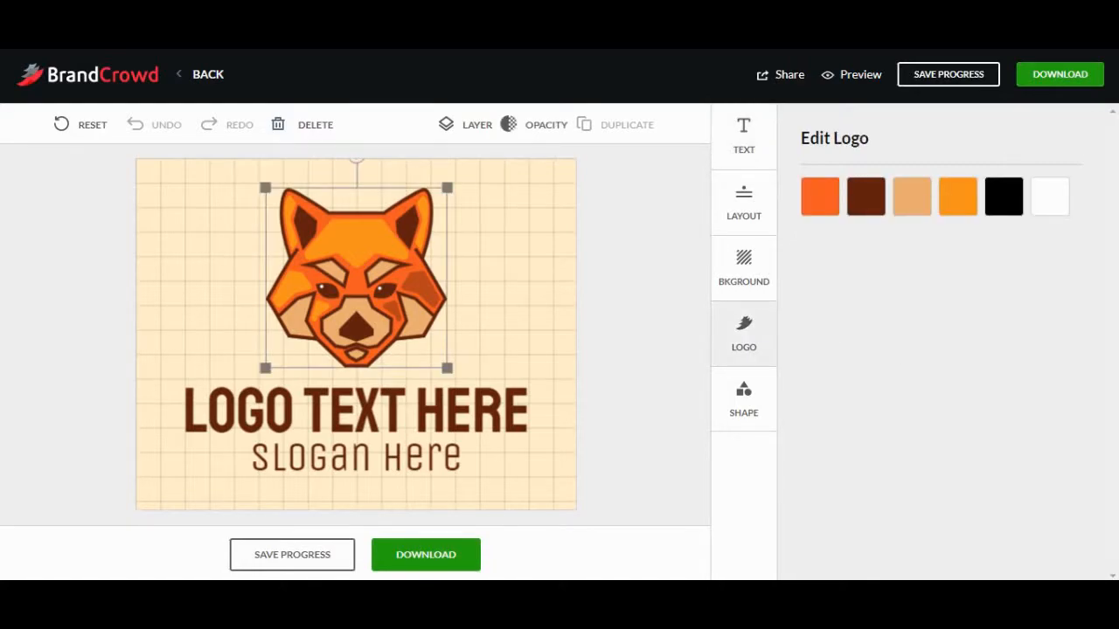
pyautogui.click(743, 398)
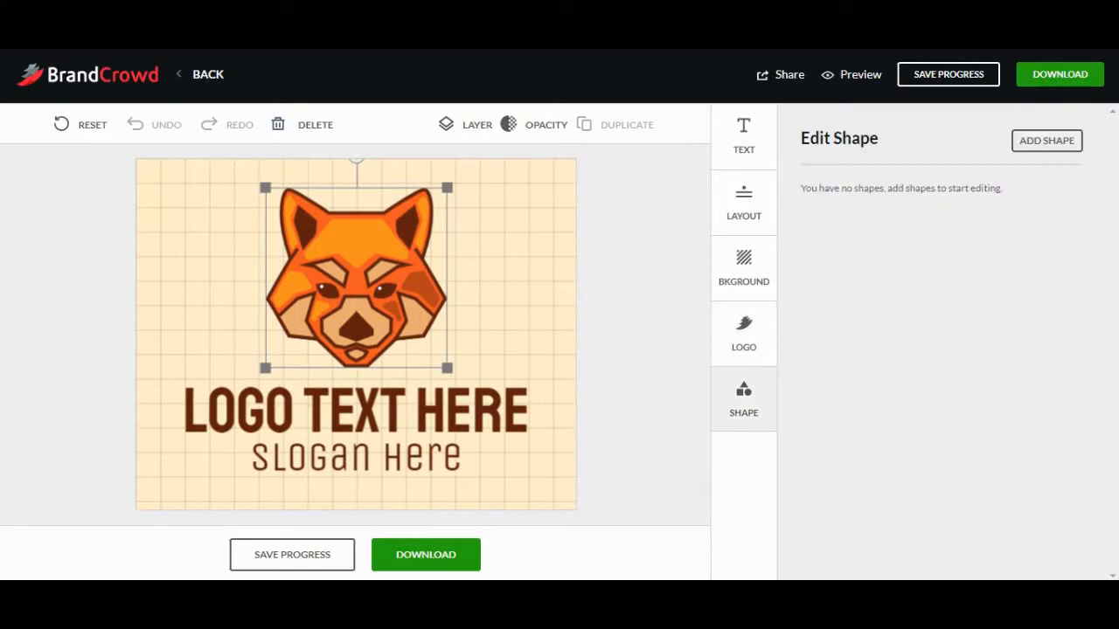
# - Browse the Add shapes gallery once and close it without adding anything
pyautogui.click(1045, 140)
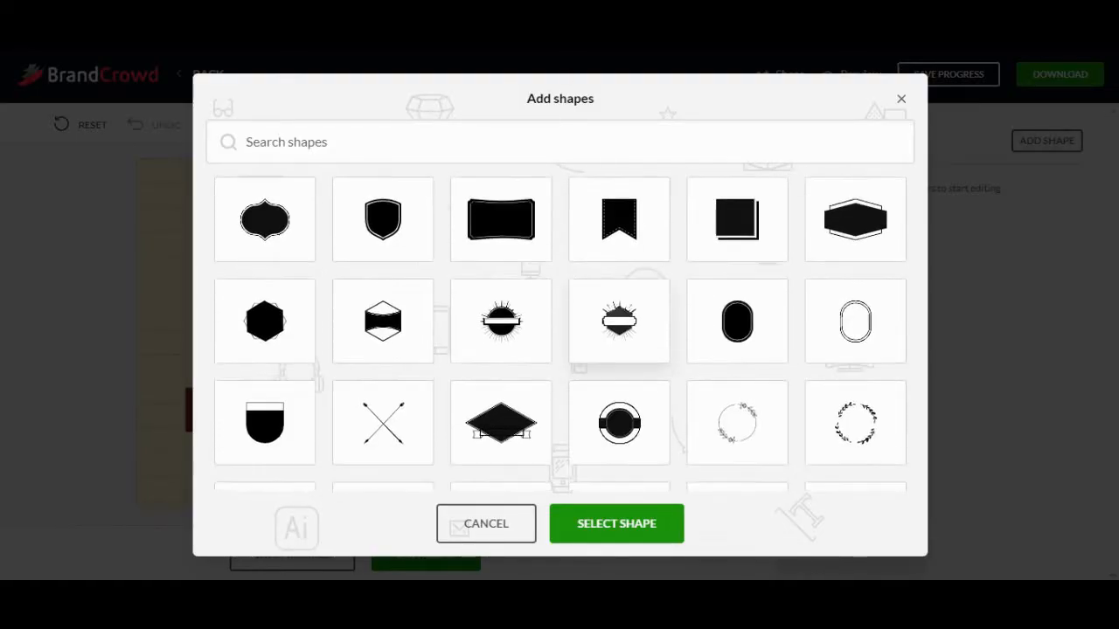
pyautogui.scroll(-3)
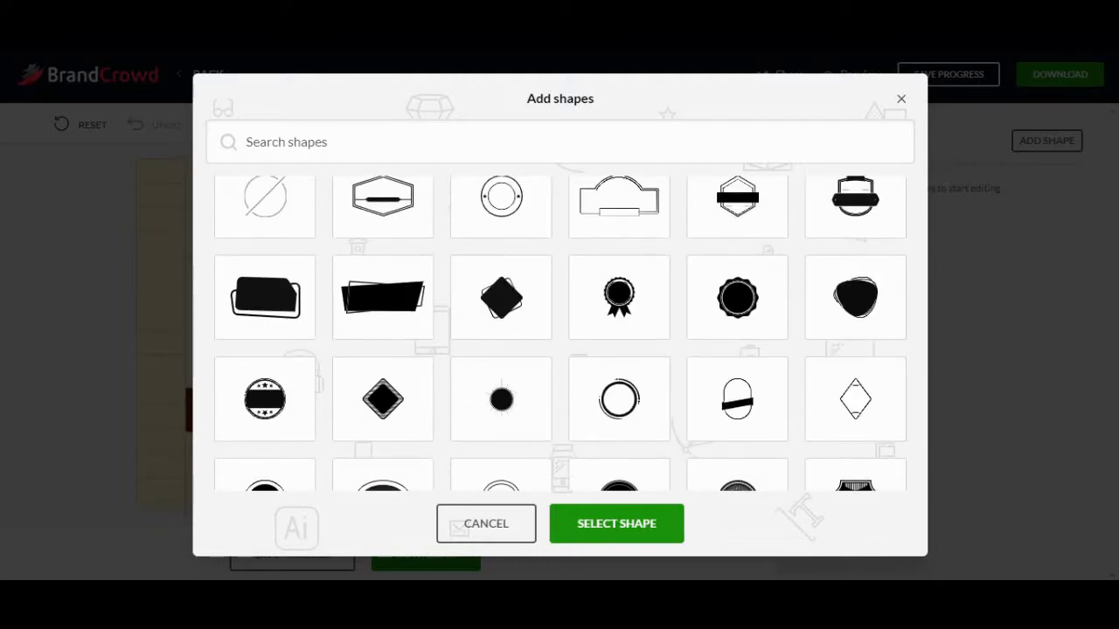
pyautogui.scroll(3)
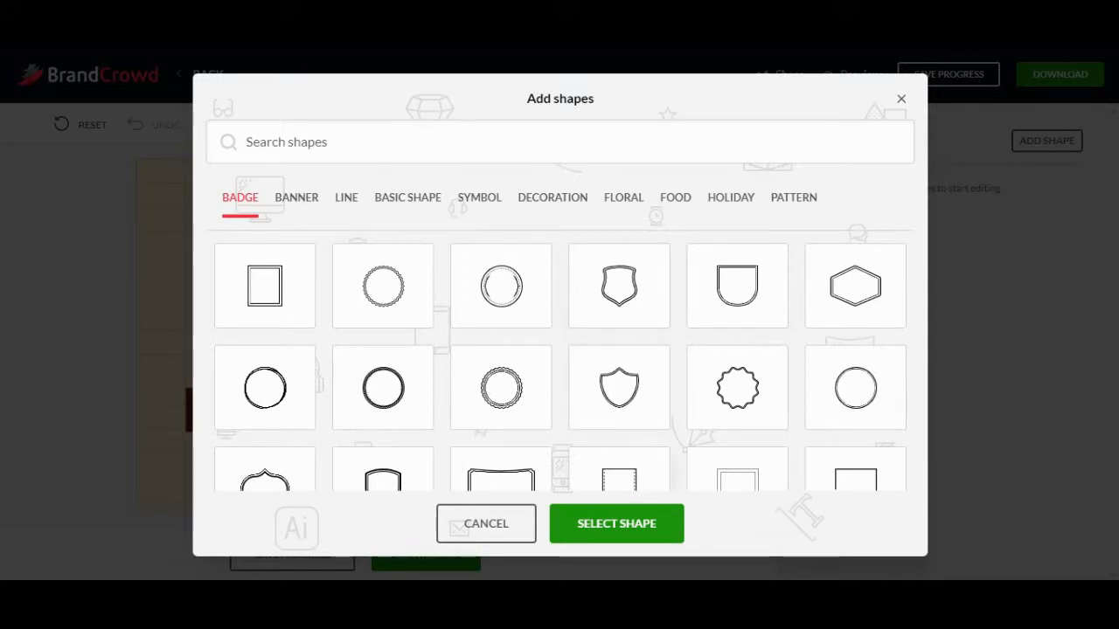
pyautogui.click(486, 523)
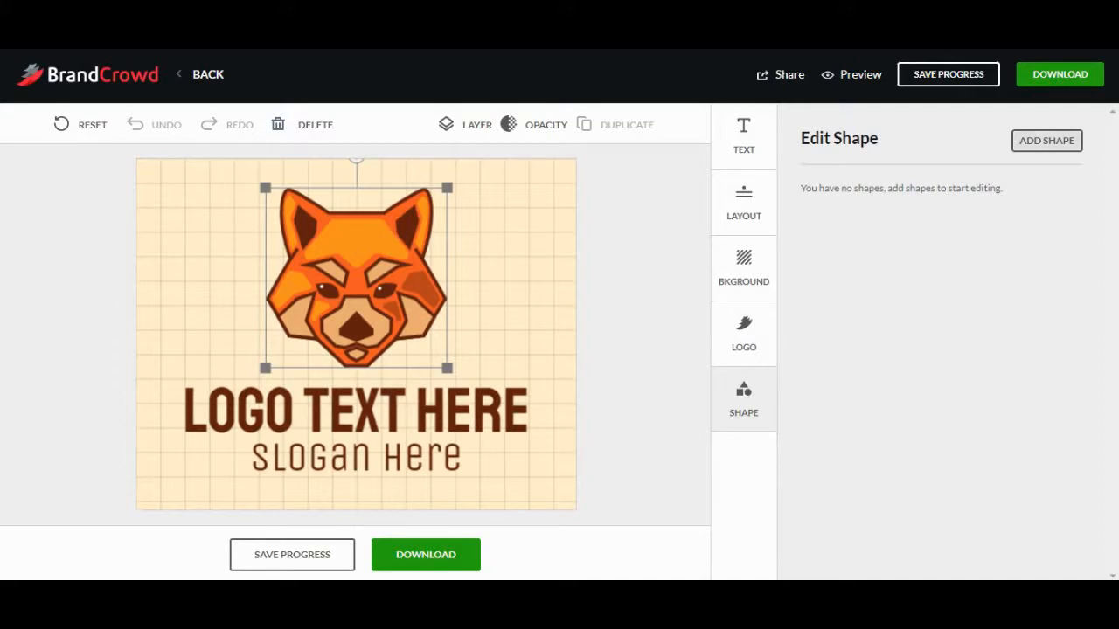
# - Reopen the Add shapes gallery and browse its line, basic and neighbouring shape categories
pyautogui.click(1046, 140)
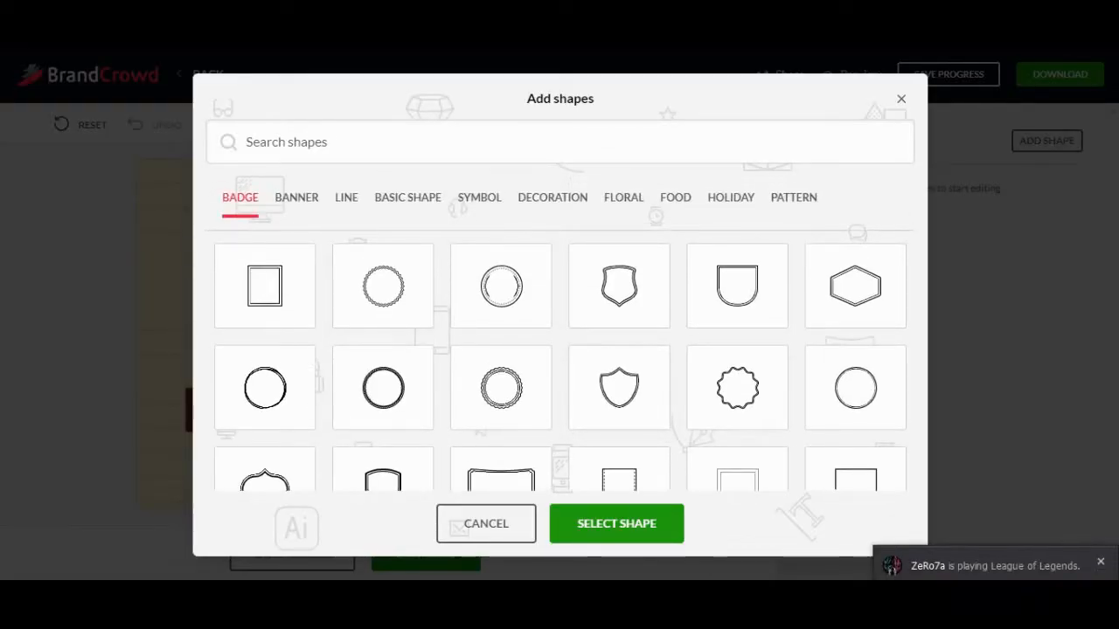
pyautogui.click(297, 195)
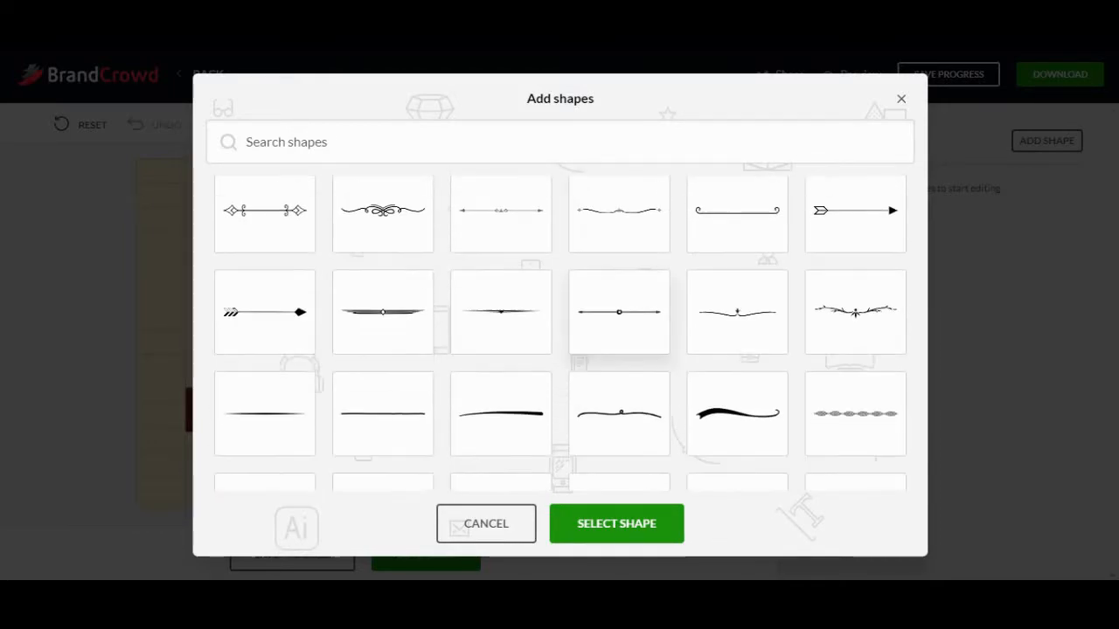
pyautogui.scroll(-3)
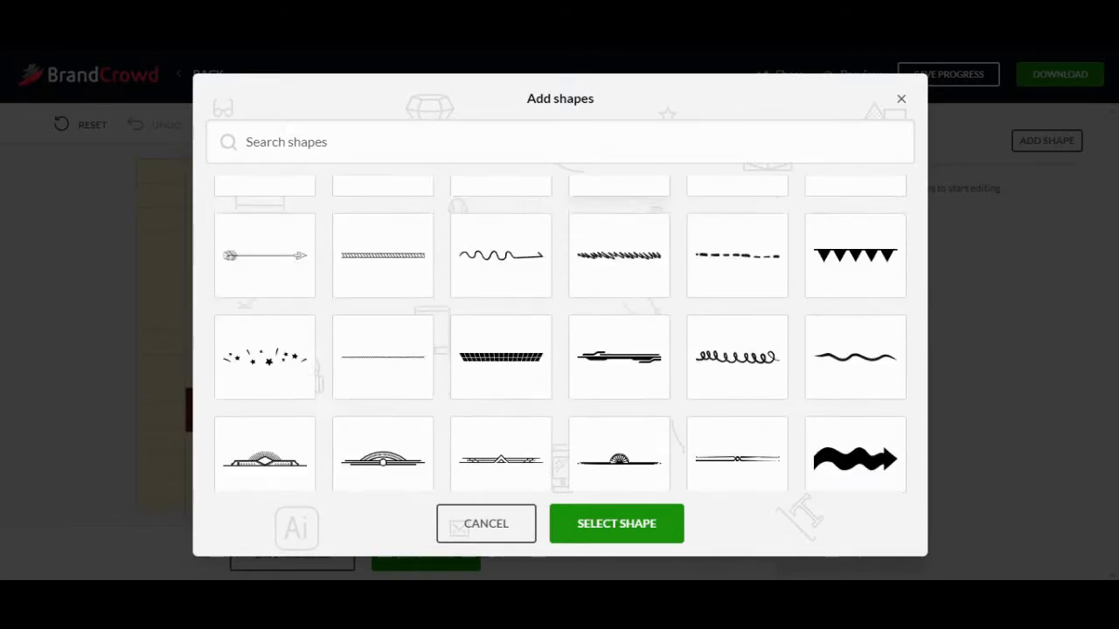
pyautogui.click(347, 196)
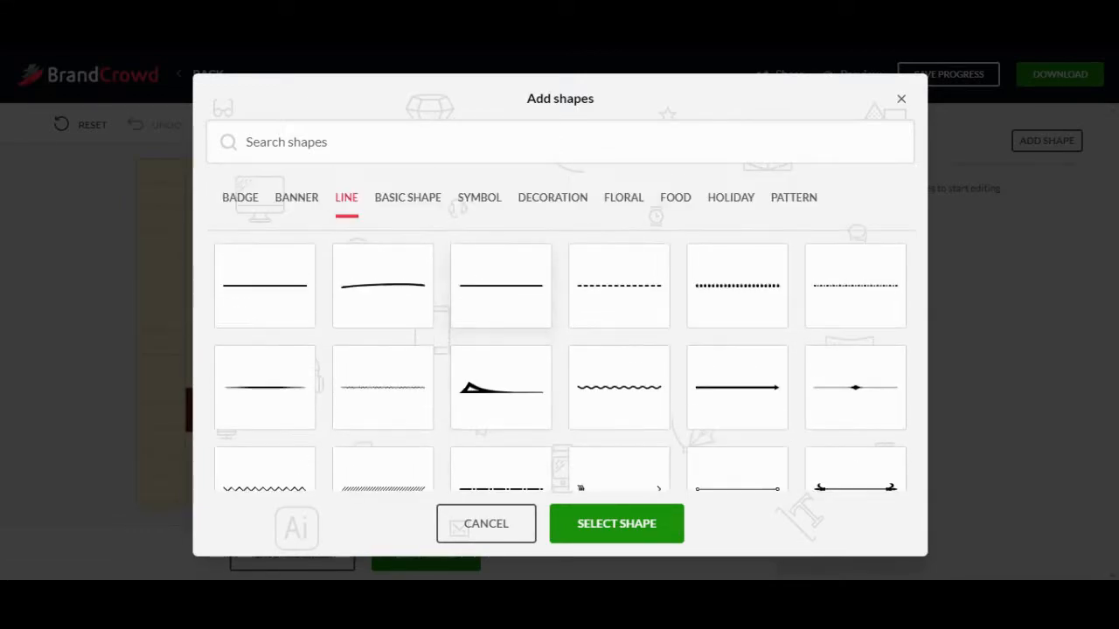
pyautogui.click(407, 196)
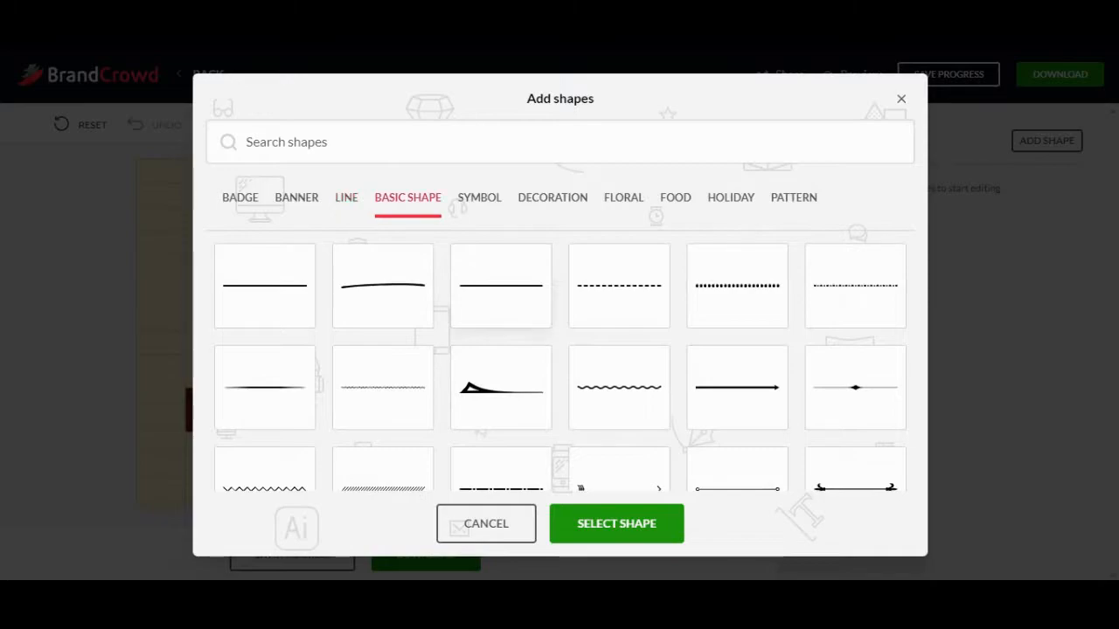
pyautogui.click(407, 195)
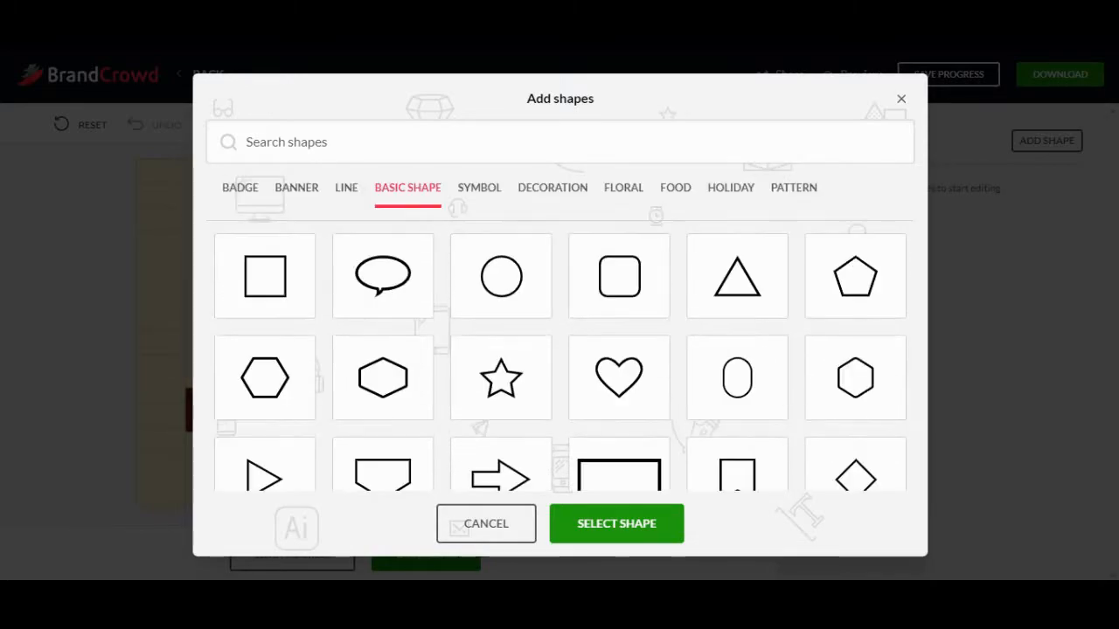
pyautogui.click(479, 187)
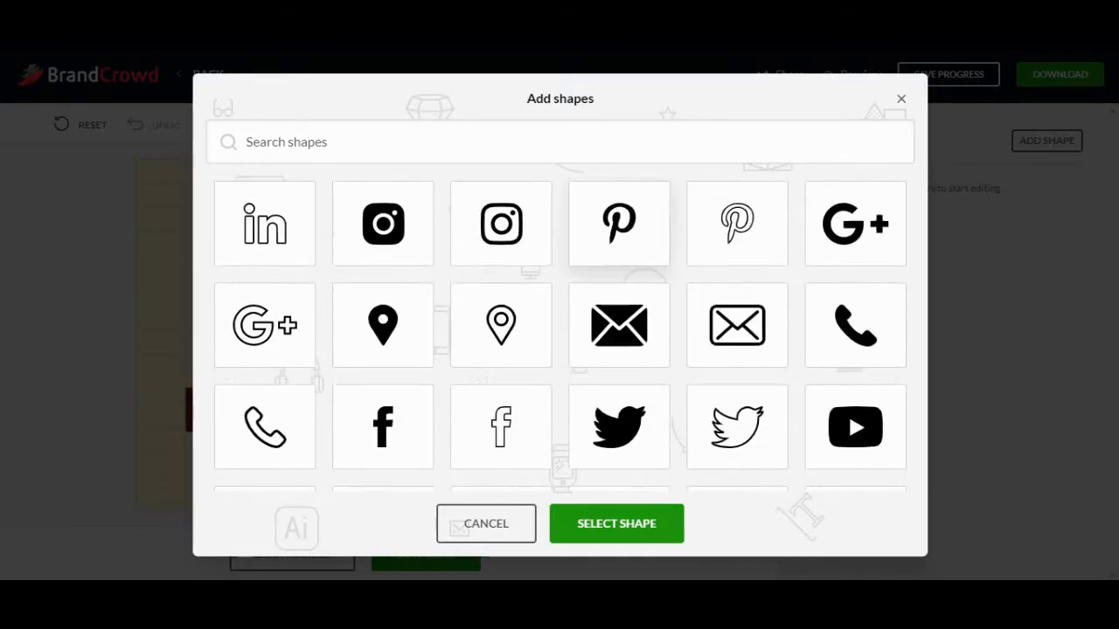
pyautogui.scroll(-3)
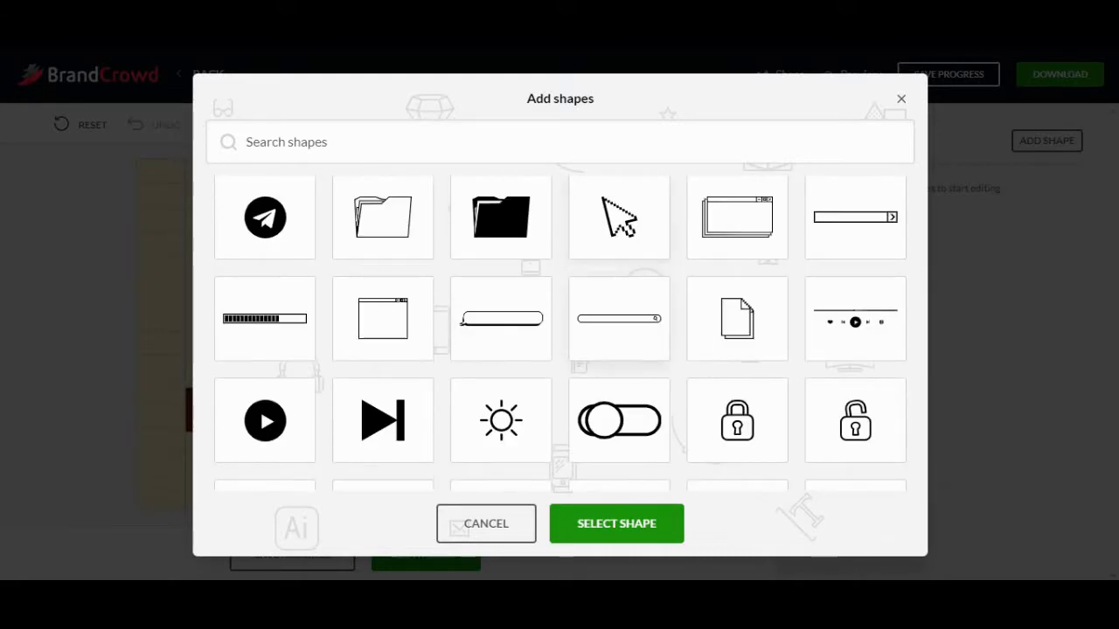
pyautogui.scroll(-3)
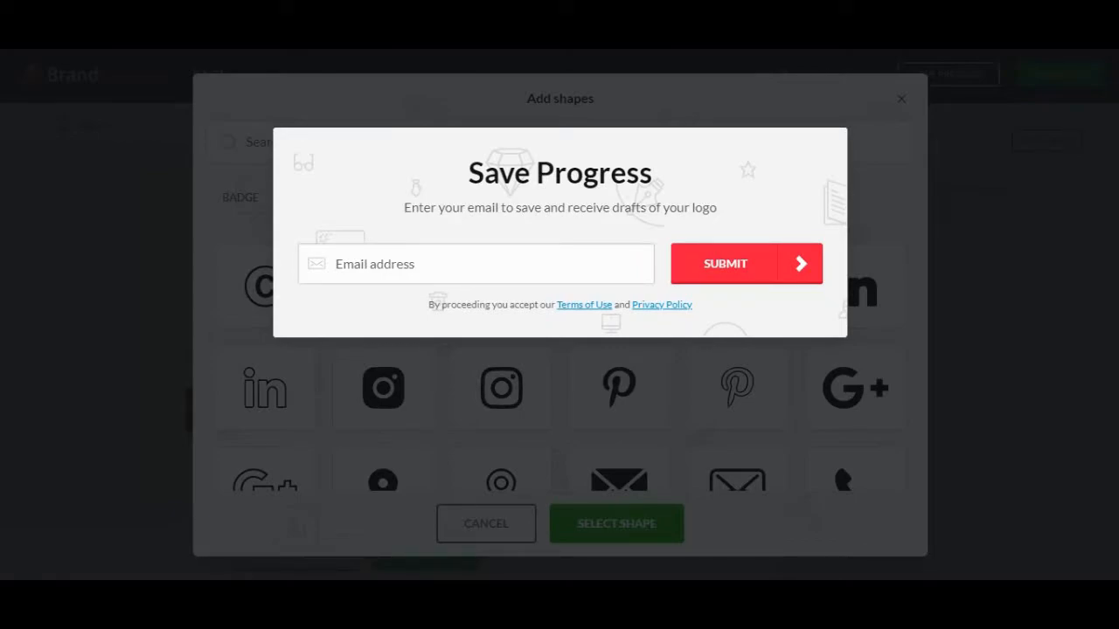
# - Submit the email address in the Save Progress popup so a link to the design is sent
pyautogui.click(745, 262)
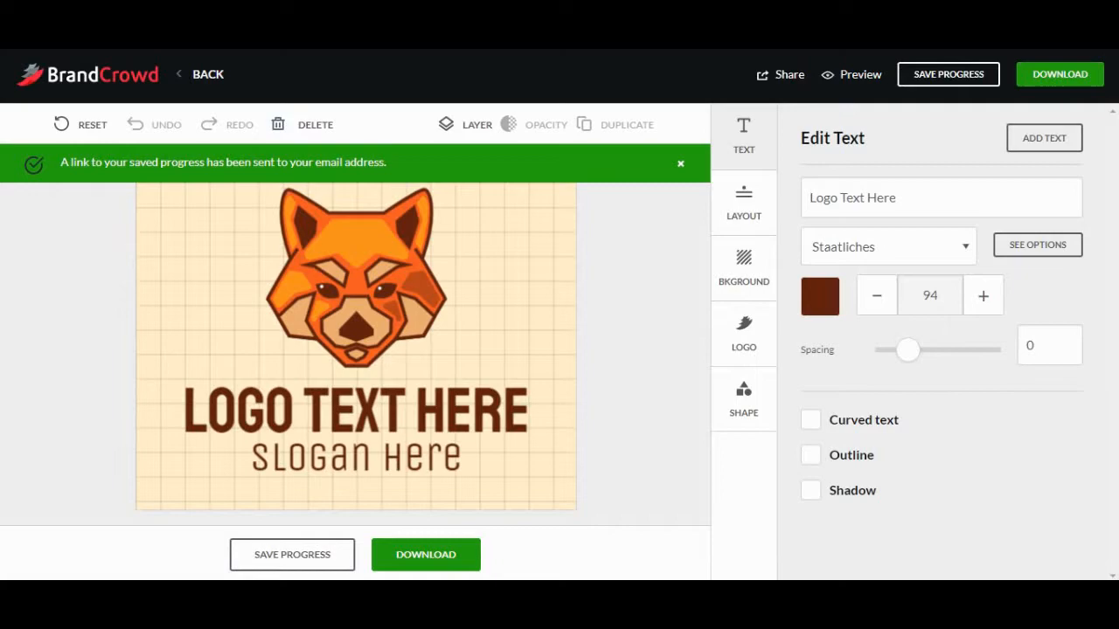
# - Reopen the Add shapes gallery and flip through decoration, floral, food, holiday and pattern shapes
pyautogui.click(743, 398)
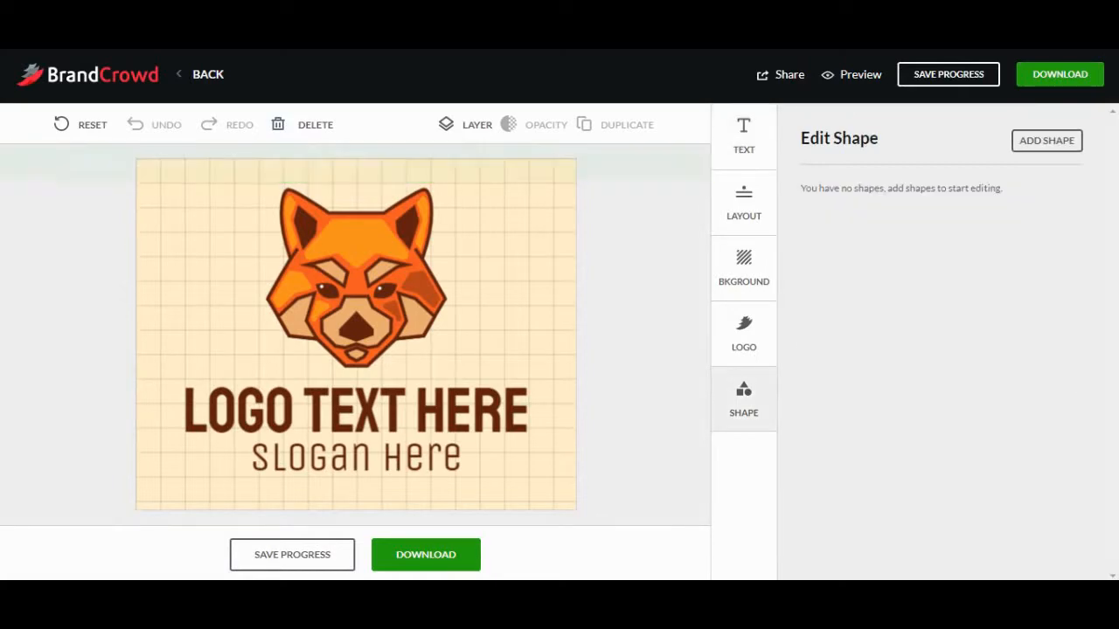
pyautogui.click(1046, 140)
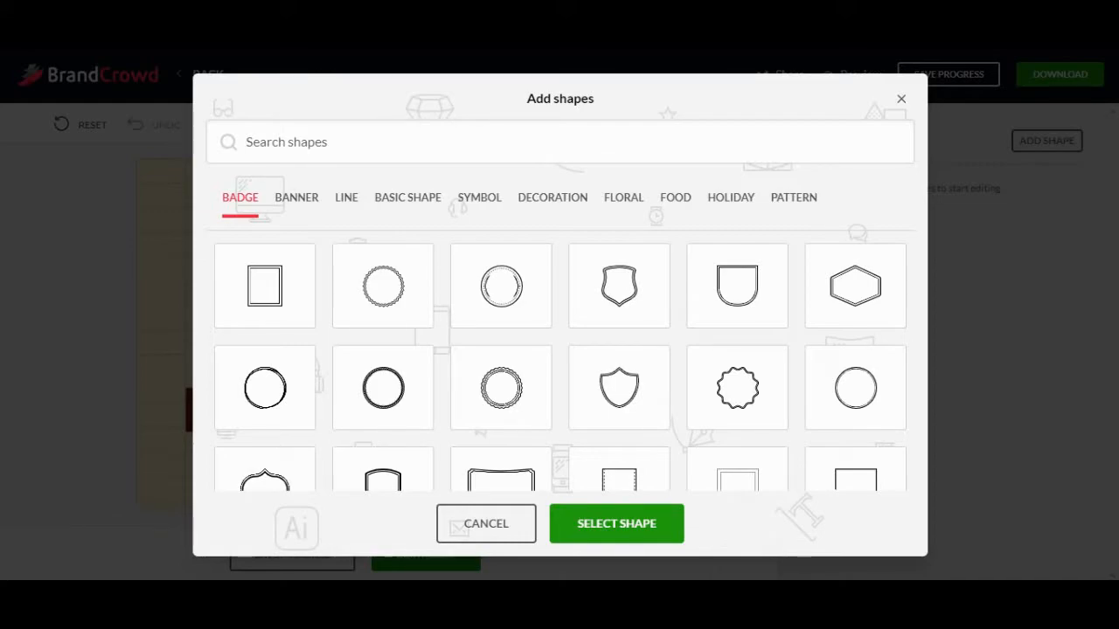
pyautogui.click(479, 196)
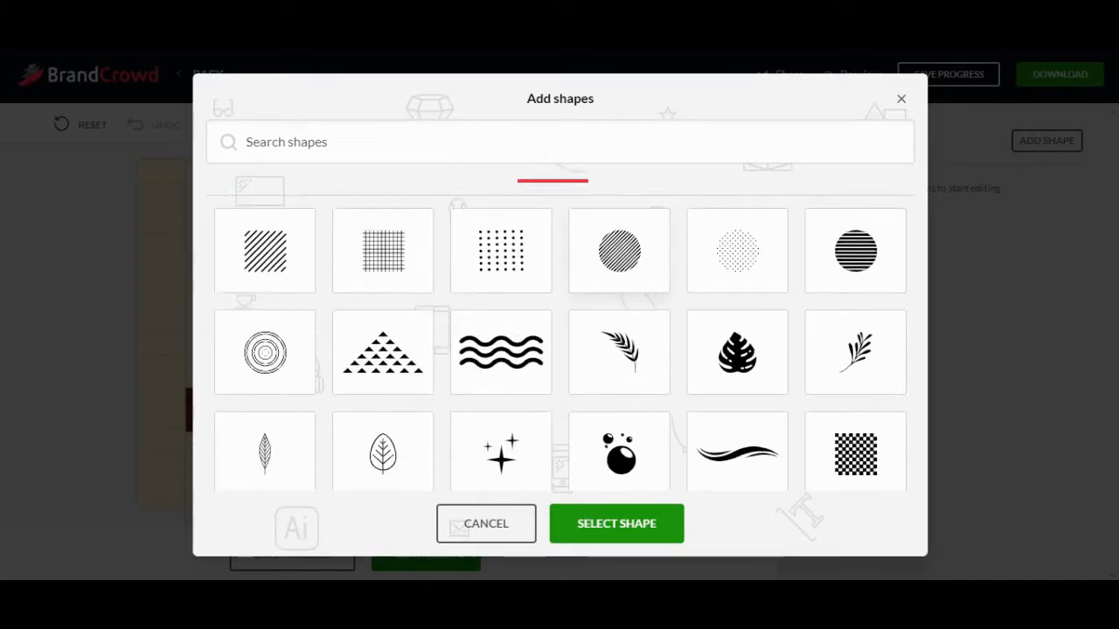
pyautogui.scroll(-3)
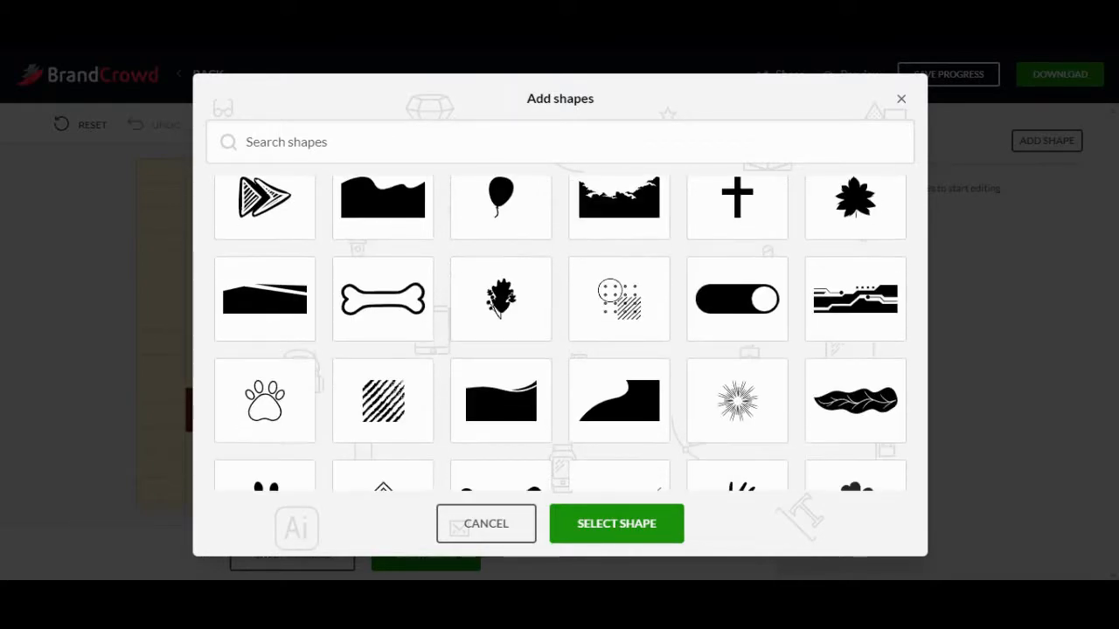
pyautogui.click(552, 196)
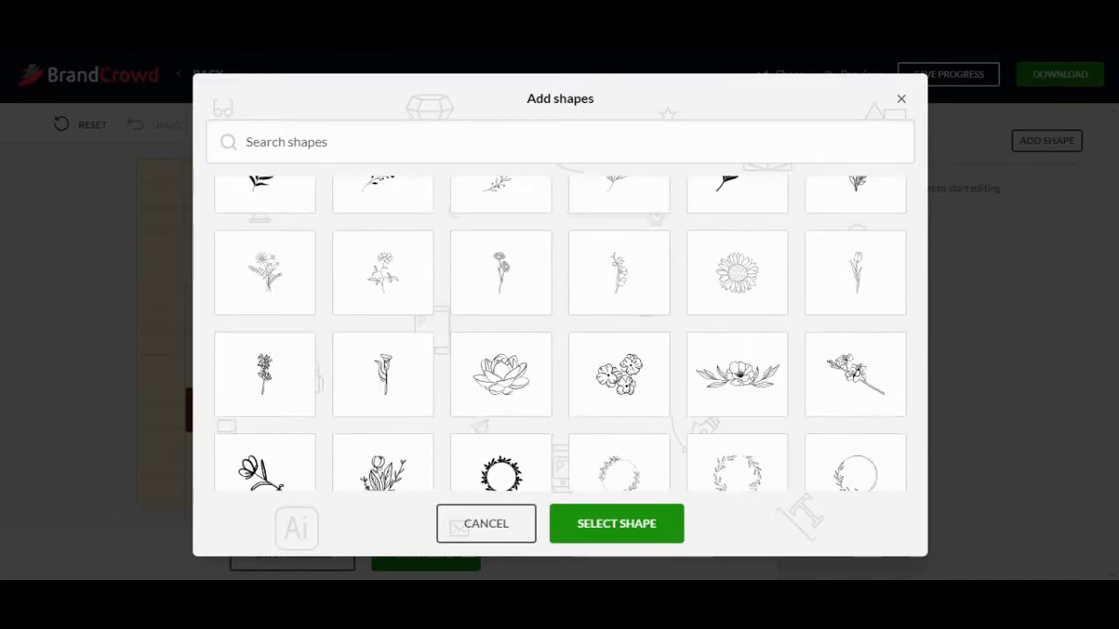
pyautogui.click(674, 196)
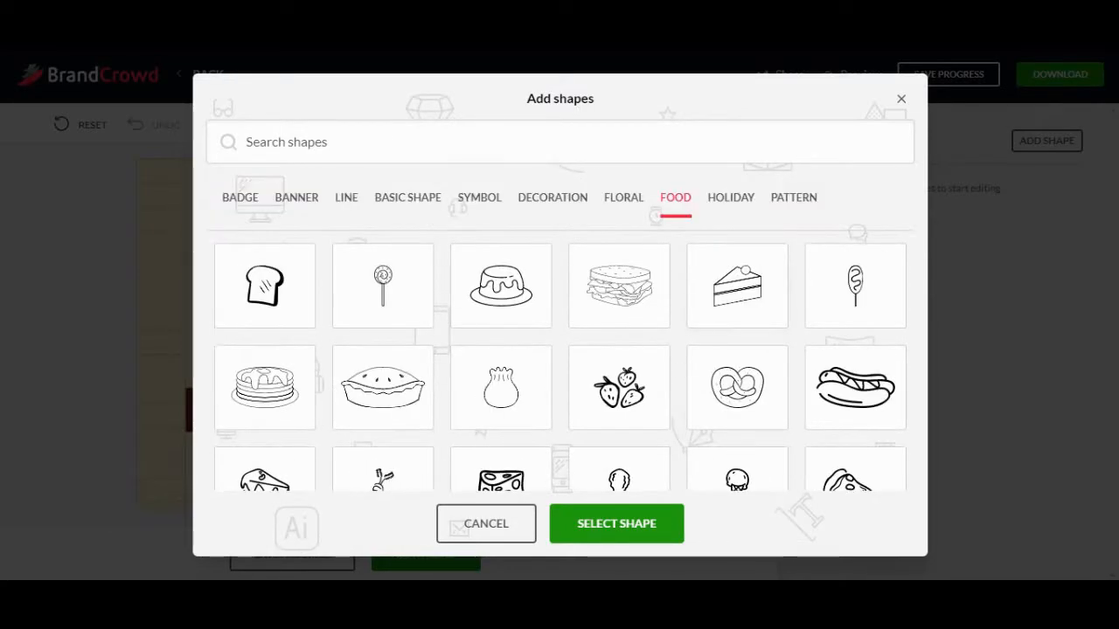
pyautogui.click(730, 196)
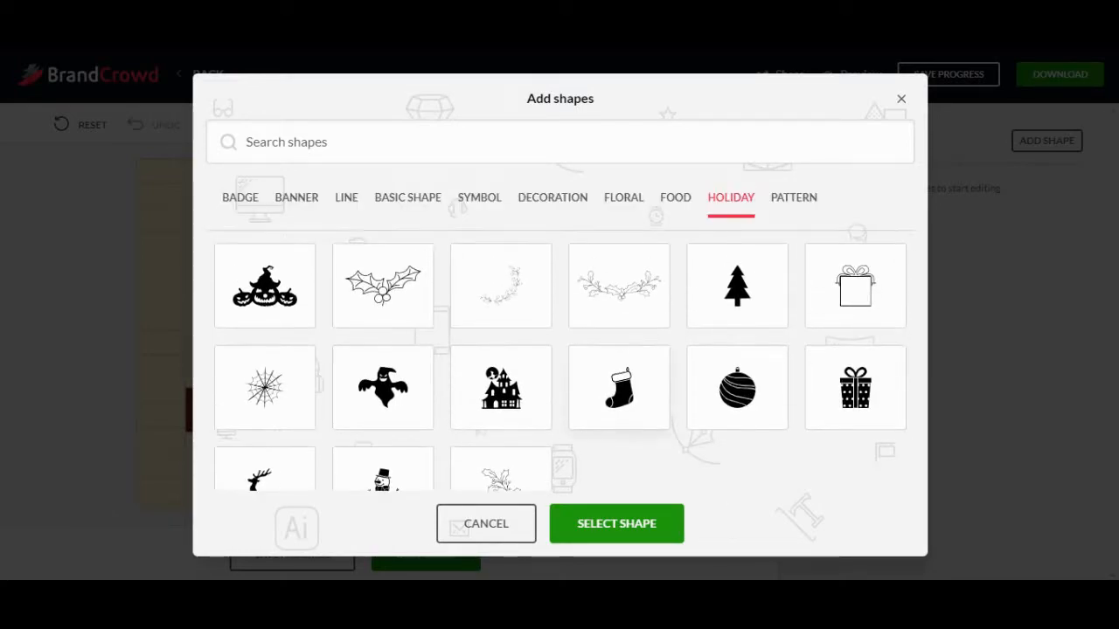
pyautogui.click(794, 196)
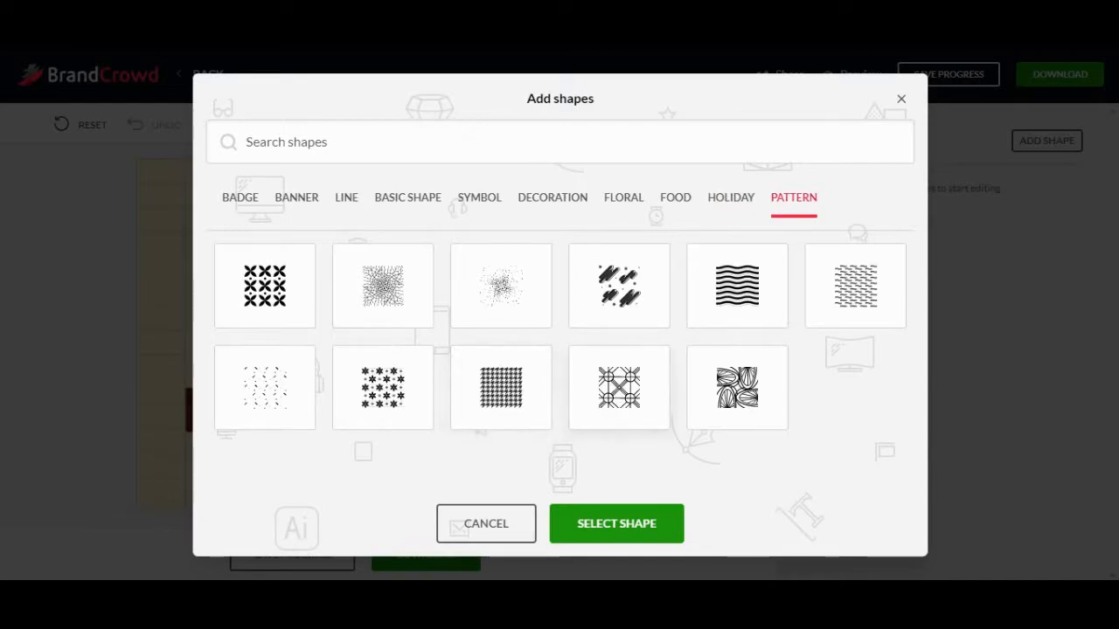
pyautogui.click(731, 196)
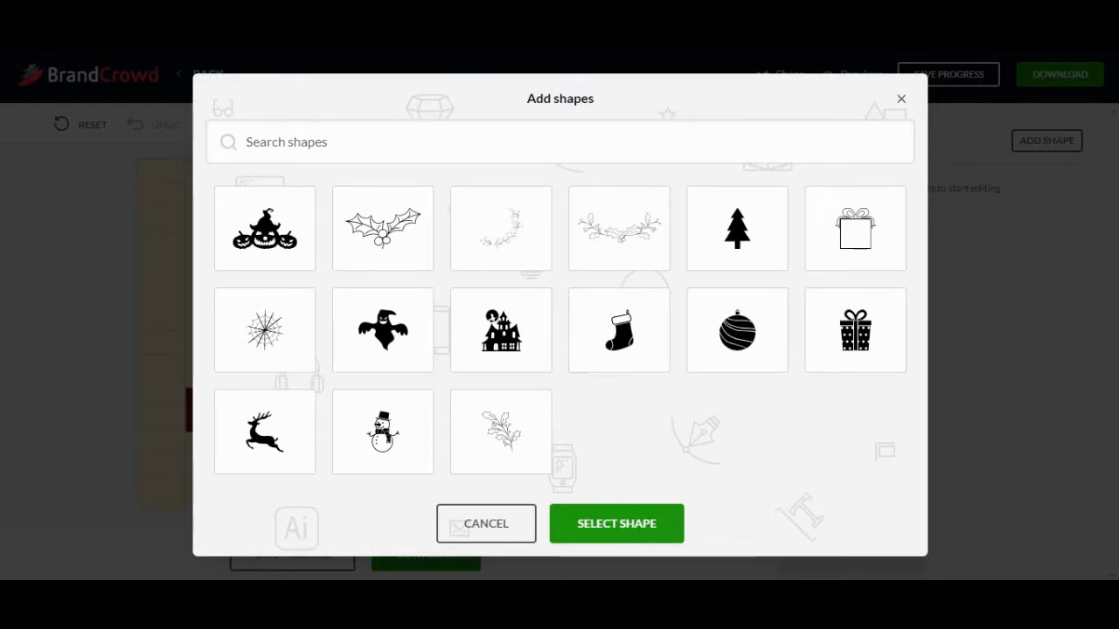
# - Scroll through the food, floral and decoration shape categories in depth
pyautogui.click(675, 196)
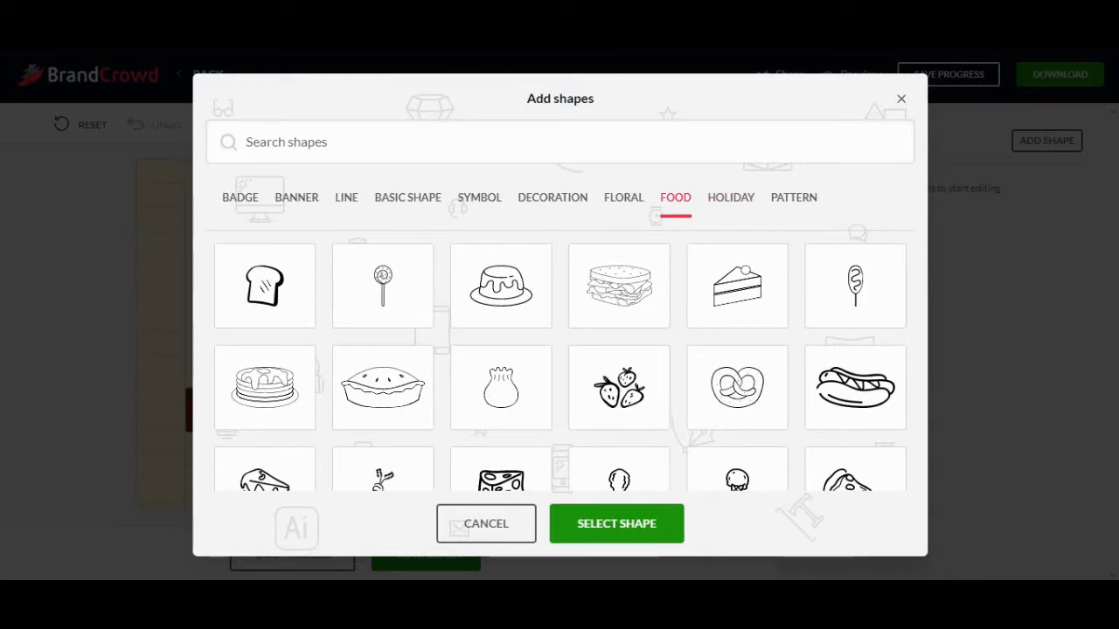
pyautogui.scroll(-3)
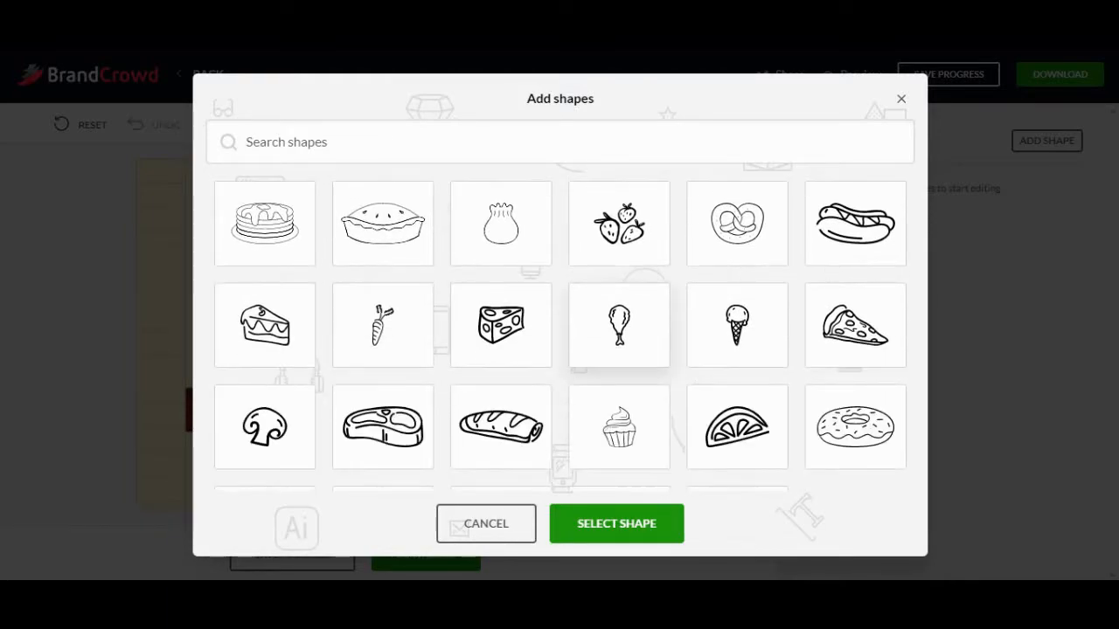
pyautogui.scroll(-3)
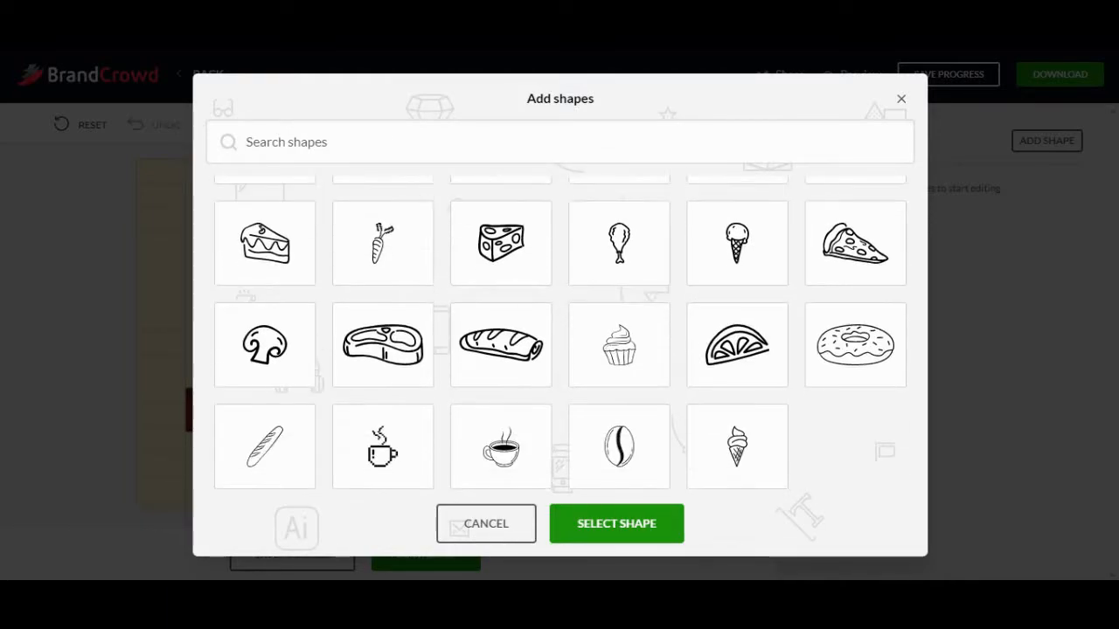
pyautogui.click(675, 195)
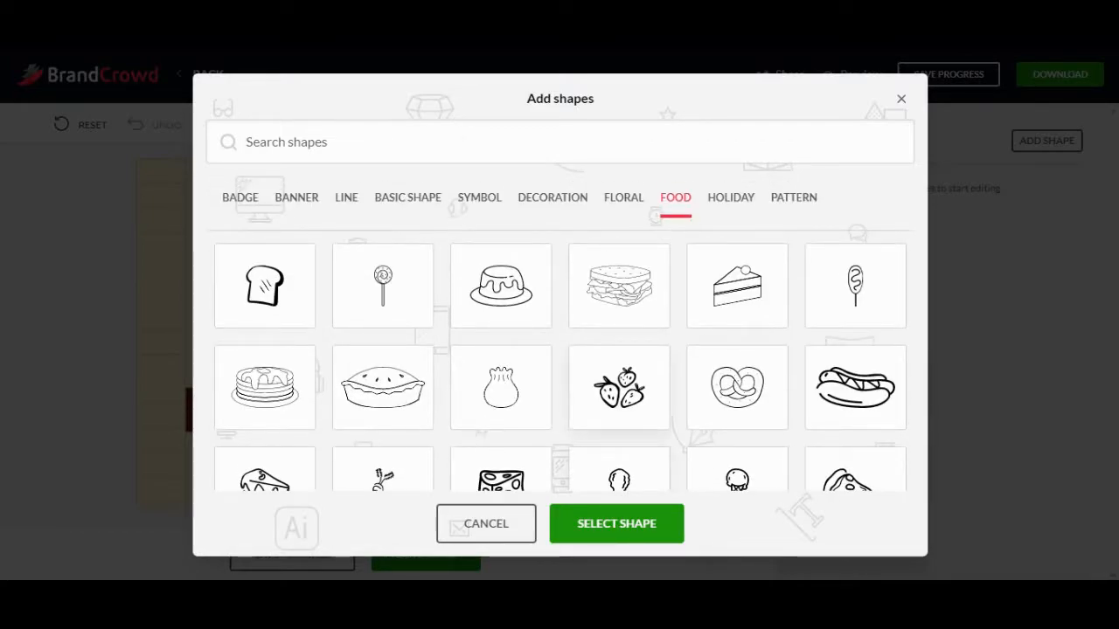
pyautogui.click(622, 198)
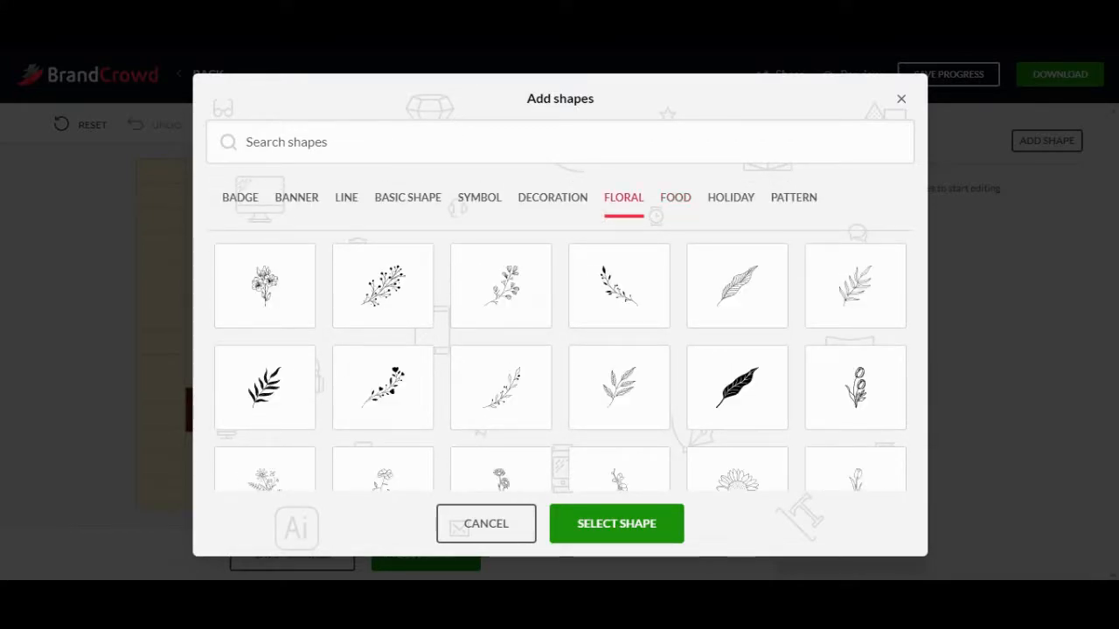
pyautogui.scroll(-3)
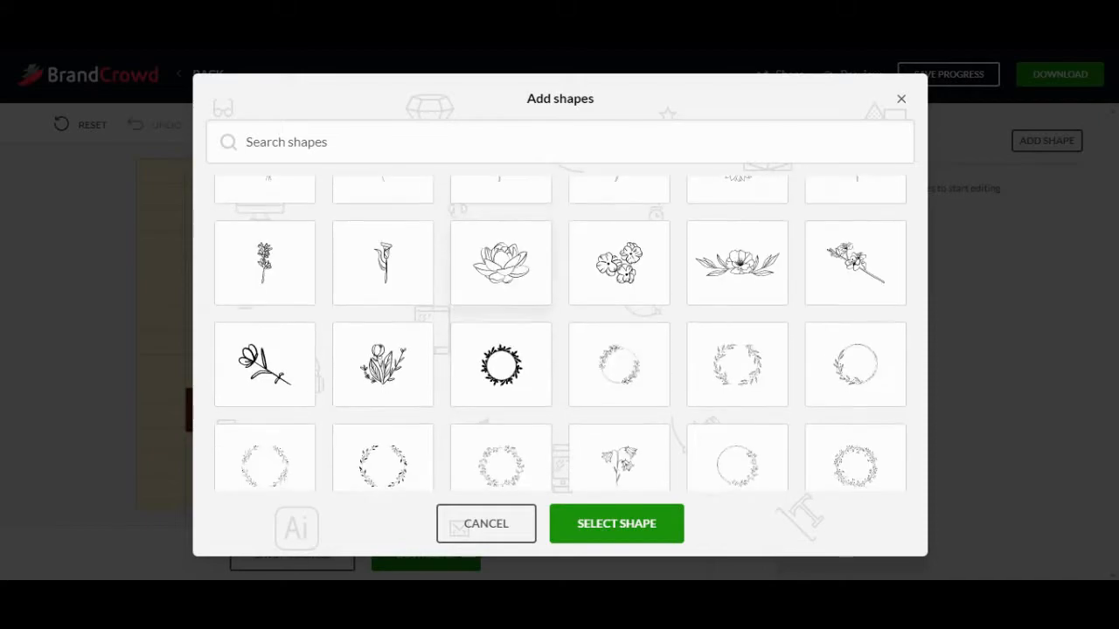
pyautogui.click(623, 196)
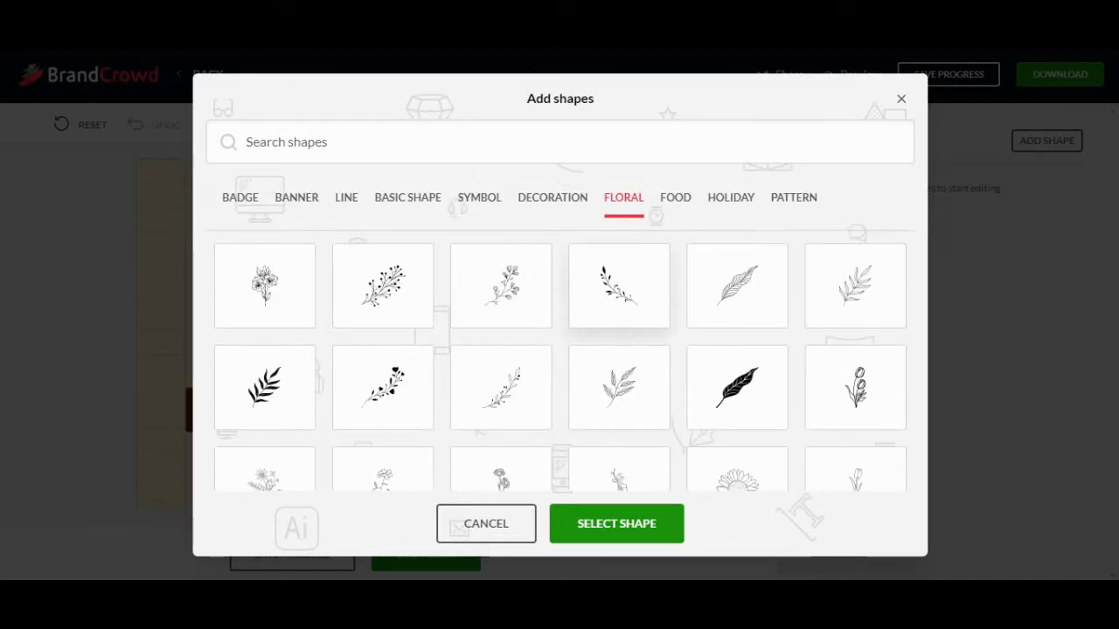
pyautogui.click(553, 196)
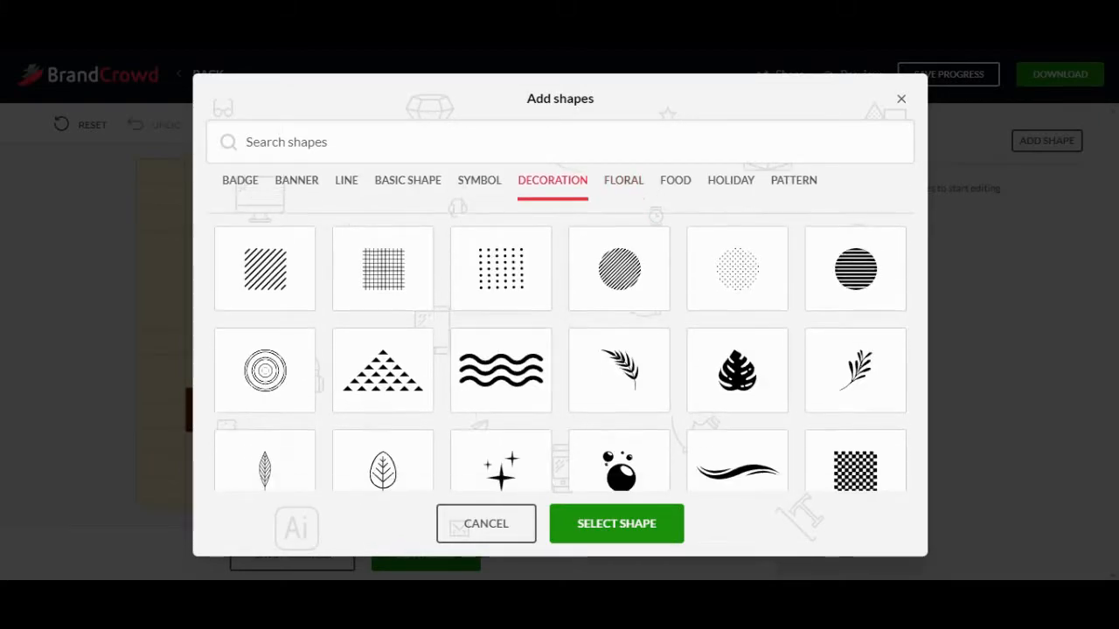
pyautogui.scroll(-3)
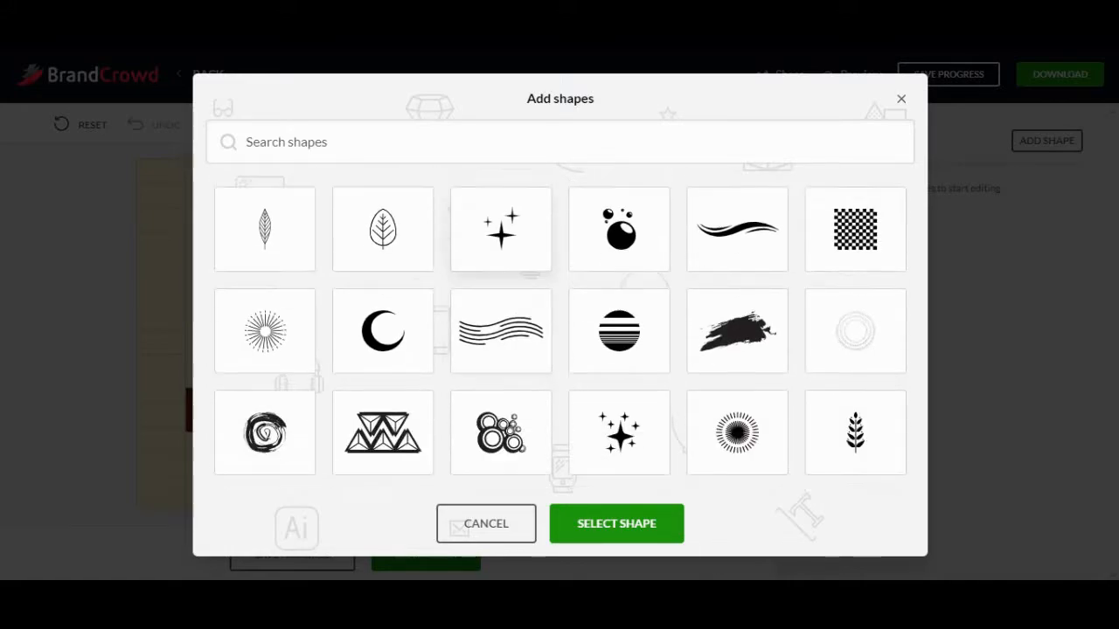
pyautogui.scroll(-3)
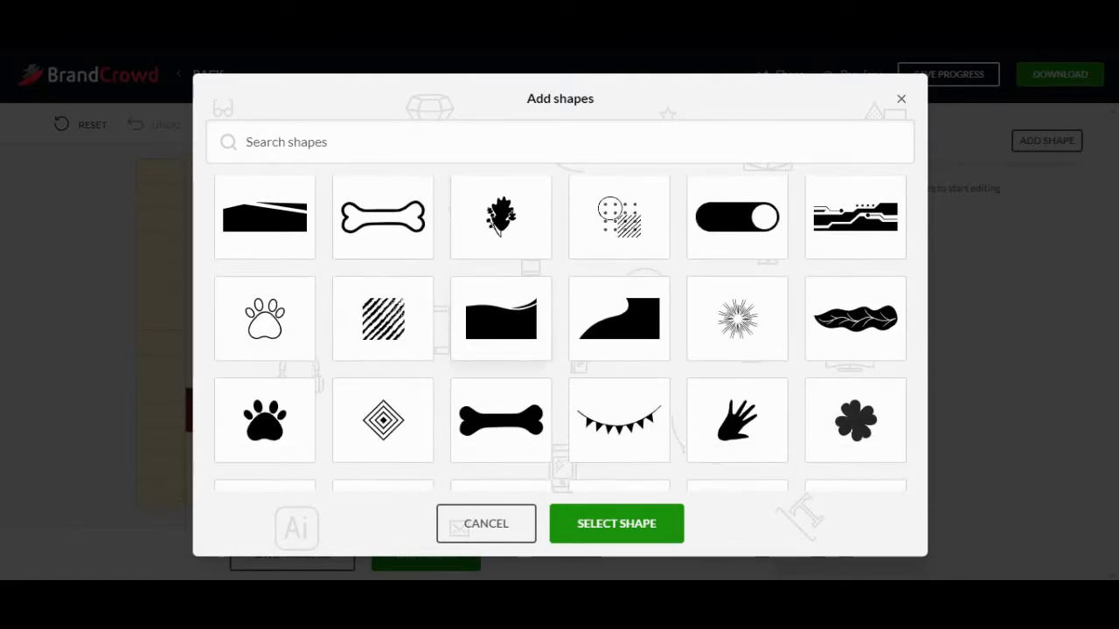
pyautogui.scroll(-3)
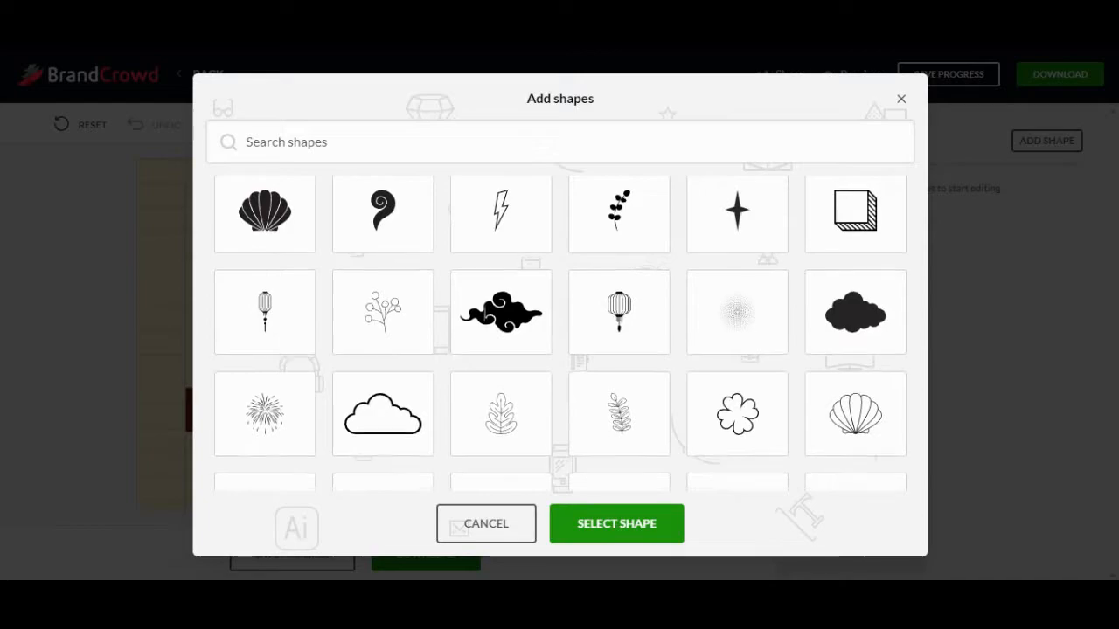
pyautogui.scroll(-3)
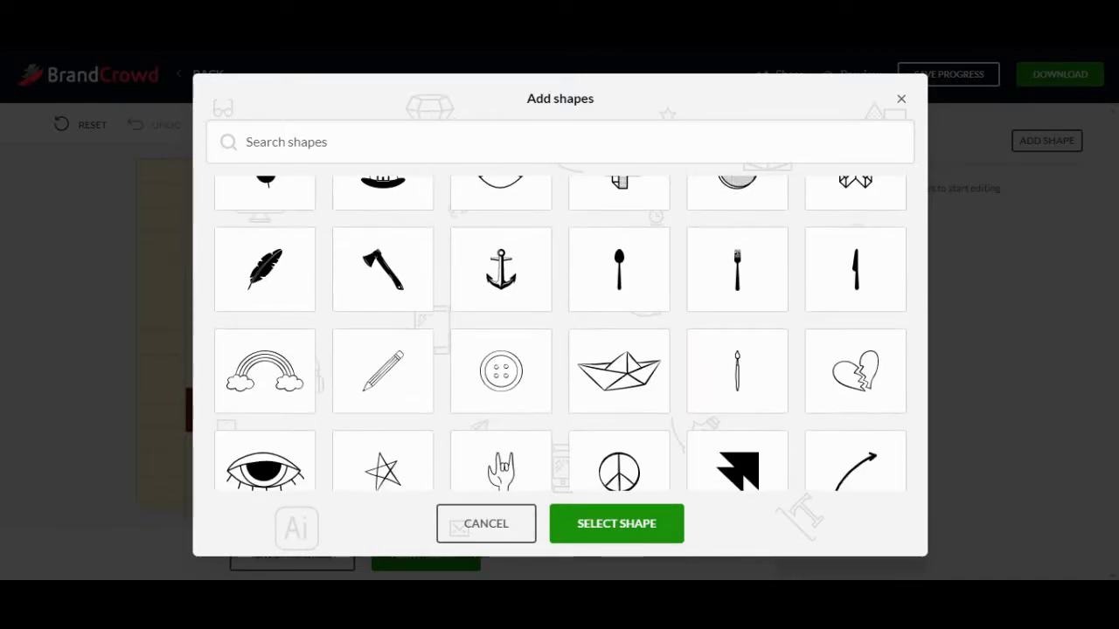
pyautogui.scroll(-3)
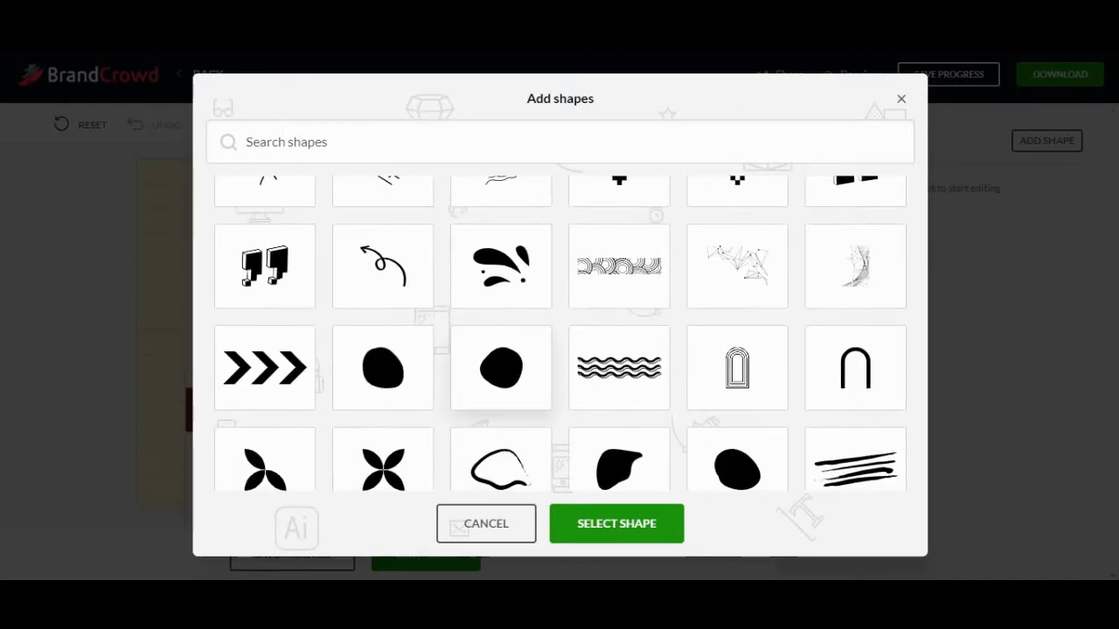
pyautogui.scroll(-3)
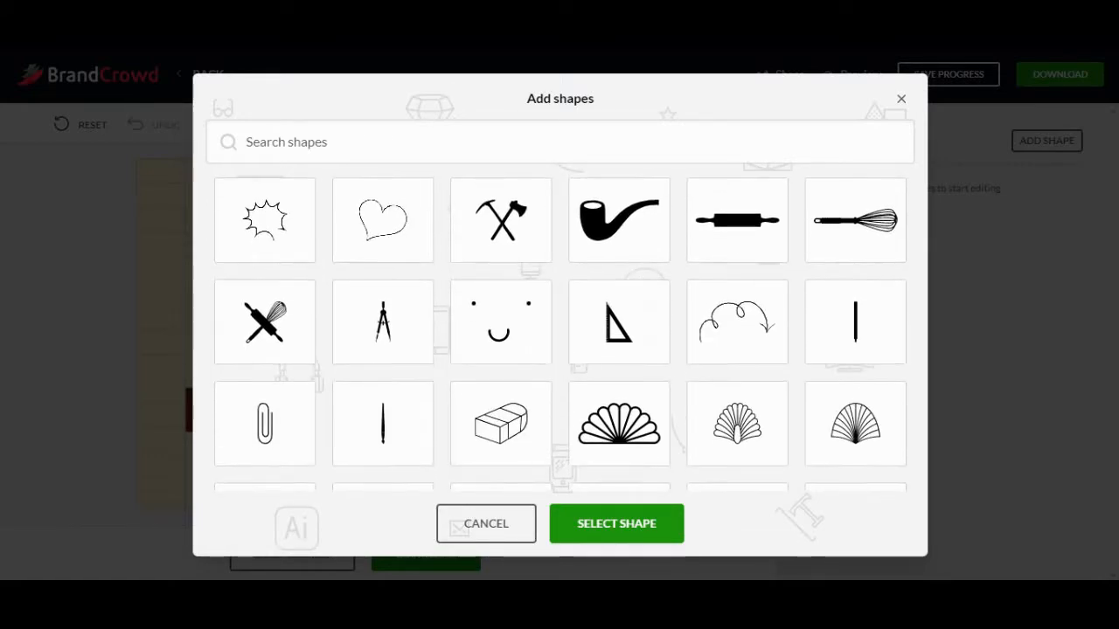
pyautogui.scroll(-3)
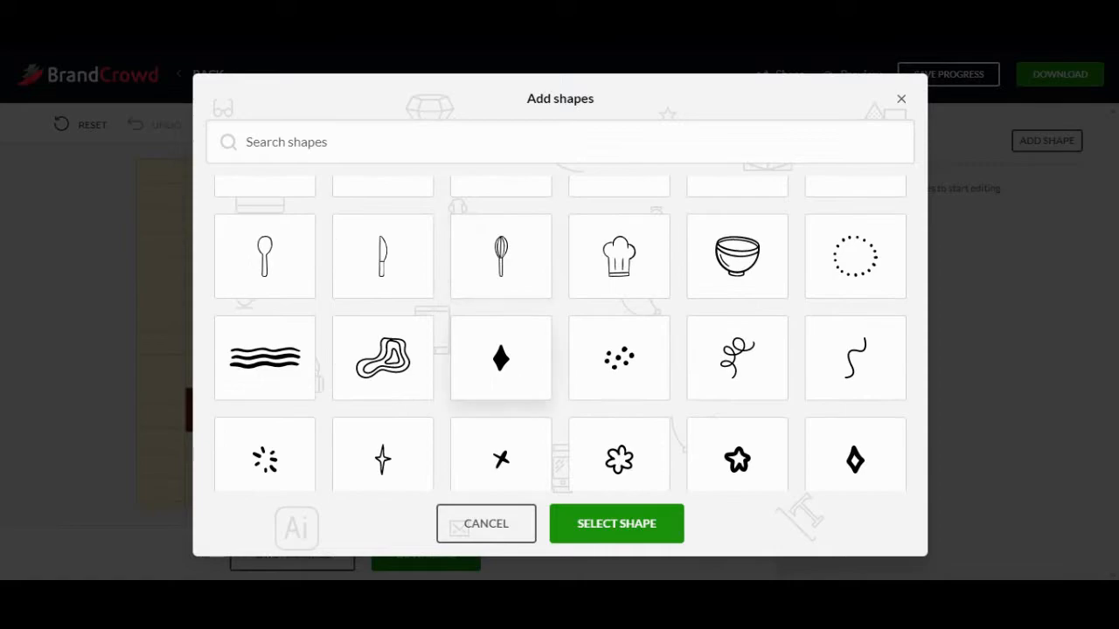
pyautogui.scroll(-3)
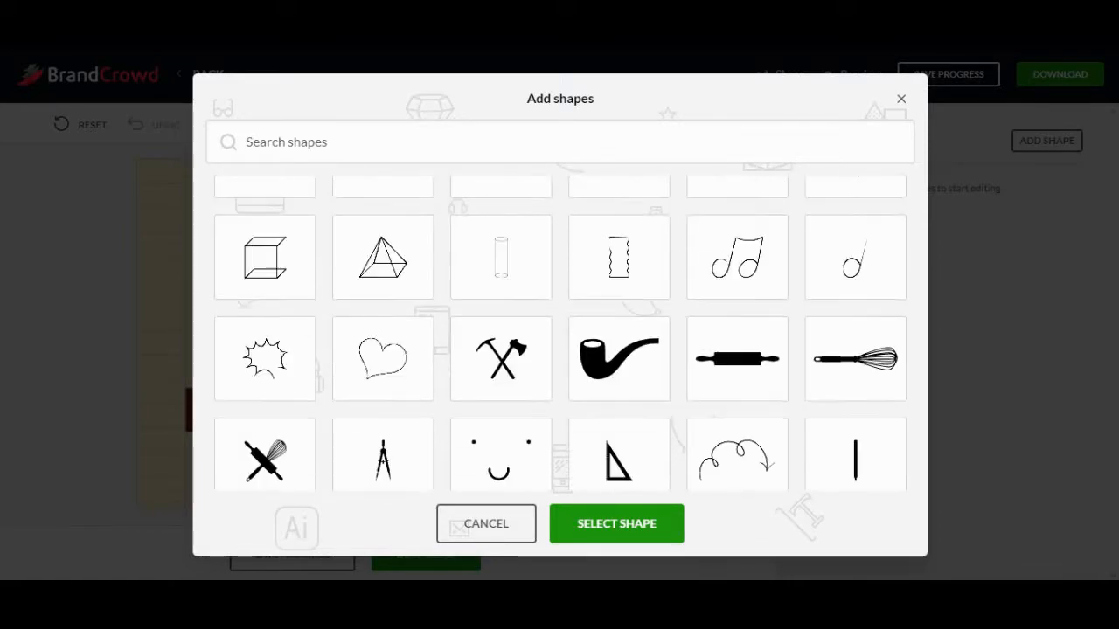
pyautogui.scroll(-3)
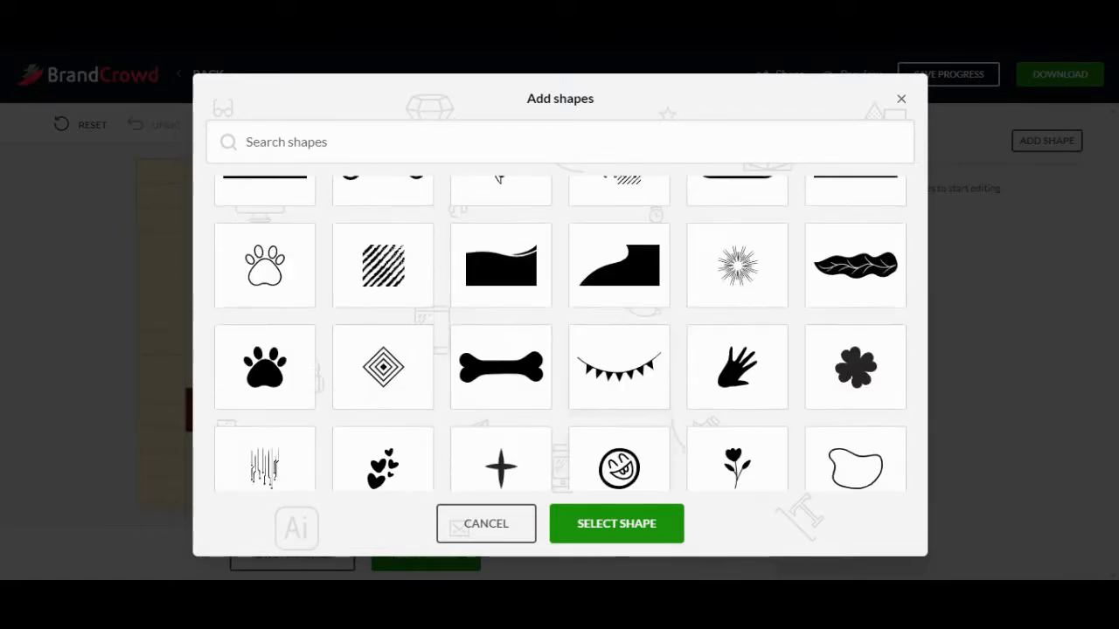
# - Check the symbol, basic, line, banner and floral shape categories
pyautogui.click(553, 196)
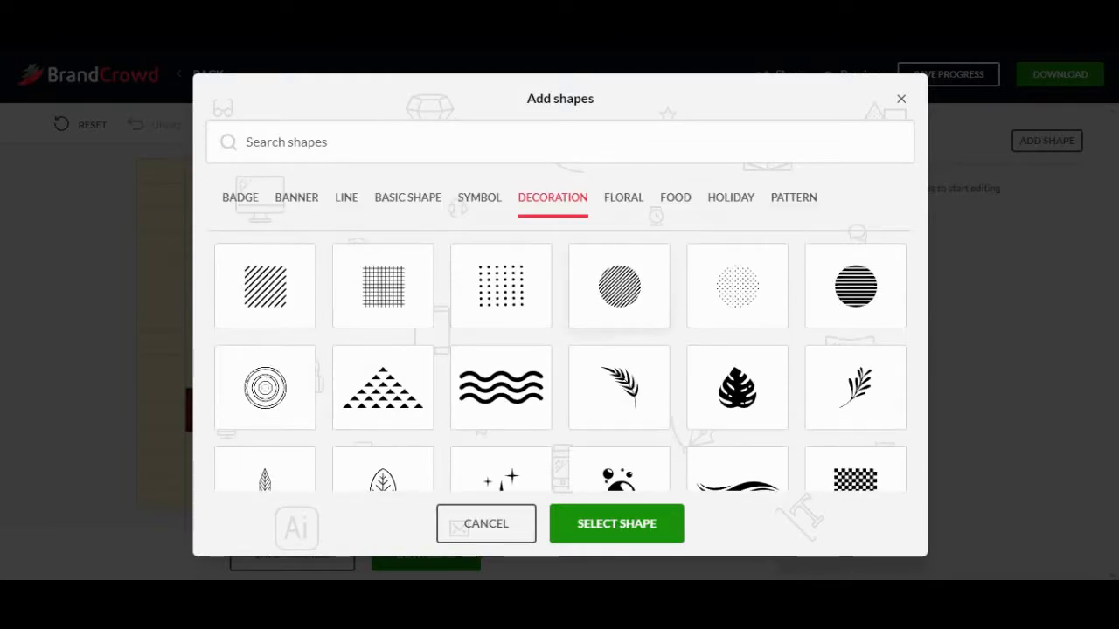
pyautogui.click(479, 197)
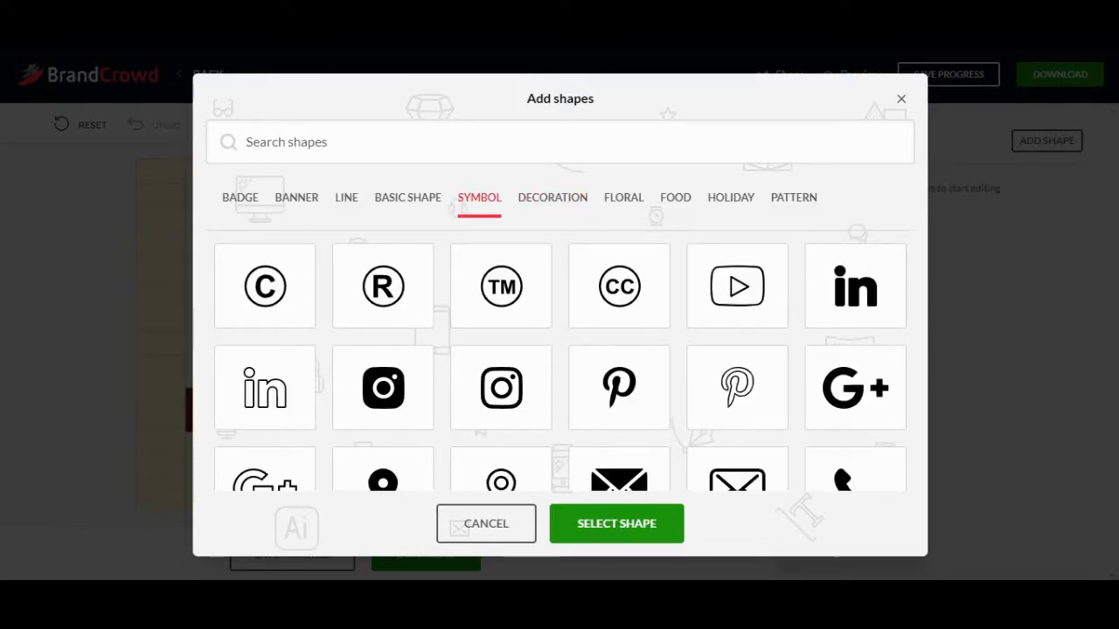
pyautogui.click(408, 196)
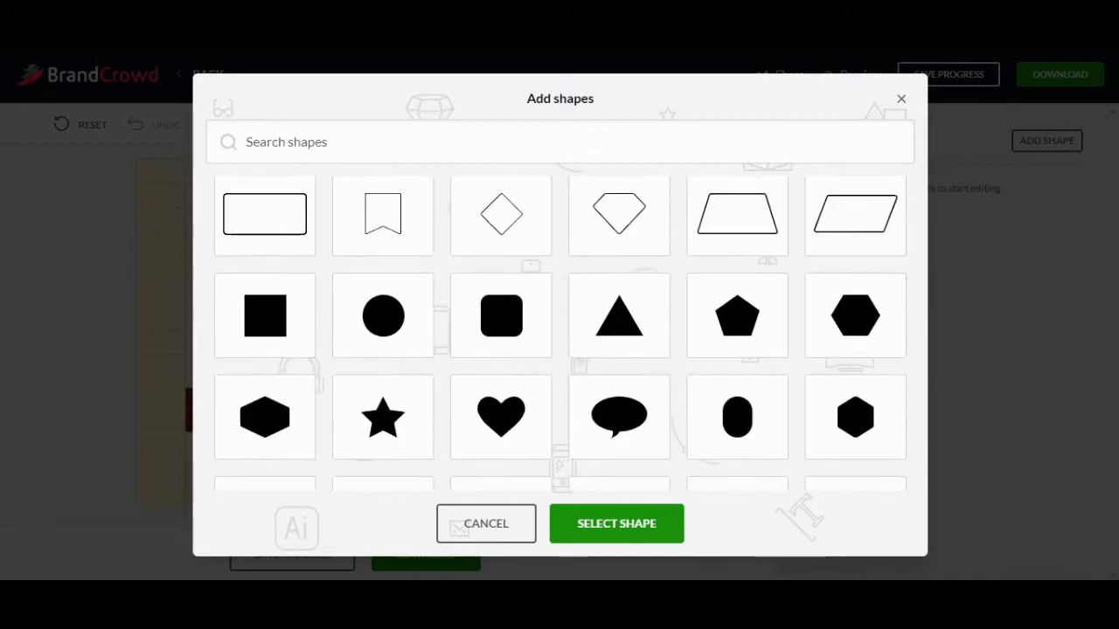
pyautogui.scroll(-3)
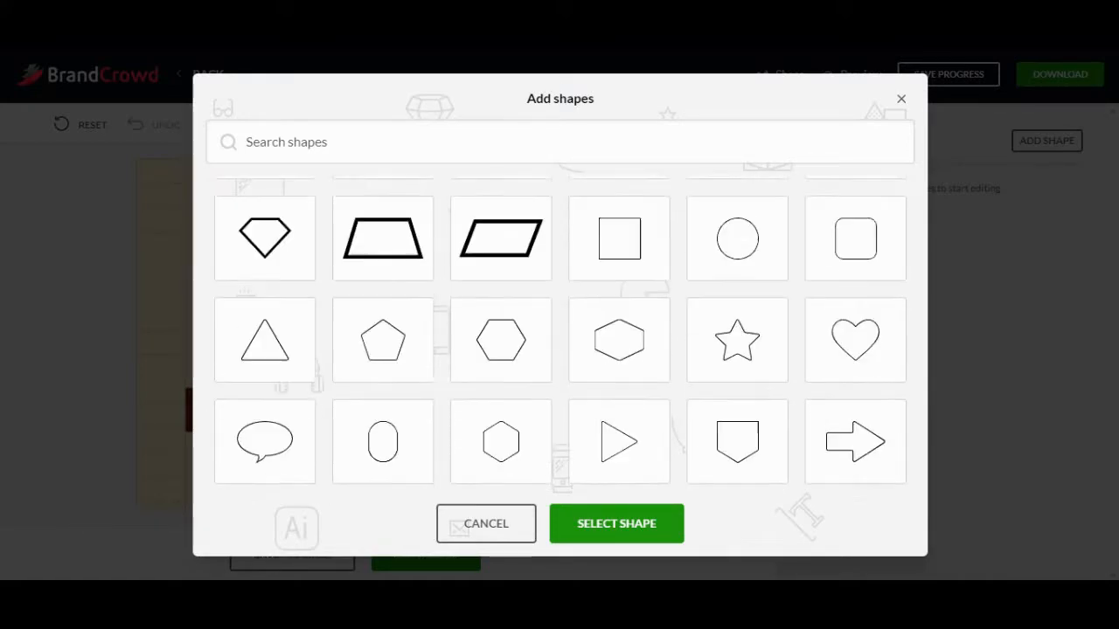
pyautogui.click(346, 196)
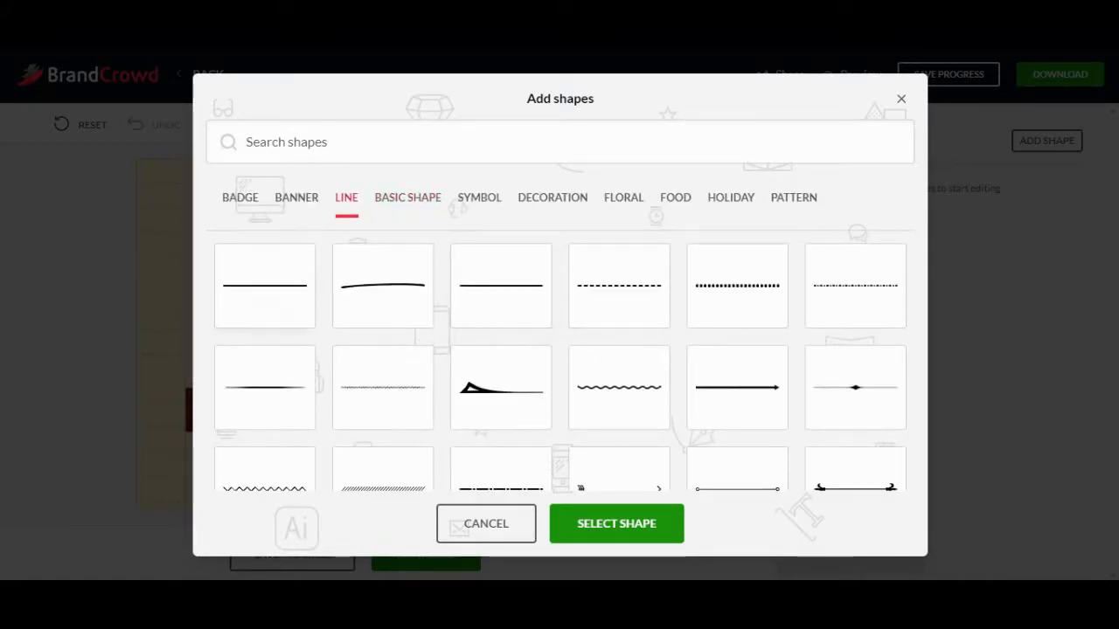
pyautogui.scroll(-3)
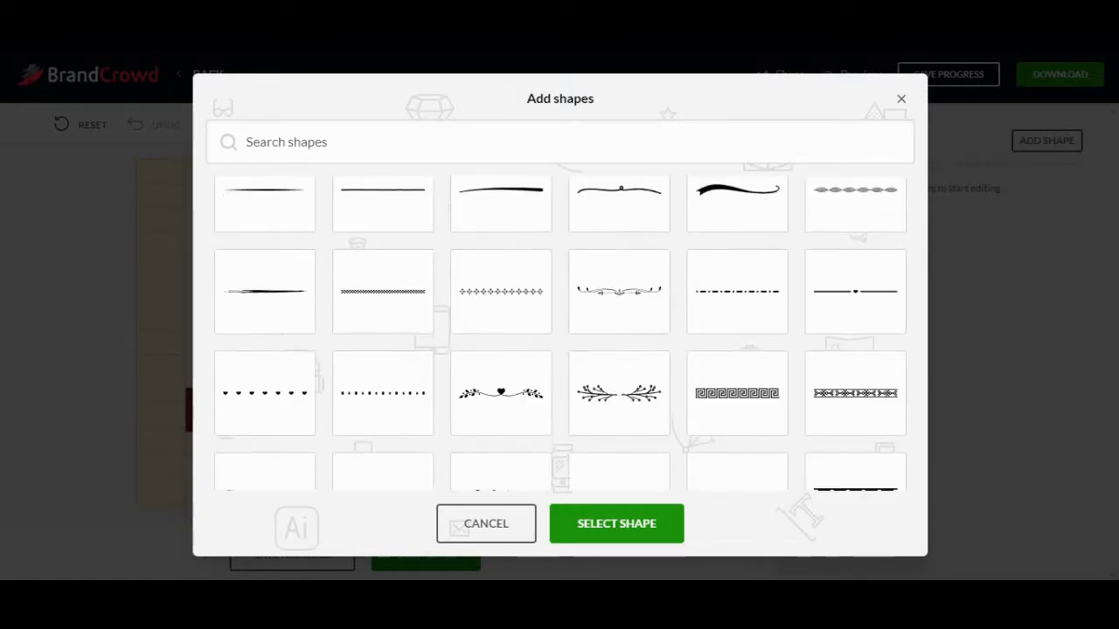
pyautogui.click(346, 196)
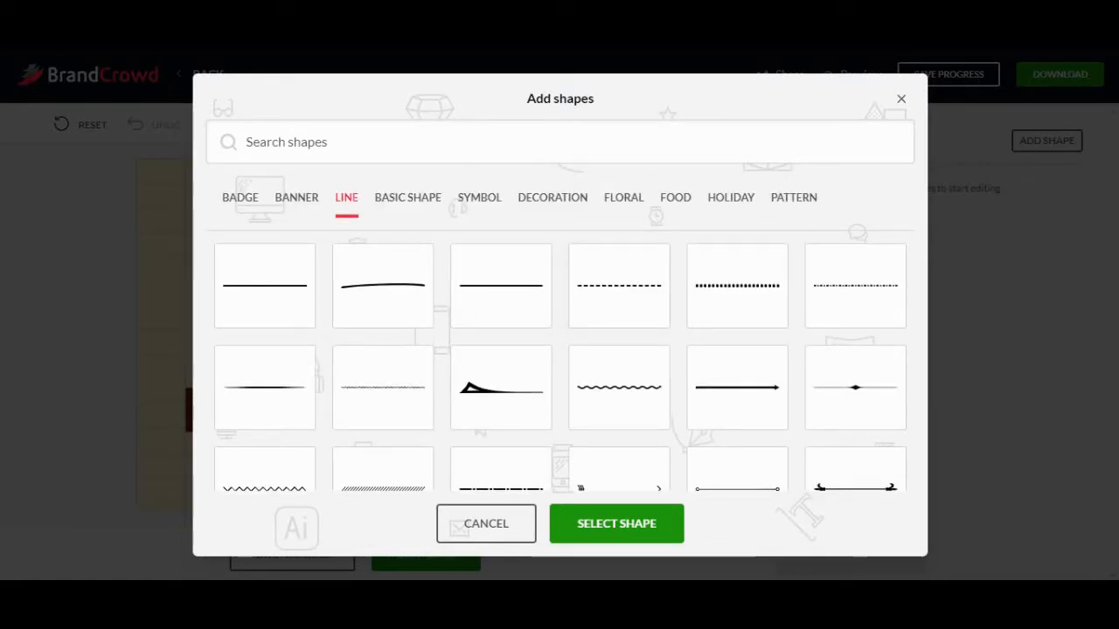
pyautogui.click(297, 196)
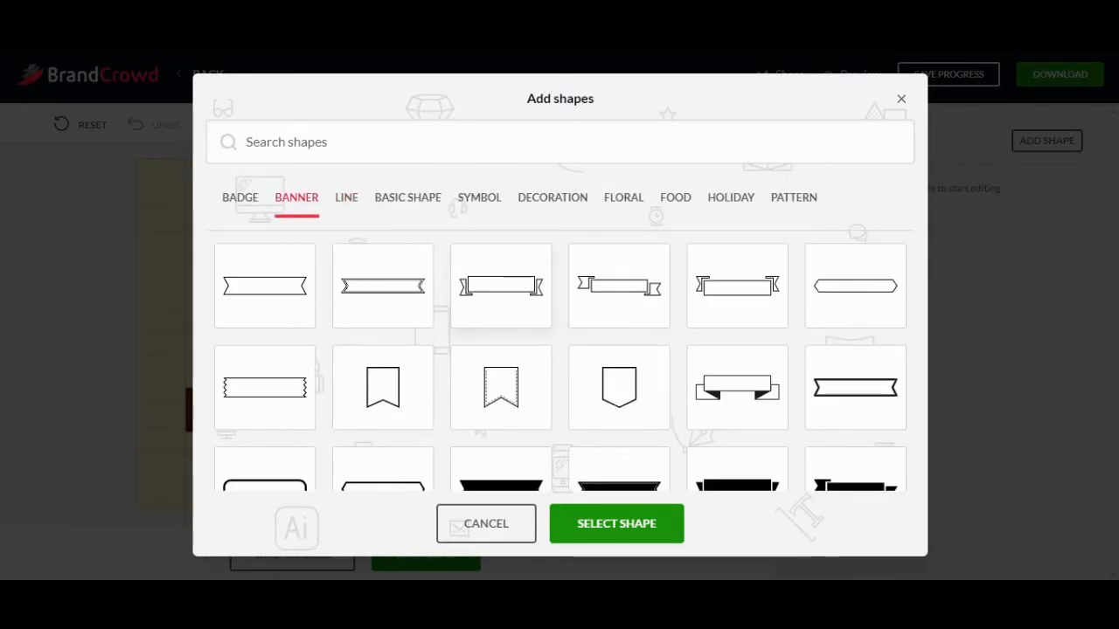
pyautogui.click(623, 196)
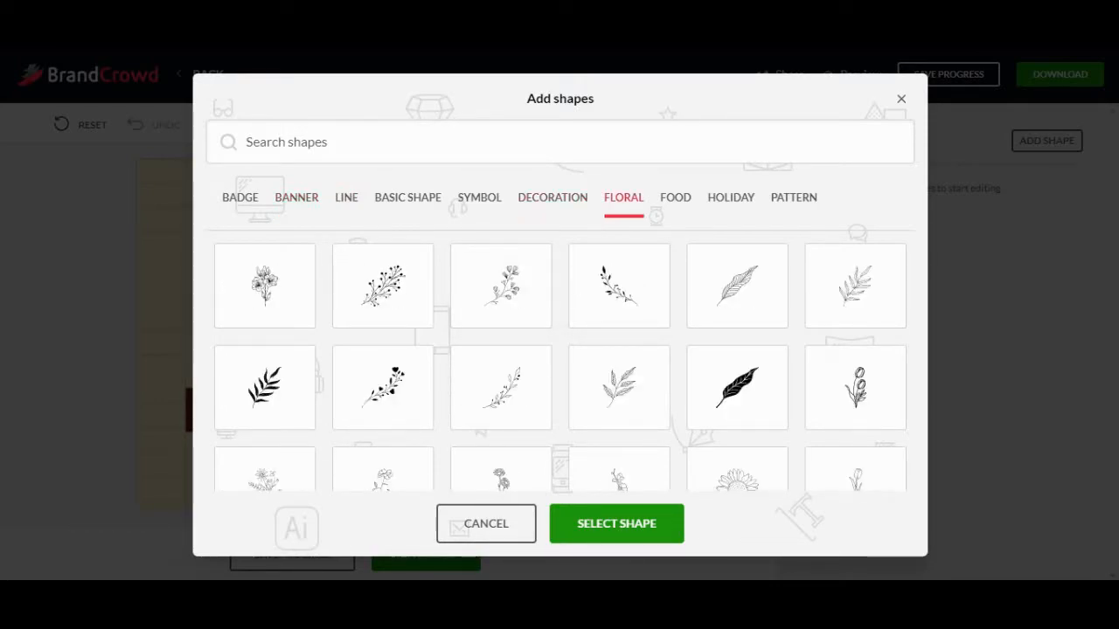
pyautogui.click(479, 196)
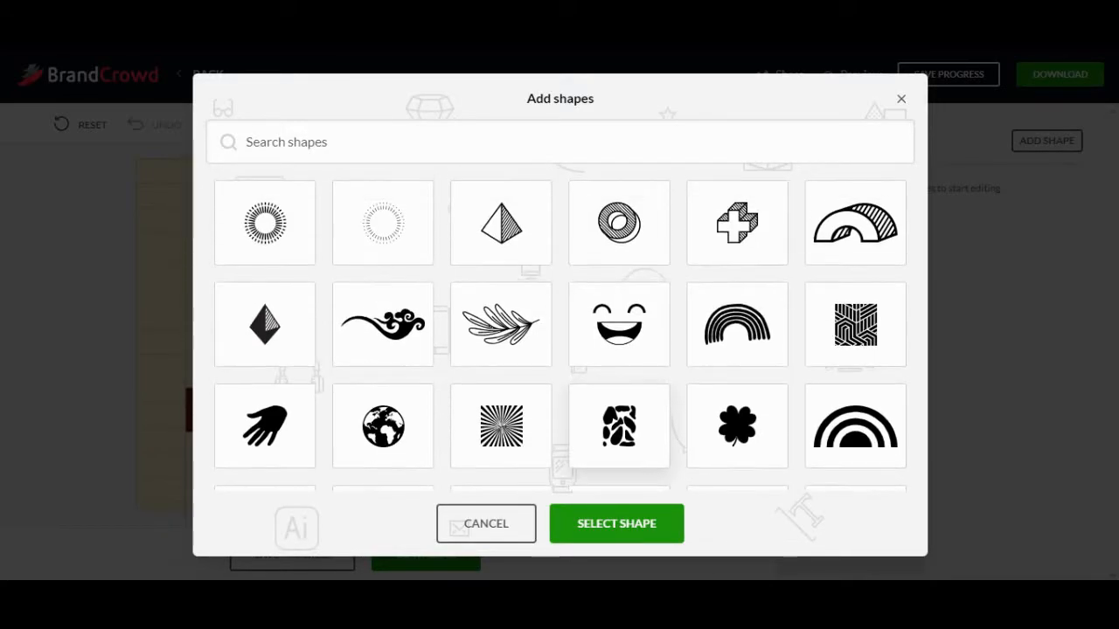
pyautogui.scroll(-3)
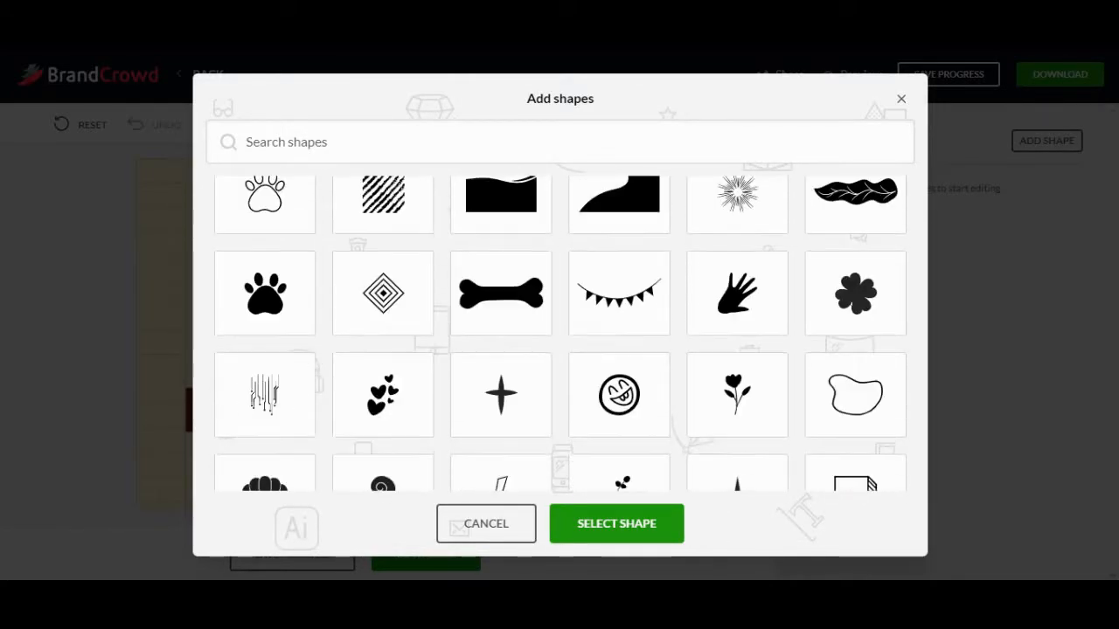
pyautogui.scroll(-3)
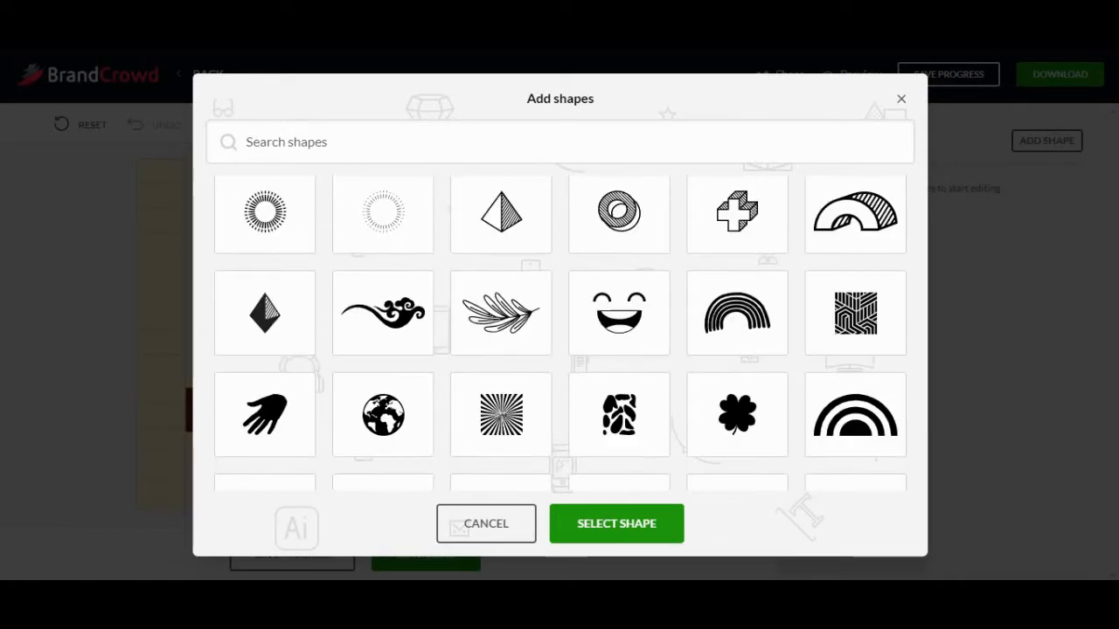
pyautogui.scroll(3)
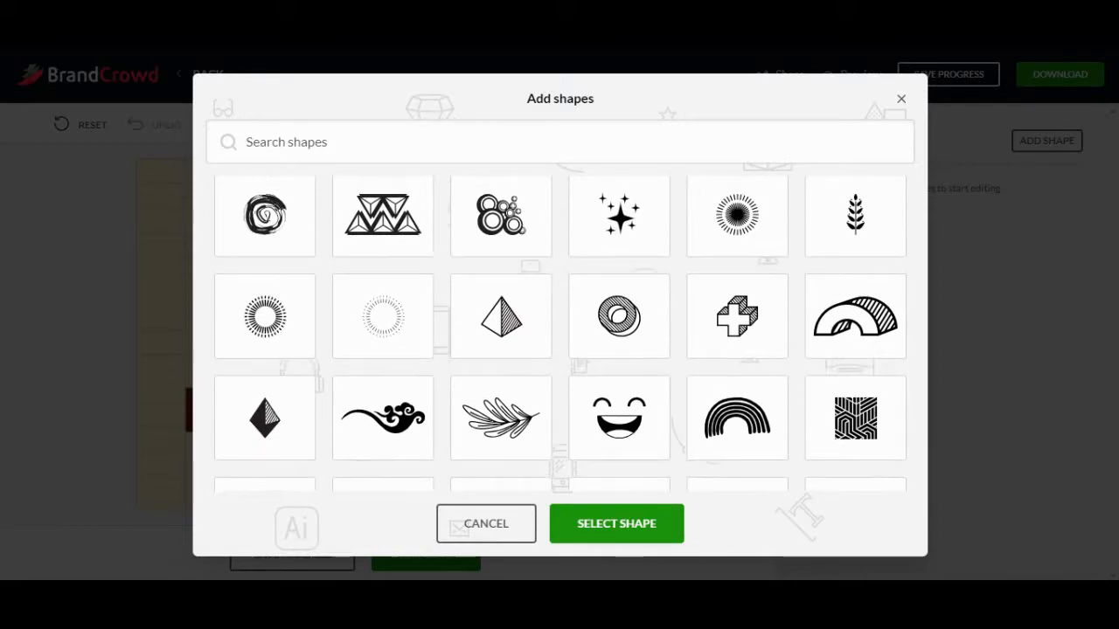
# - Return via decoration and food to the holiday shapes and pick the snowman
pyautogui.click(552, 196)
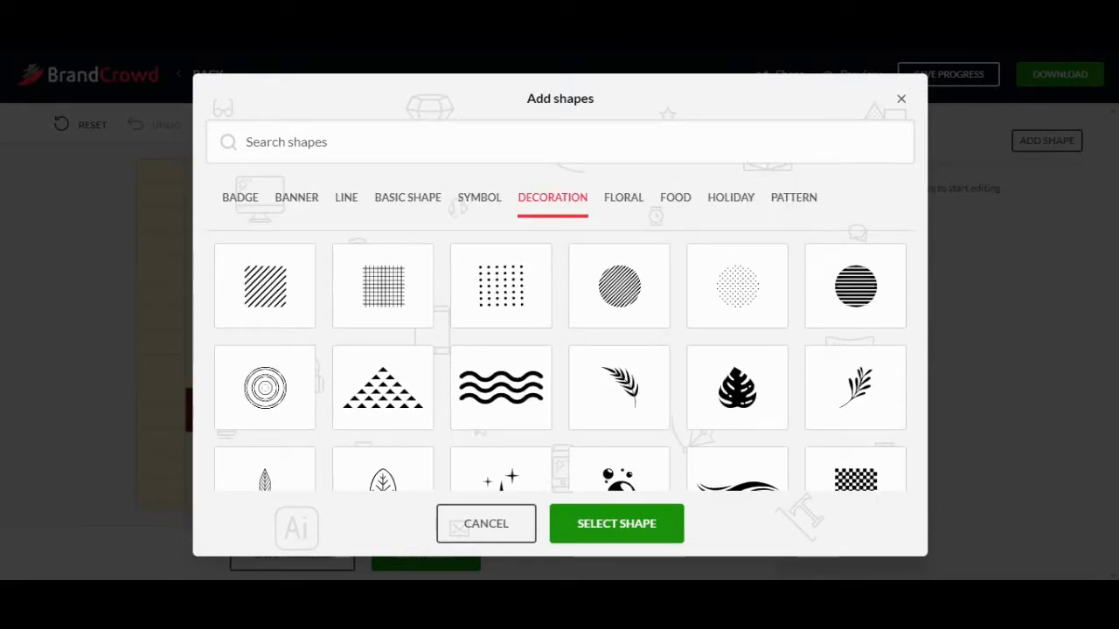
pyautogui.click(675, 195)
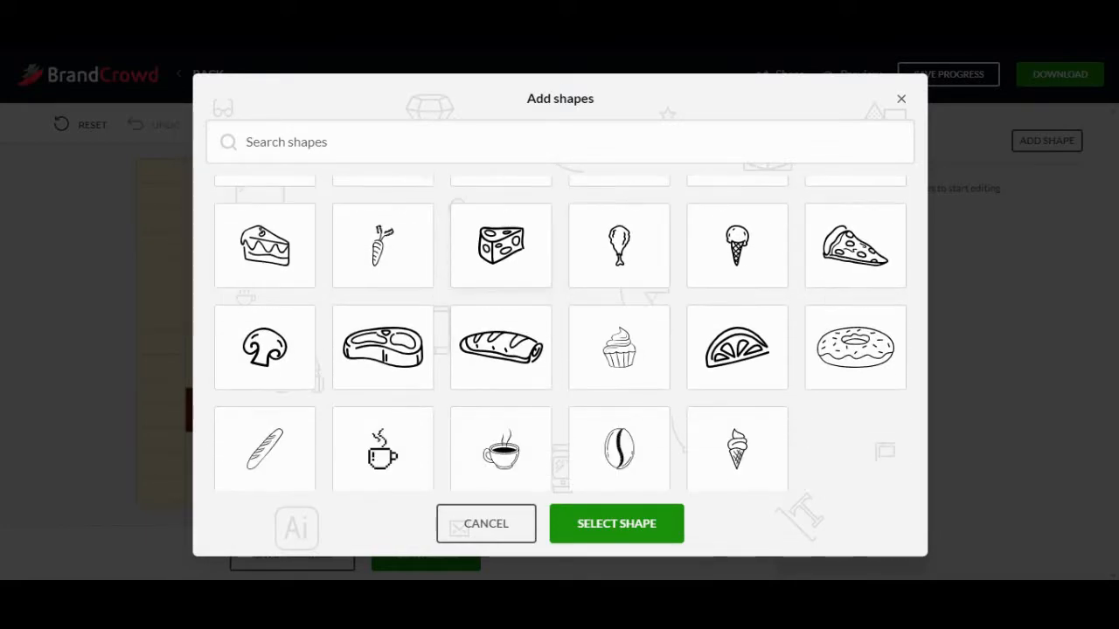
pyautogui.scroll(3)
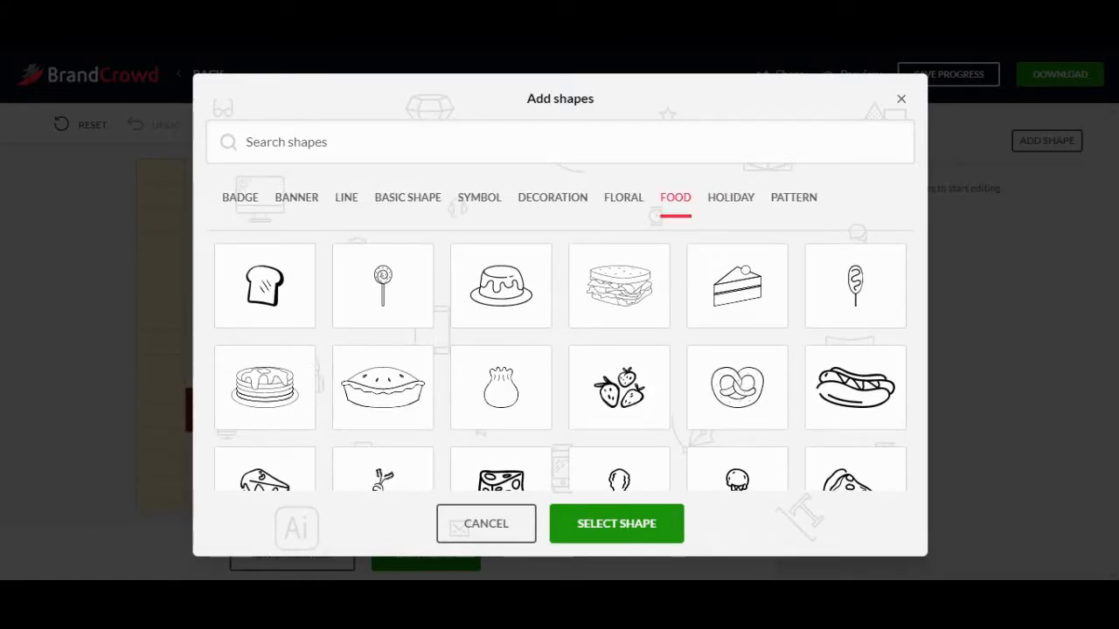
pyautogui.click(731, 196)
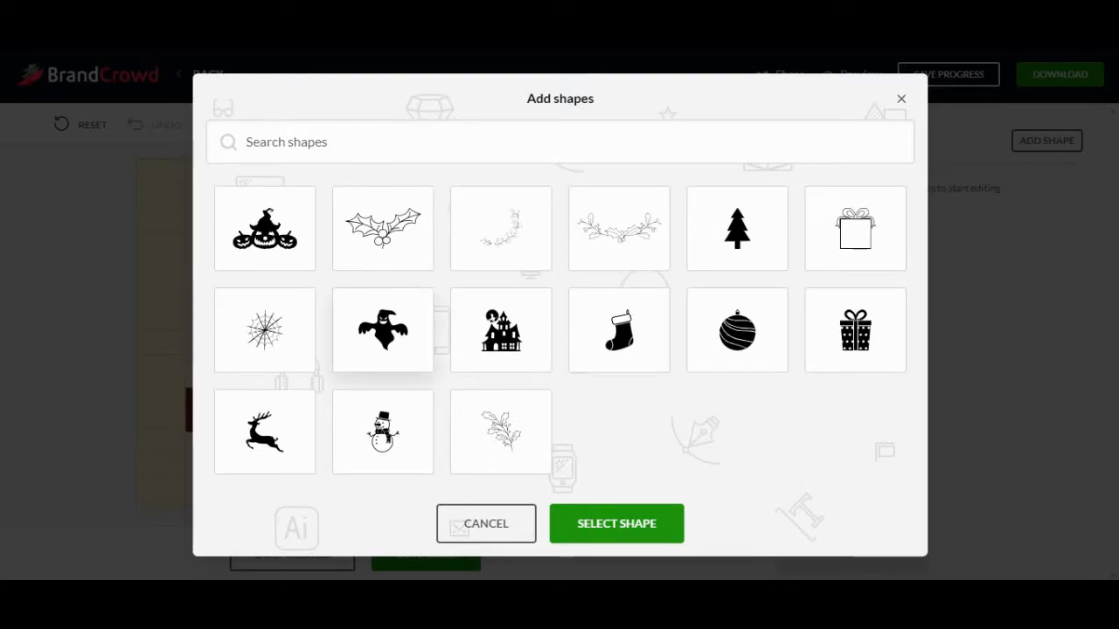
pyautogui.click(381, 432)
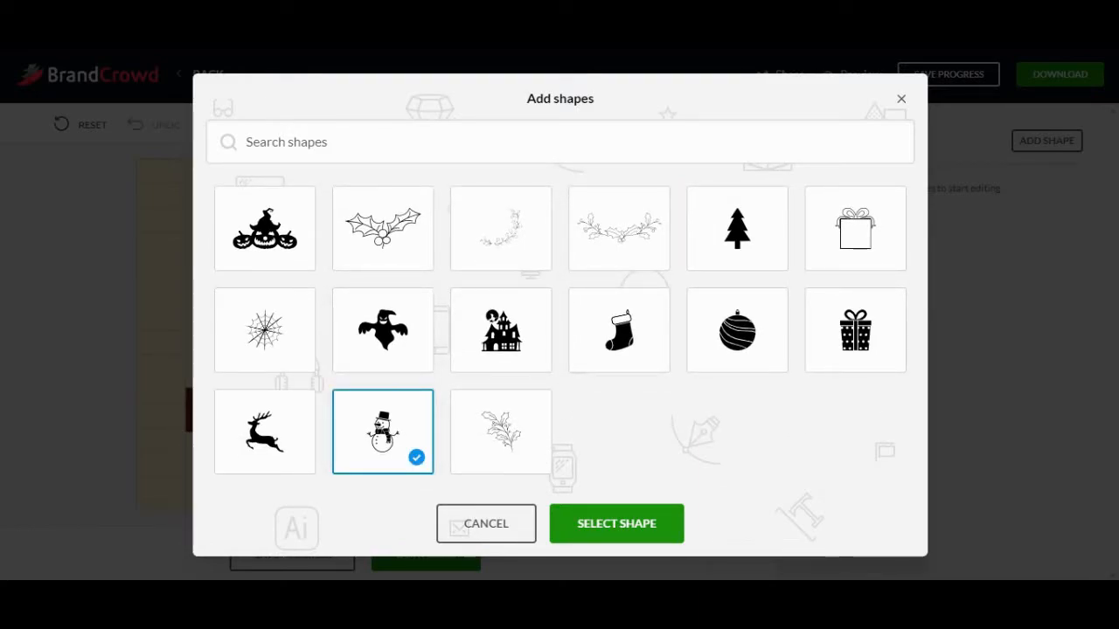
# - Add the snowman to the logo in coral-orange, centred in place of the fox, and select the main text
pyautogui.click(615, 524)
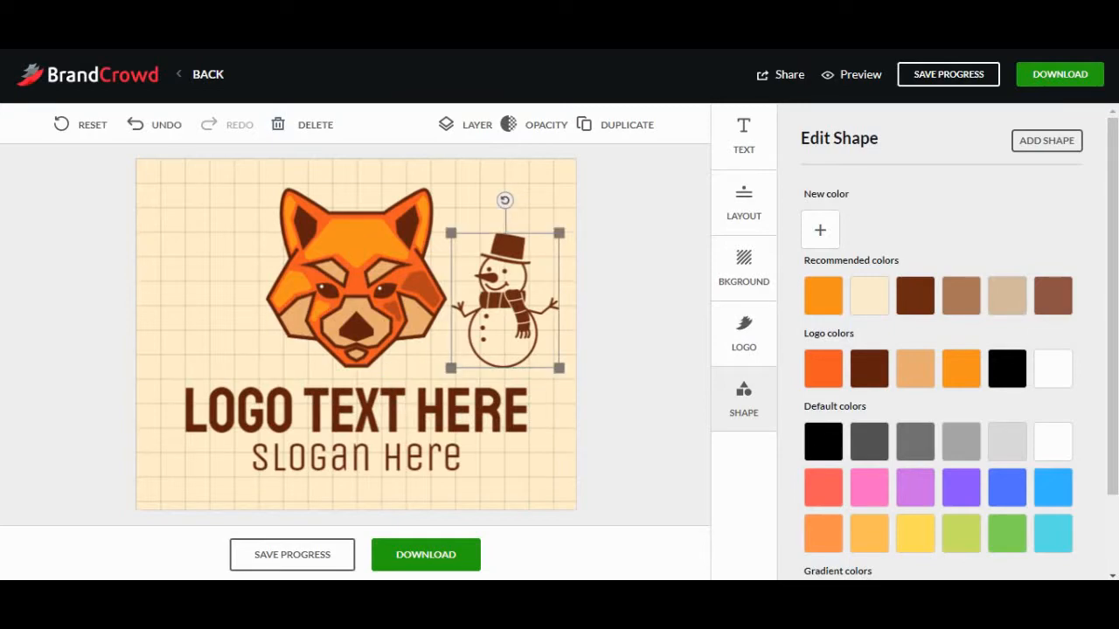
pyautogui.click(822, 294)
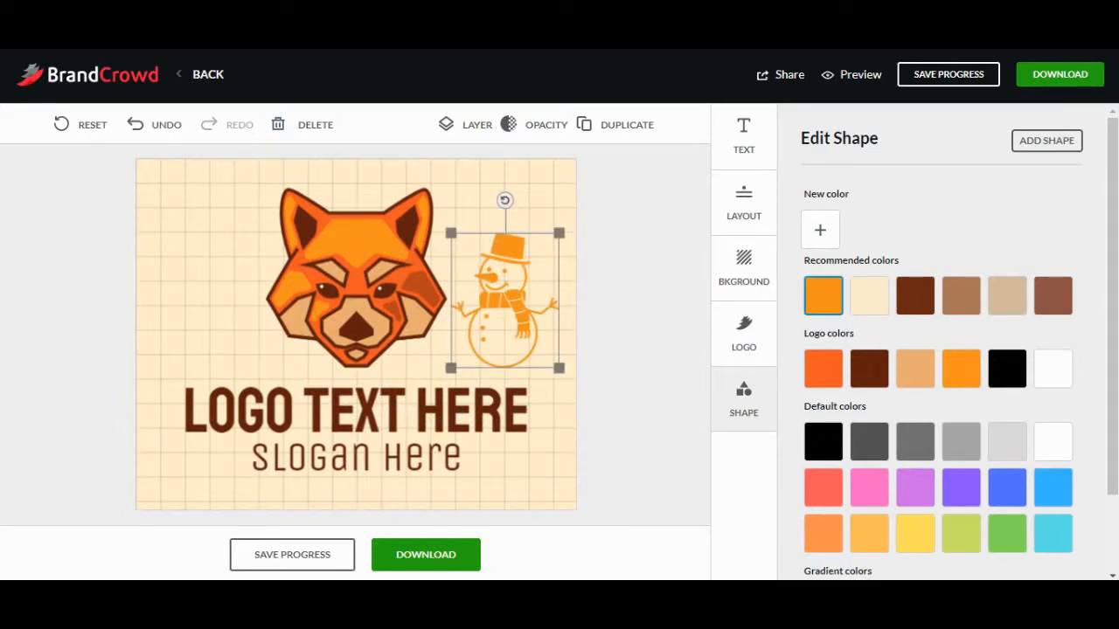
pyautogui.click(822, 486)
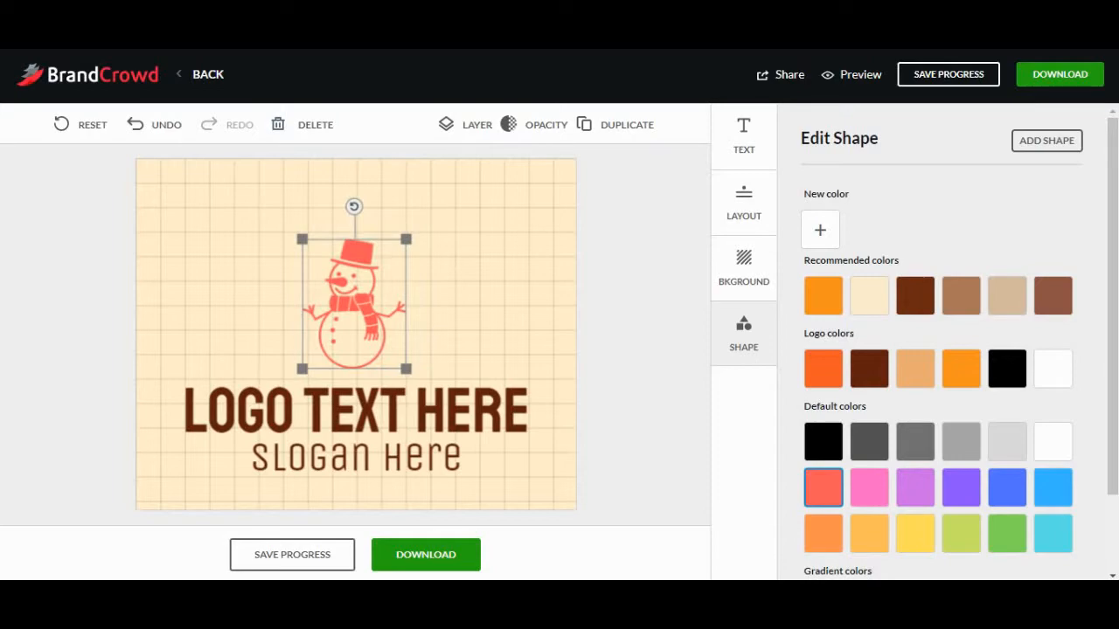
pyautogui.click(353, 409)
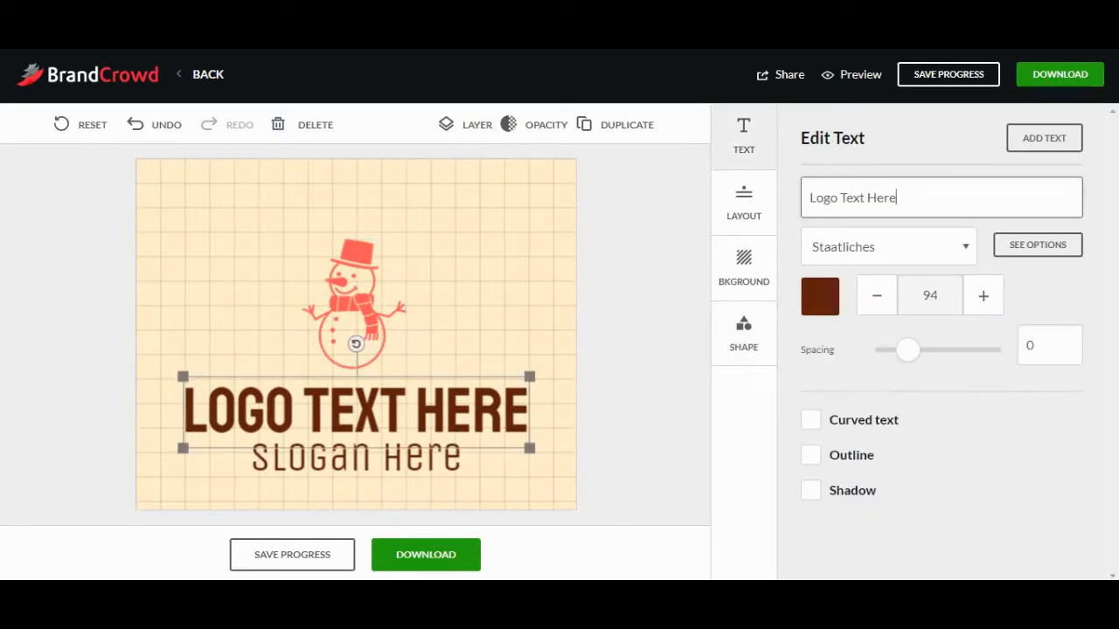
# - Retype the headline as 'How To' and select the slogan to change it to BEE
pyautogui.tripleClick(941, 196)
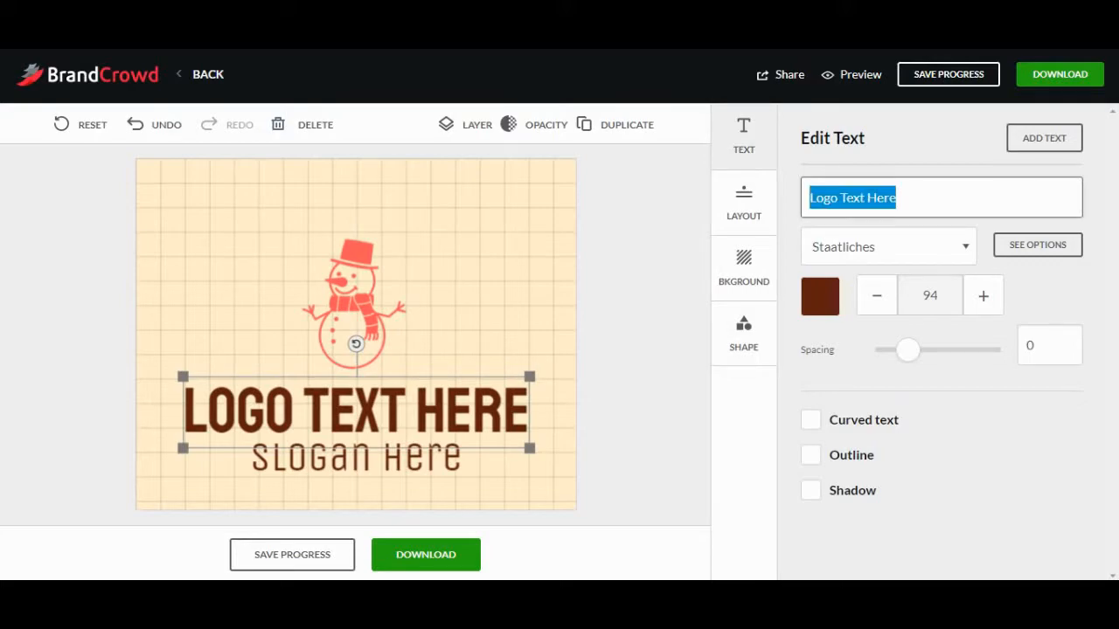
pyautogui.write('How T')
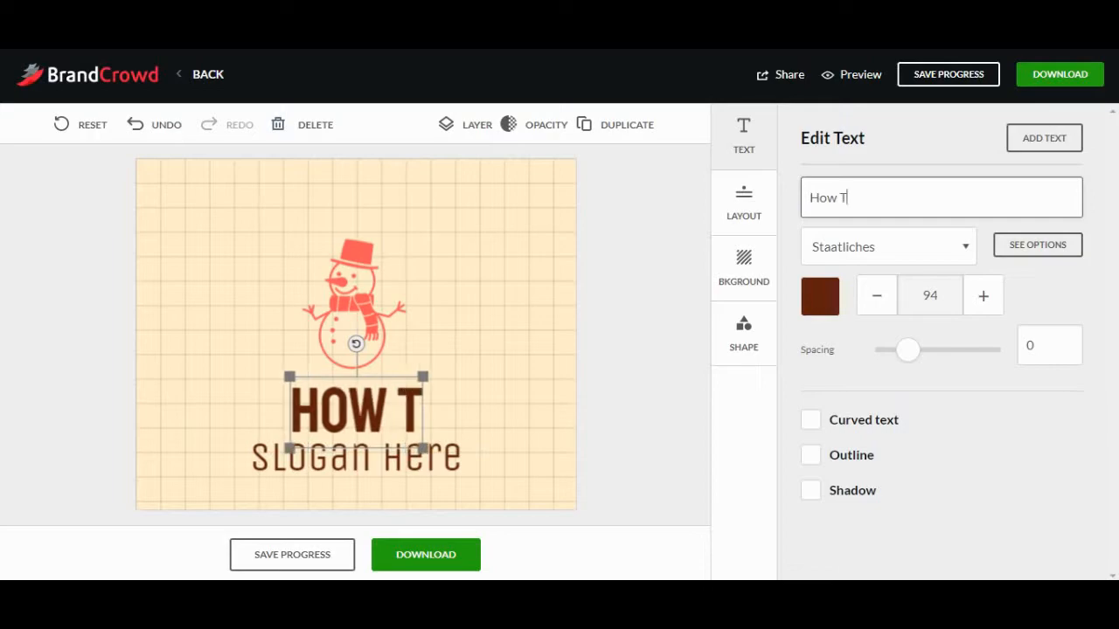
pyautogui.write('o')
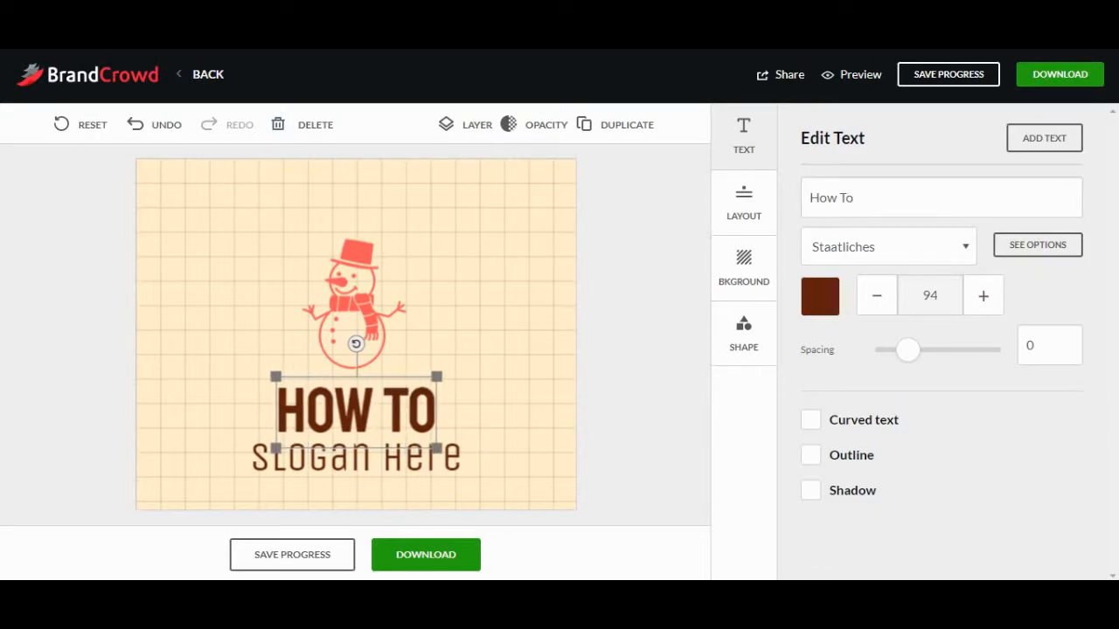
pyautogui.click(356, 455)
pyautogui.write('BEE')
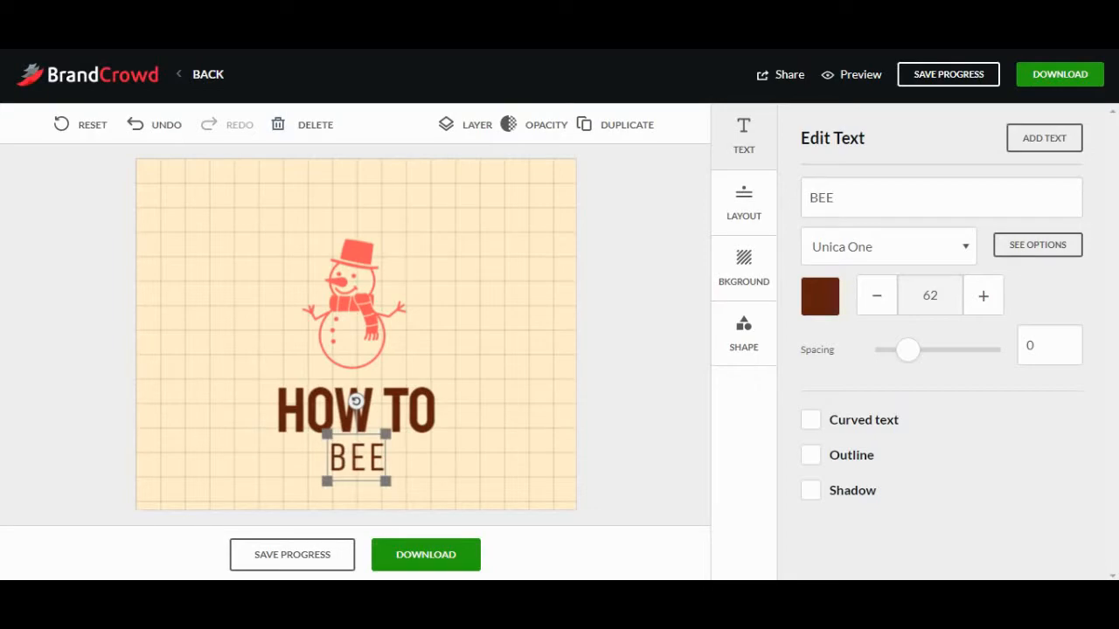
# - Set the logo background to bright blue after trying the cream and white swatches
pyautogui.click(743, 266)
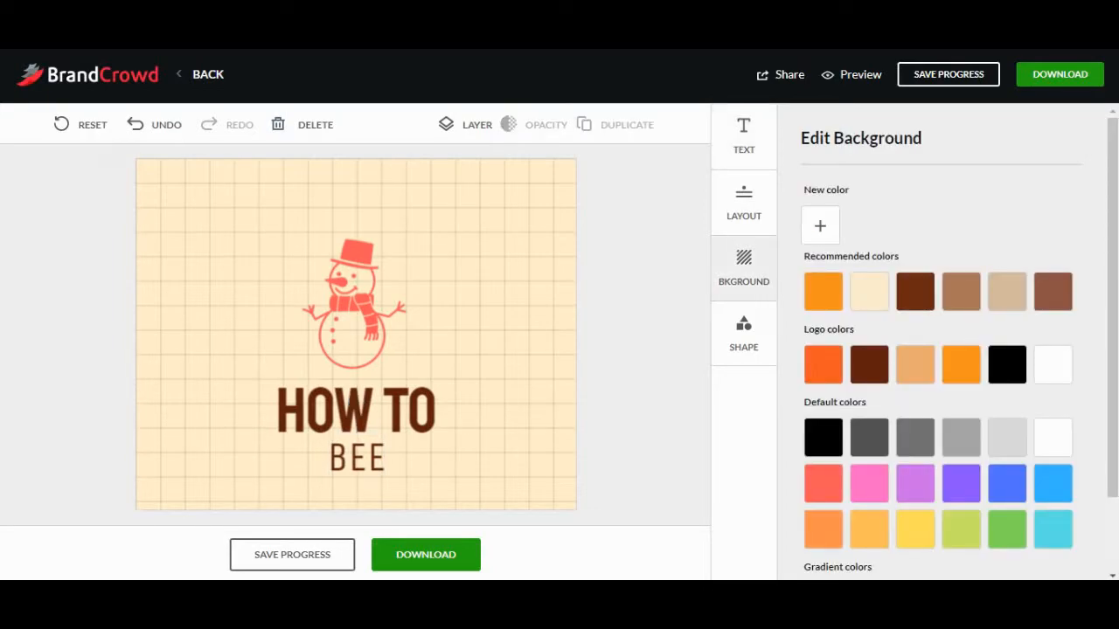
pyautogui.click(357, 402)
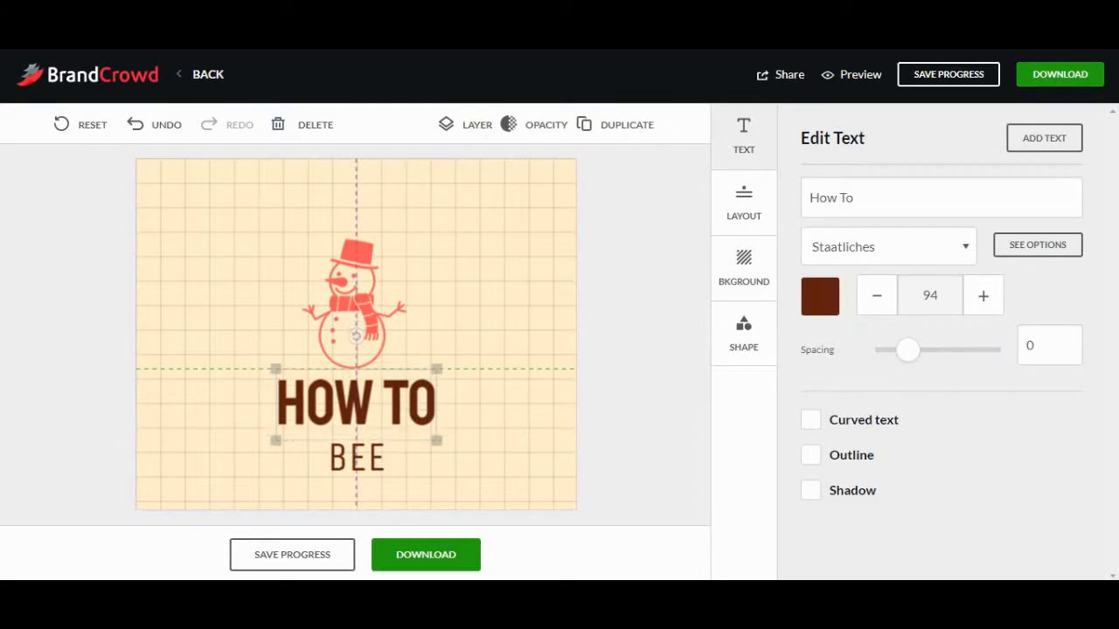
pyautogui.click(357, 455)
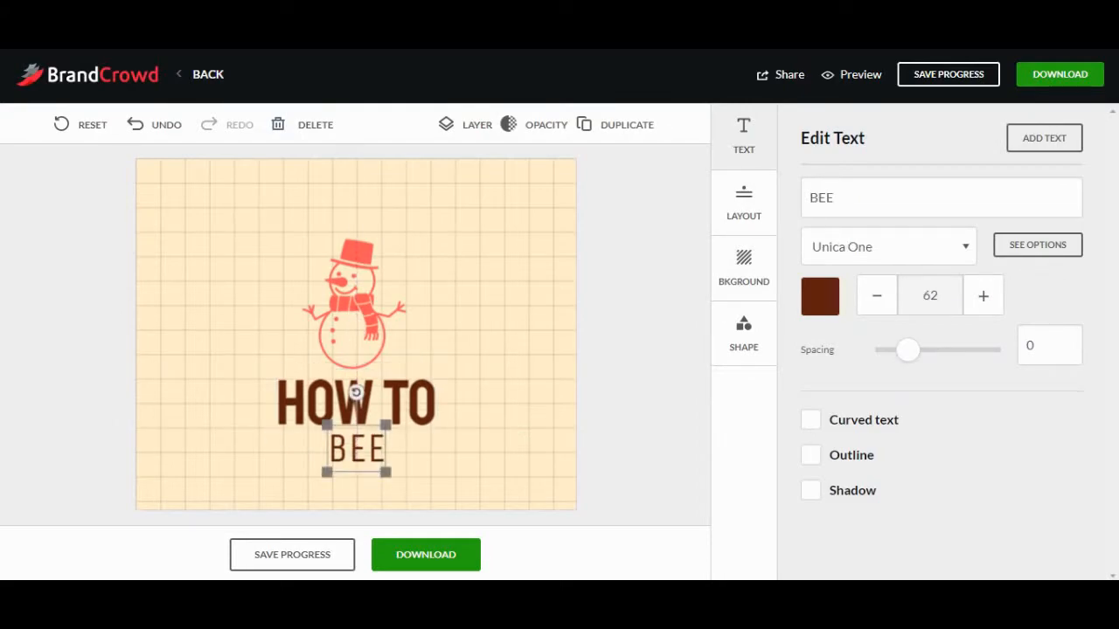
pyautogui.click(743, 269)
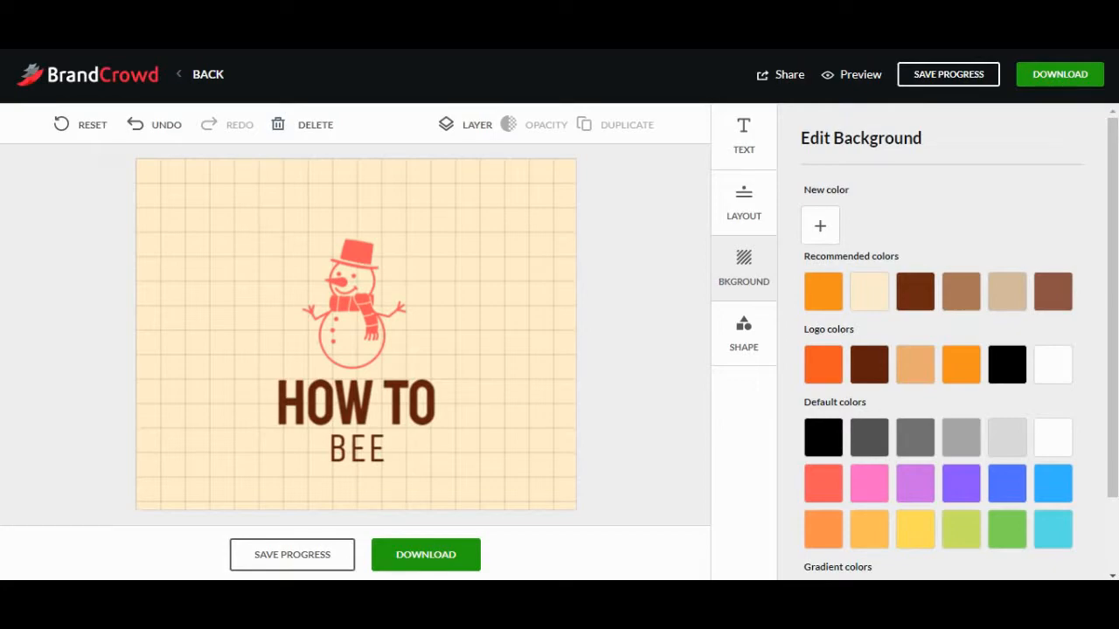
pyautogui.click(867, 290)
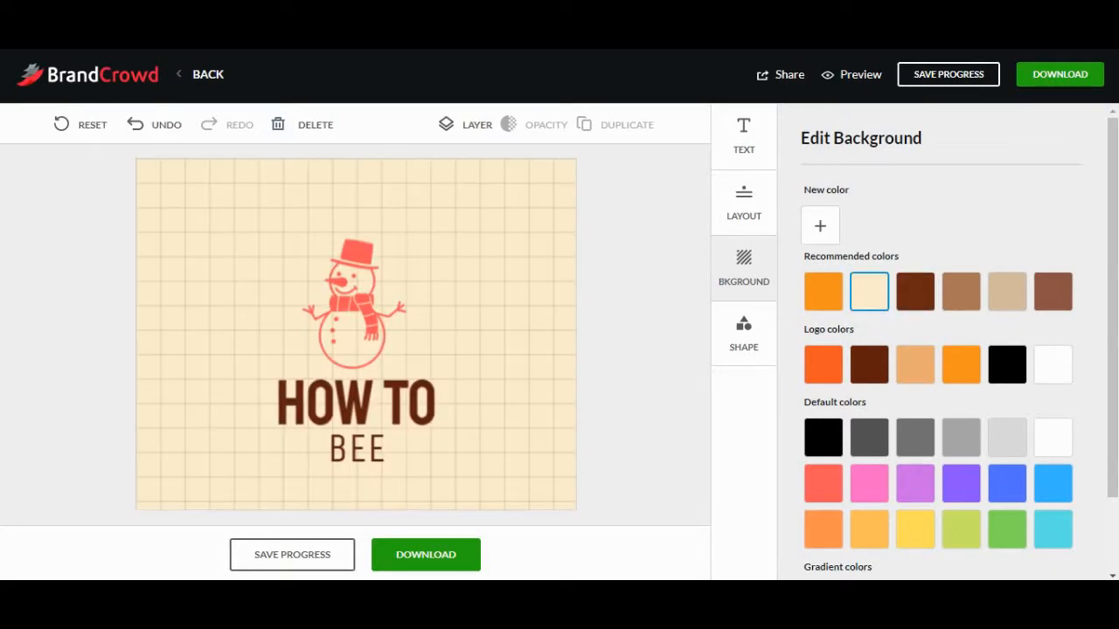
pyautogui.click(1053, 365)
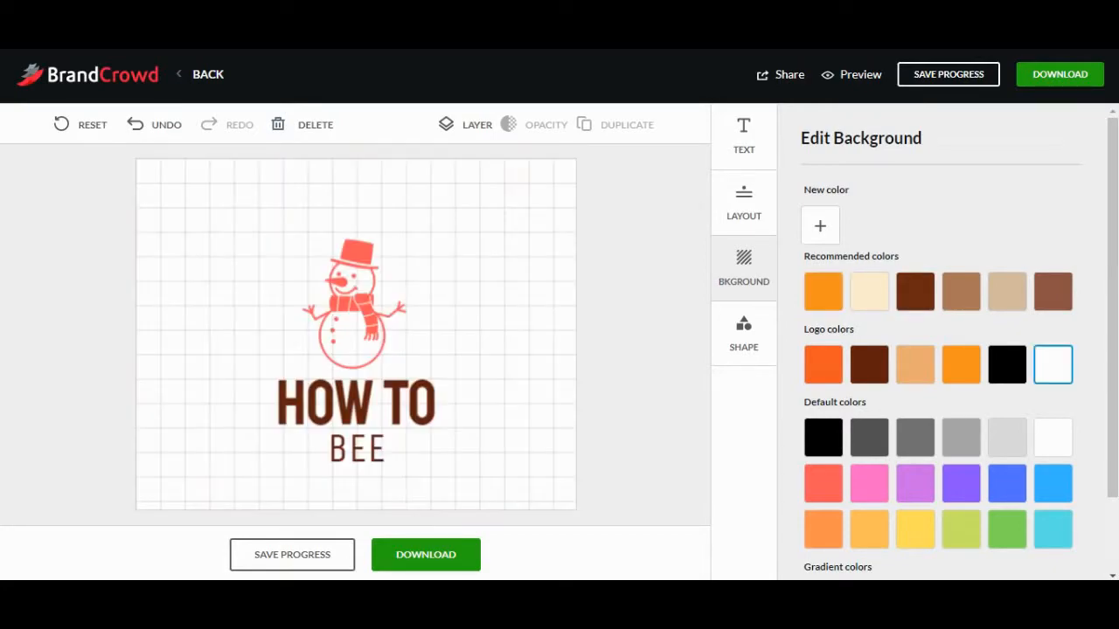
pyautogui.scroll(-3)
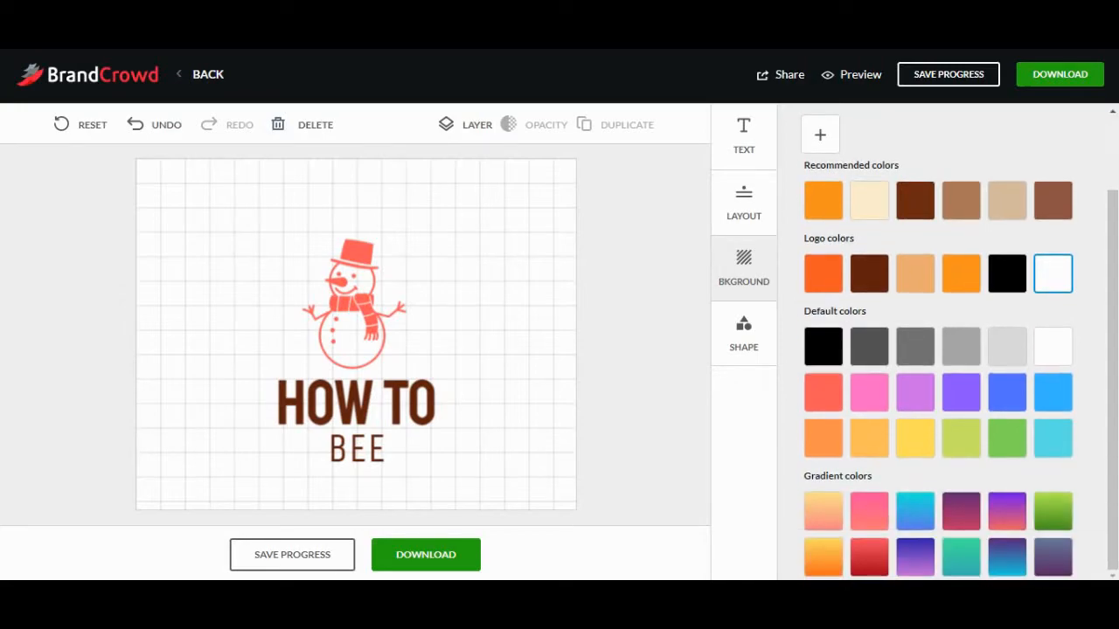
pyautogui.click(1052, 392)
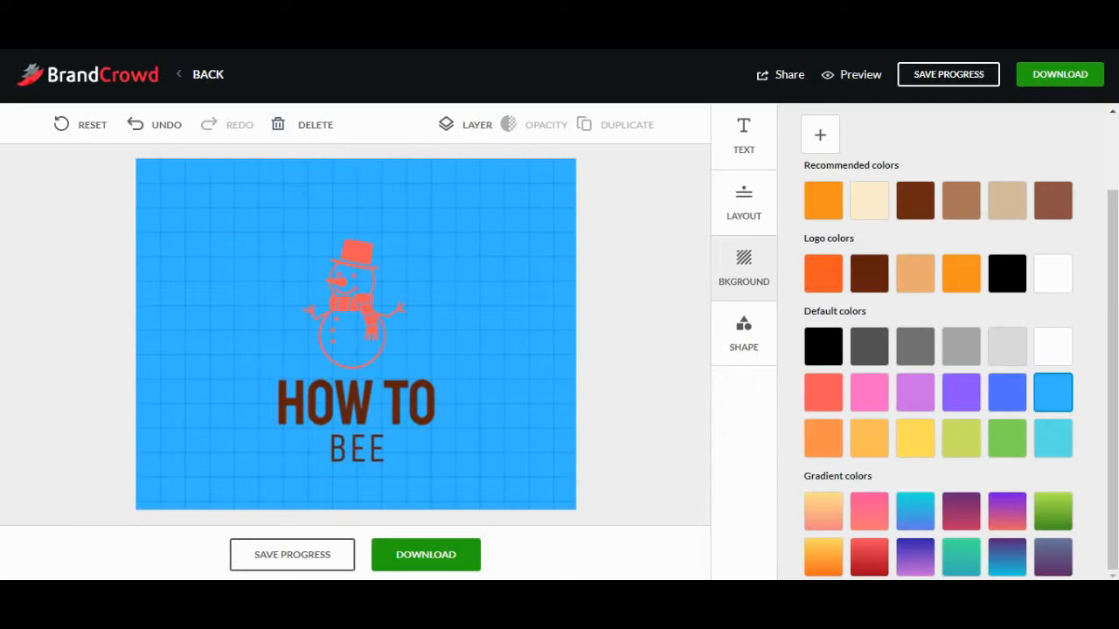
pyautogui.click(743, 266)
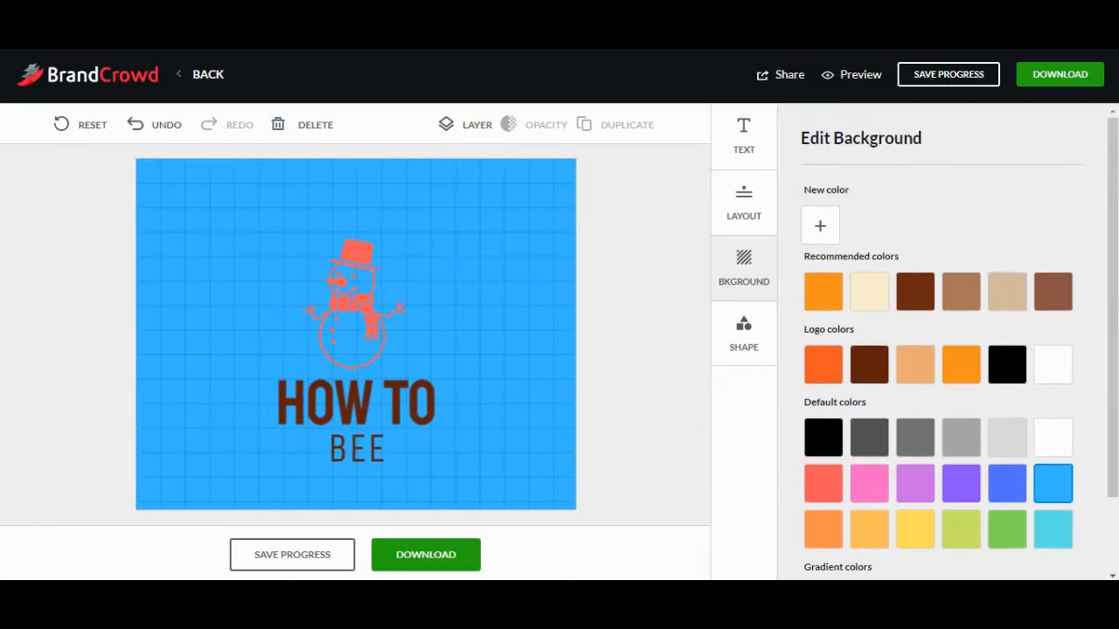
# - Recolour the snowman graphic from coral to black
pyautogui.scroll(-3)
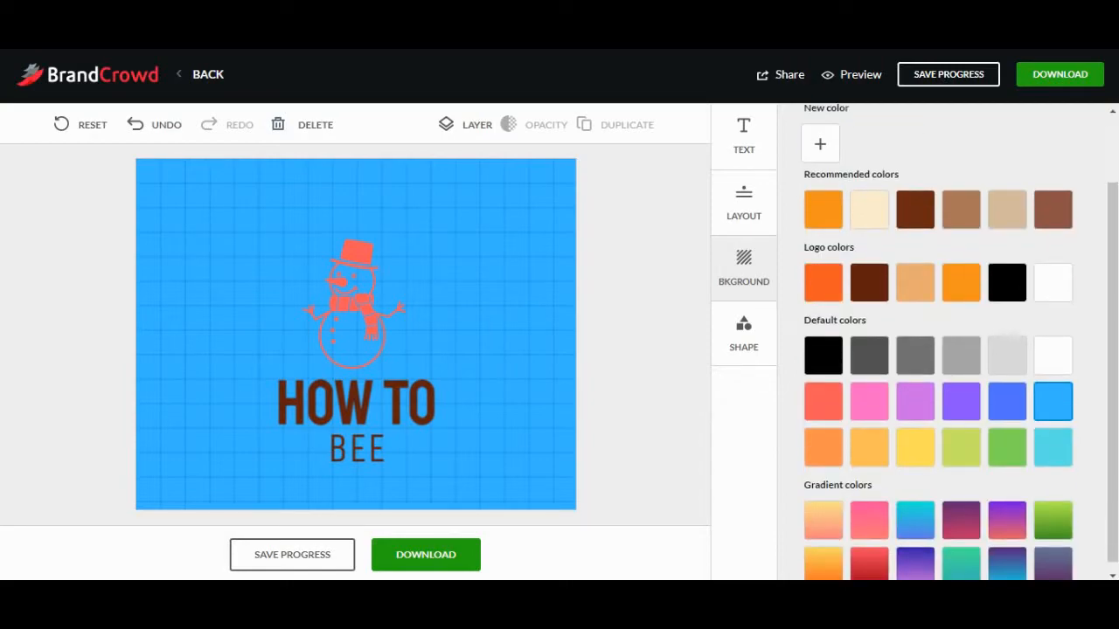
pyautogui.click(357, 305)
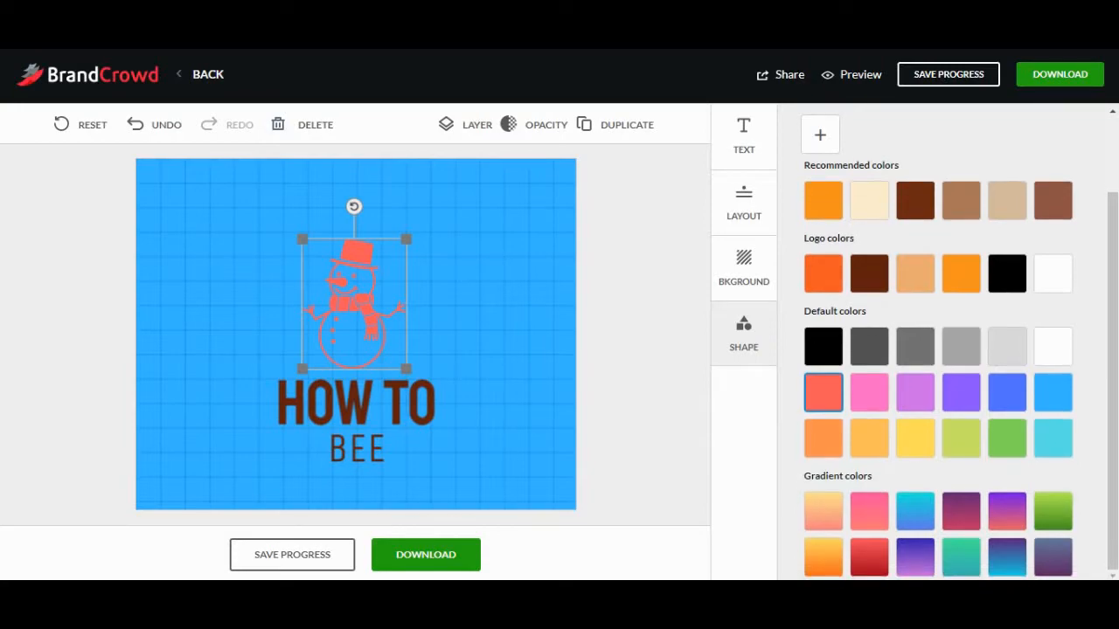
pyautogui.click(821, 346)
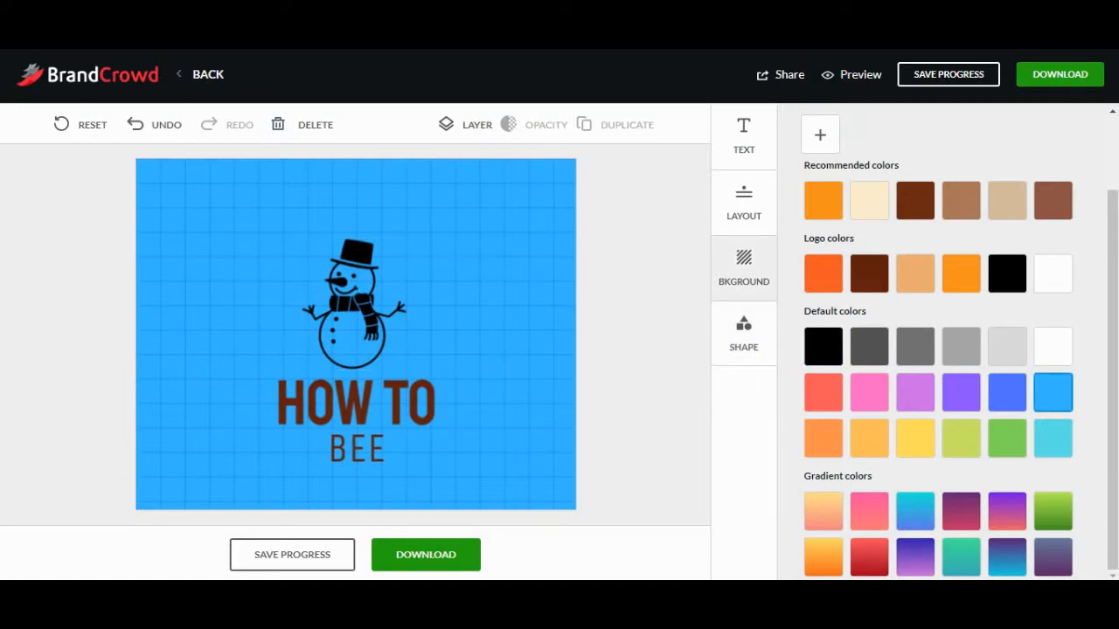
# - Give the 'How To' text the Strato brush-script font at size 69, then select the BEE slogan
pyautogui.click(357, 402)
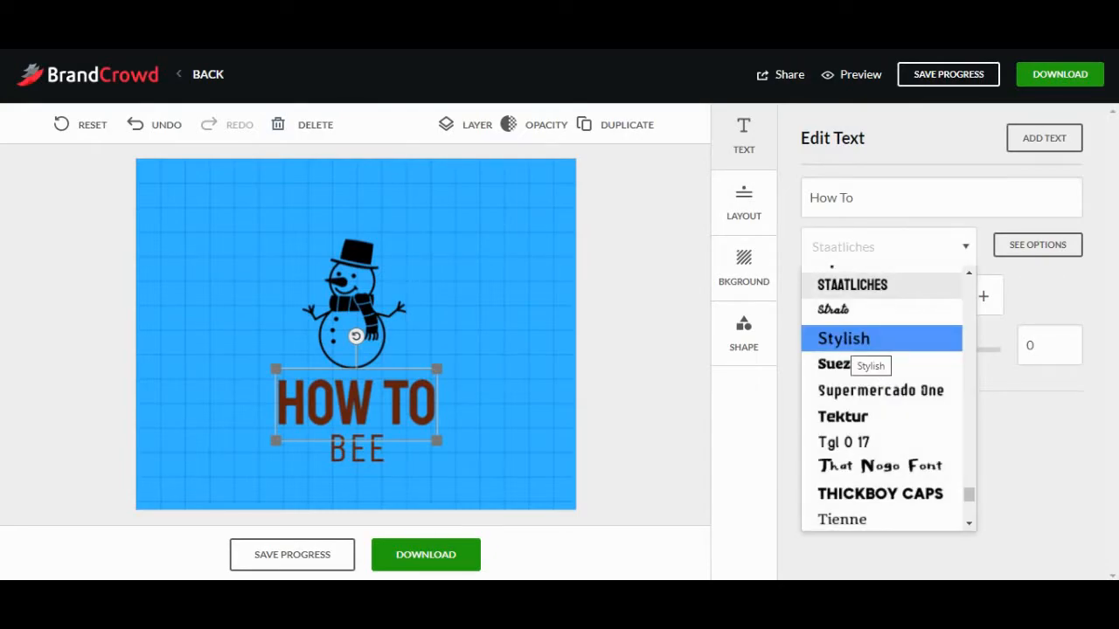
pyautogui.click(832, 309)
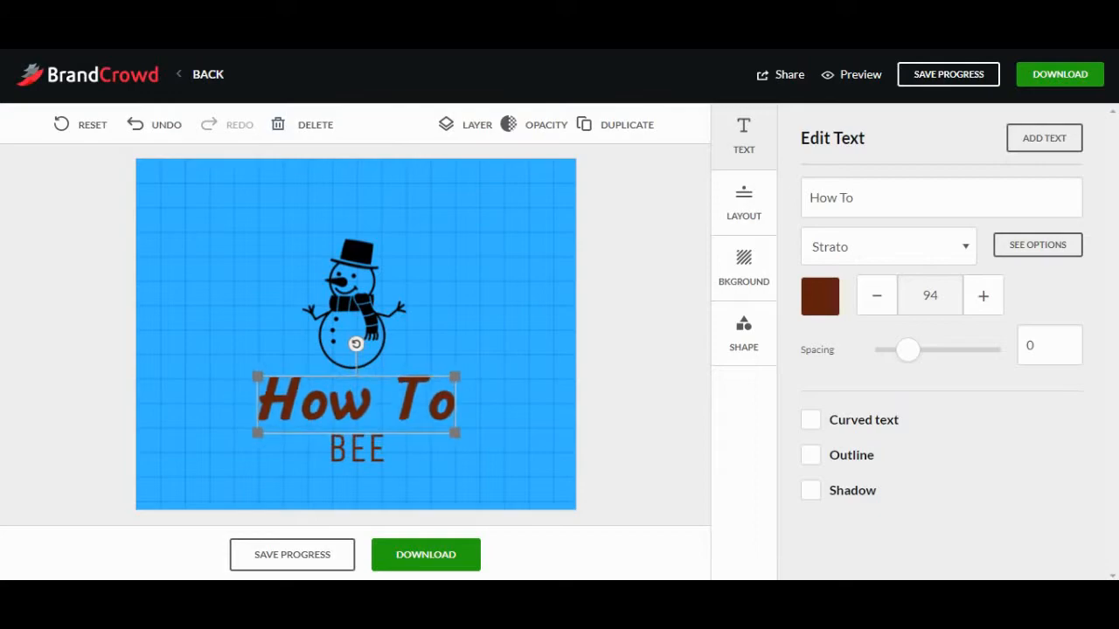
pyautogui.click(875, 295)
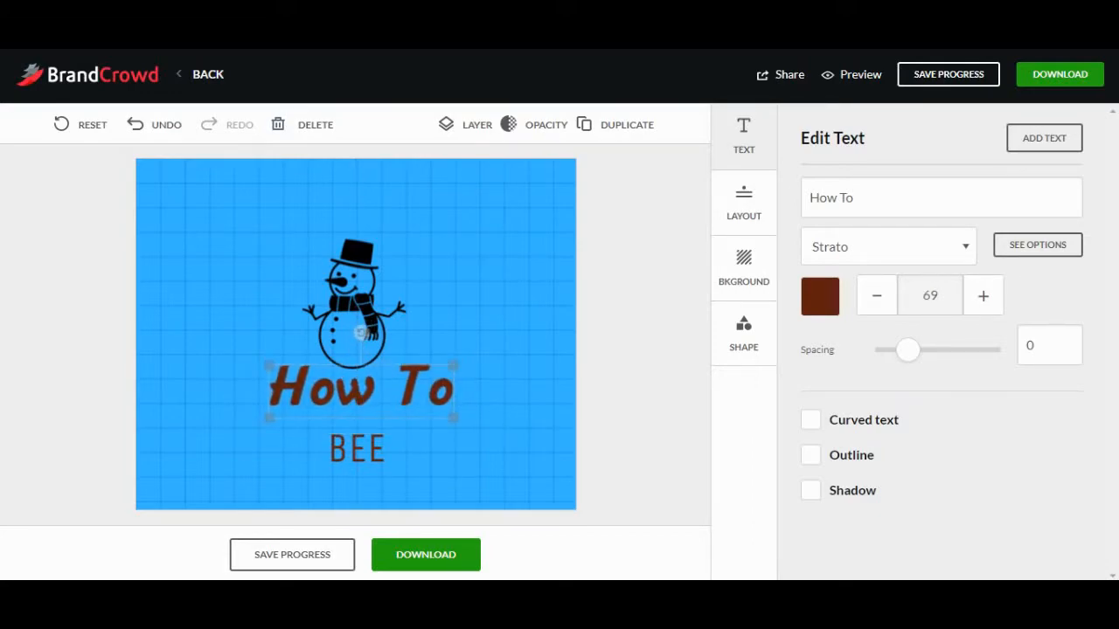
pyautogui.click(357, 447)
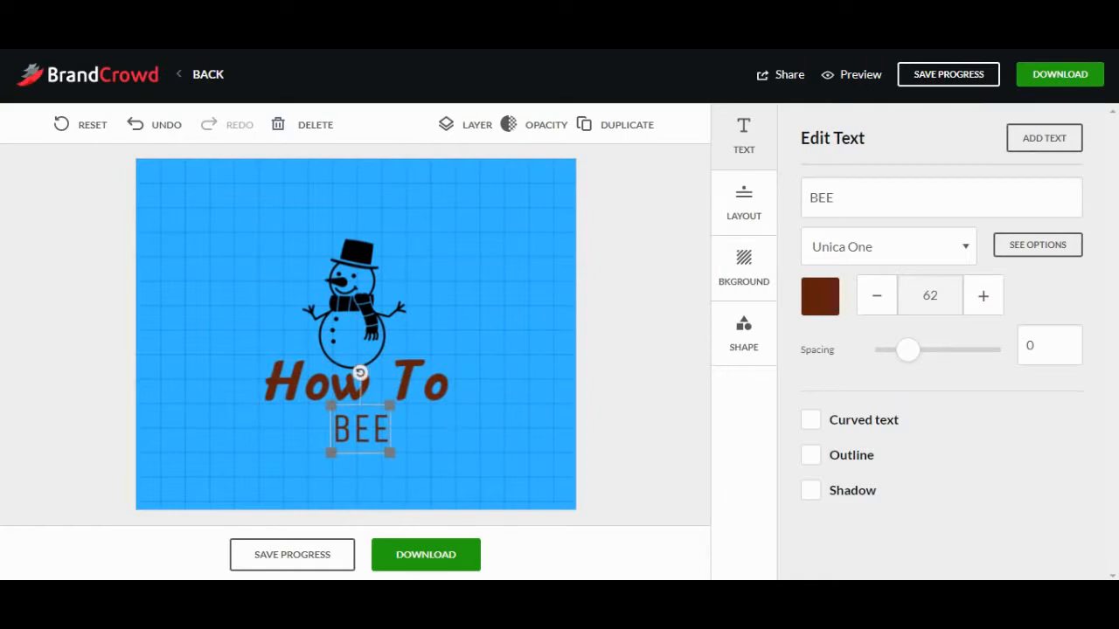
# - Preview BEE in the Tuber, Valden and Viktorr fonts while nudging its size up
pyautogui.click(888, 247)
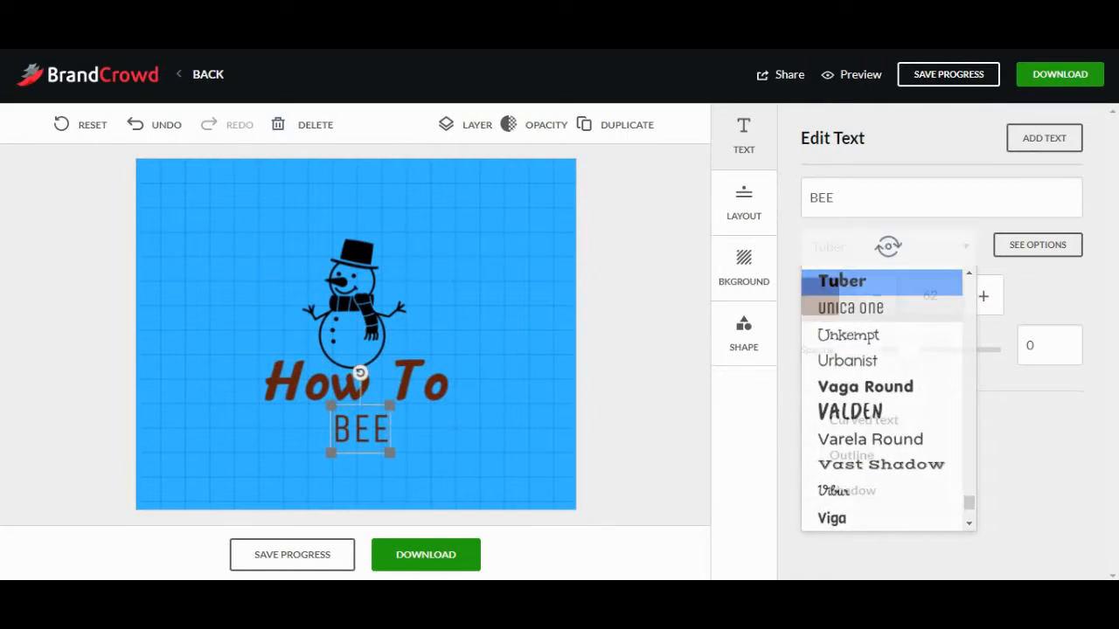
pyautogui.click(841, 280)
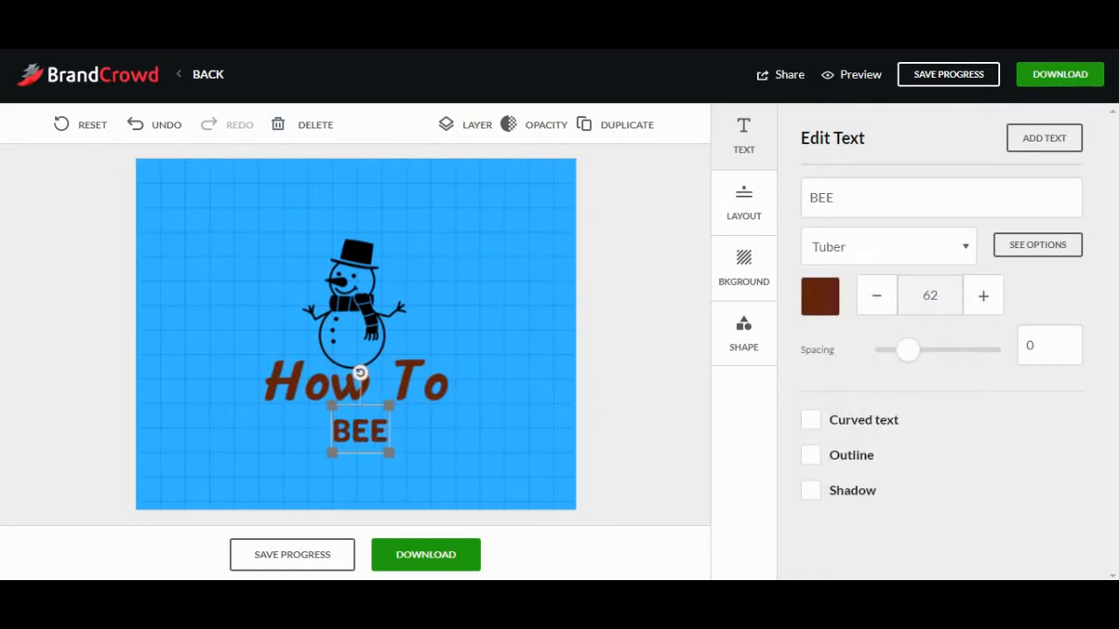
pyautogui.click(888, 246)
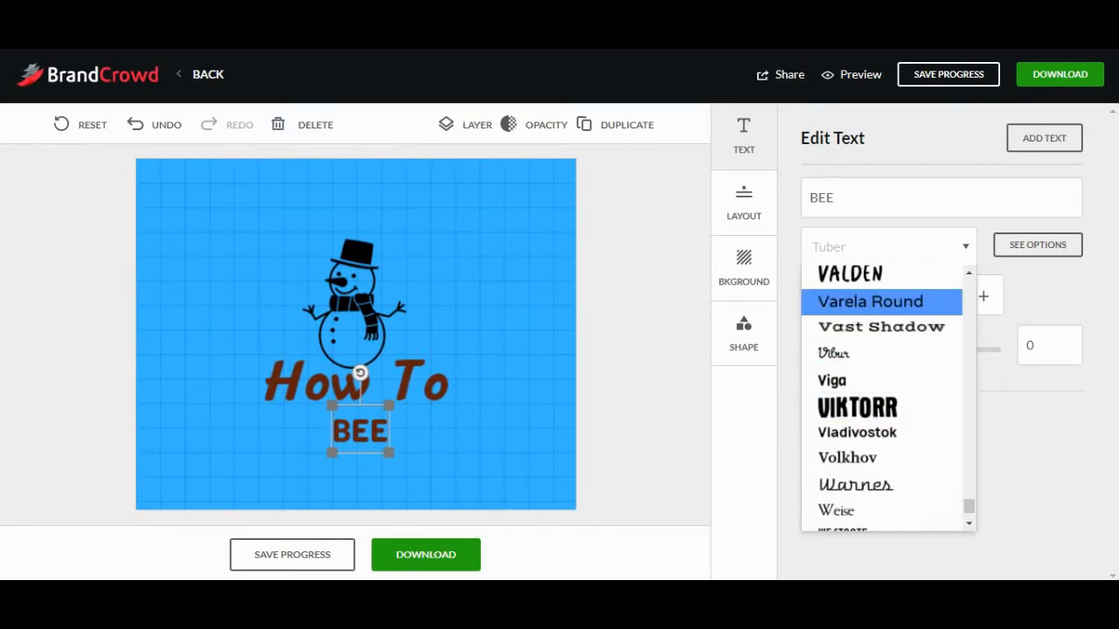
pyautogui.click(849, 272)
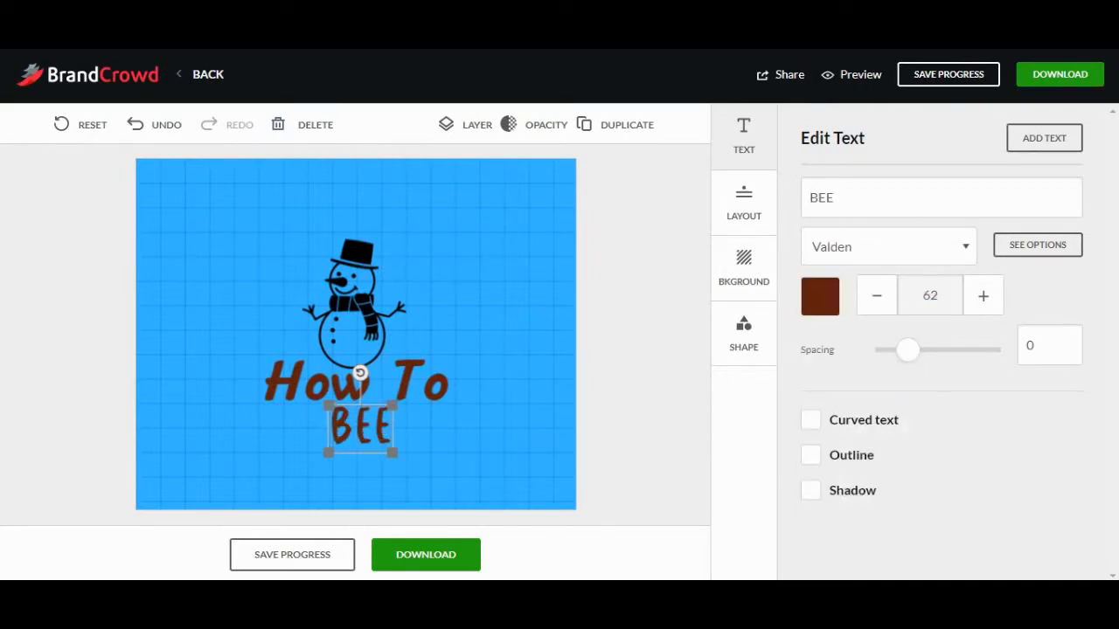
pyautogui.click(888, 246)
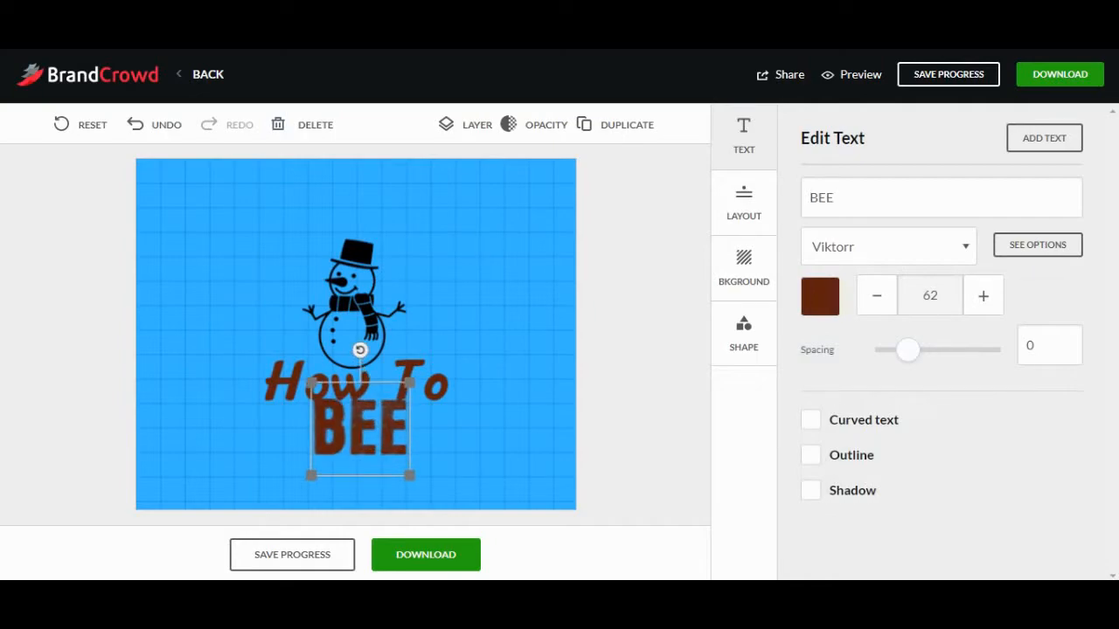
pyautogui.click(983, 294)
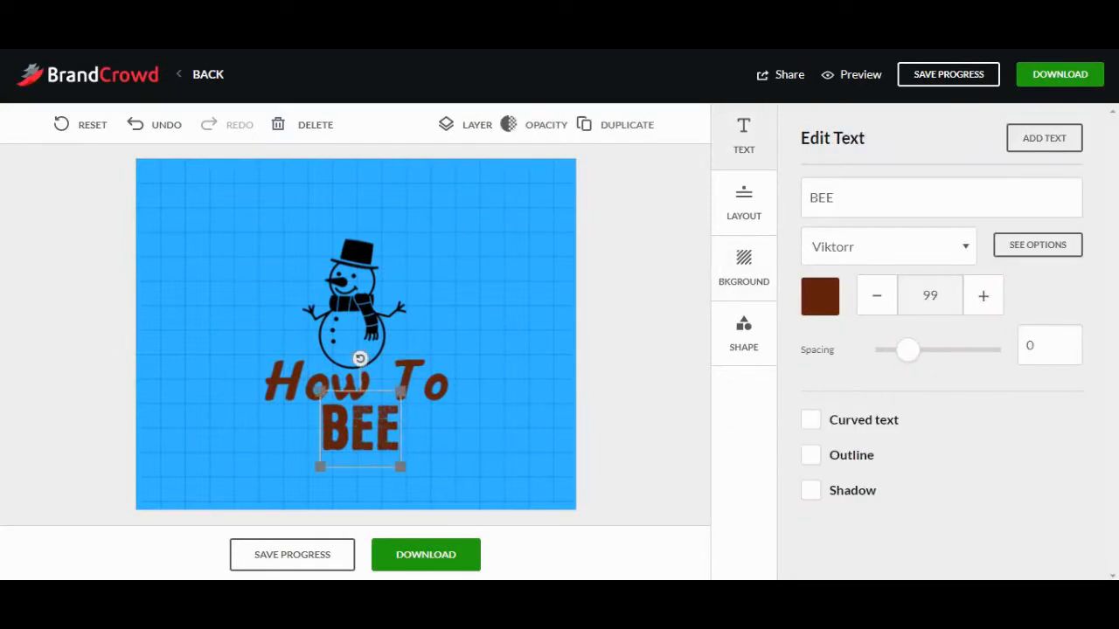
# - Settle BEE on the serif Weise font at size 65, then reselect How To
pyautogui.click(888, 247)
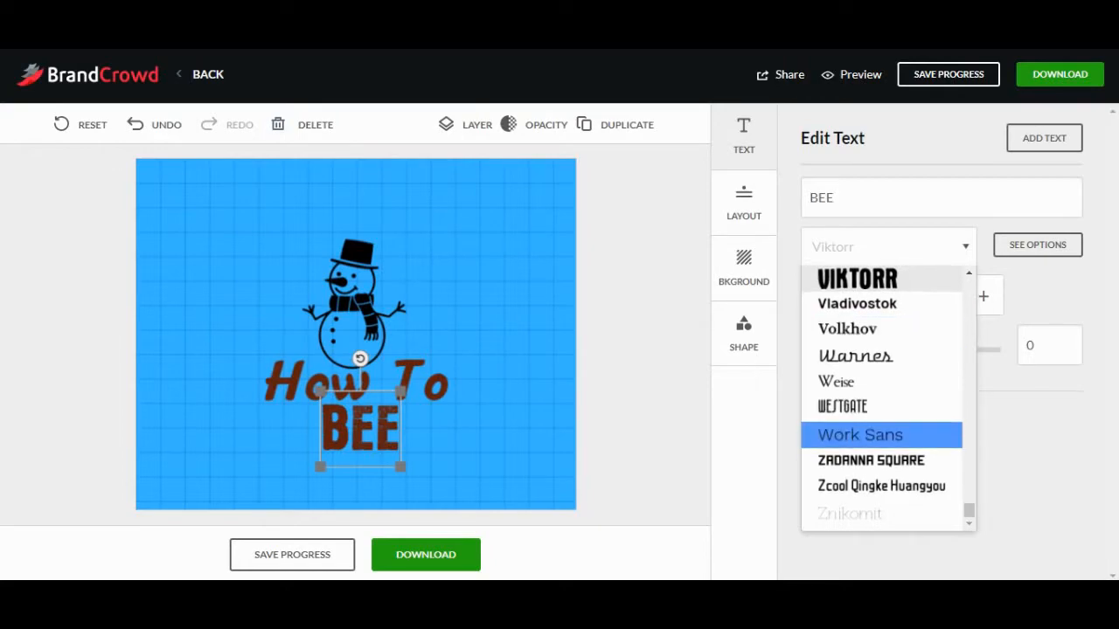
pyautogui.click(835, 381)
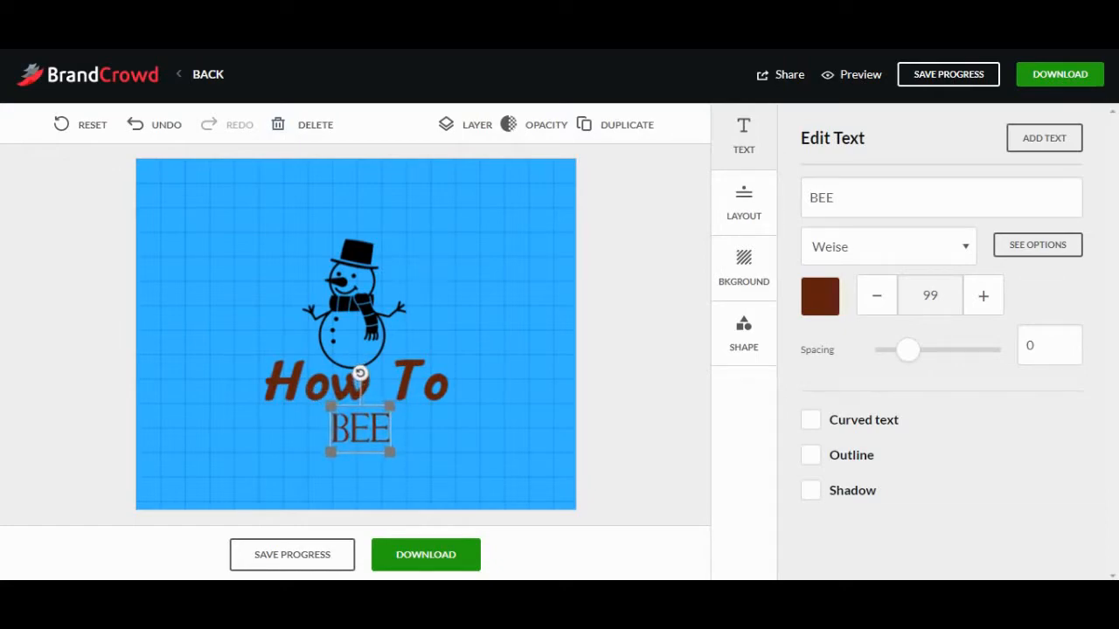
pyautogui.click(876, 294)
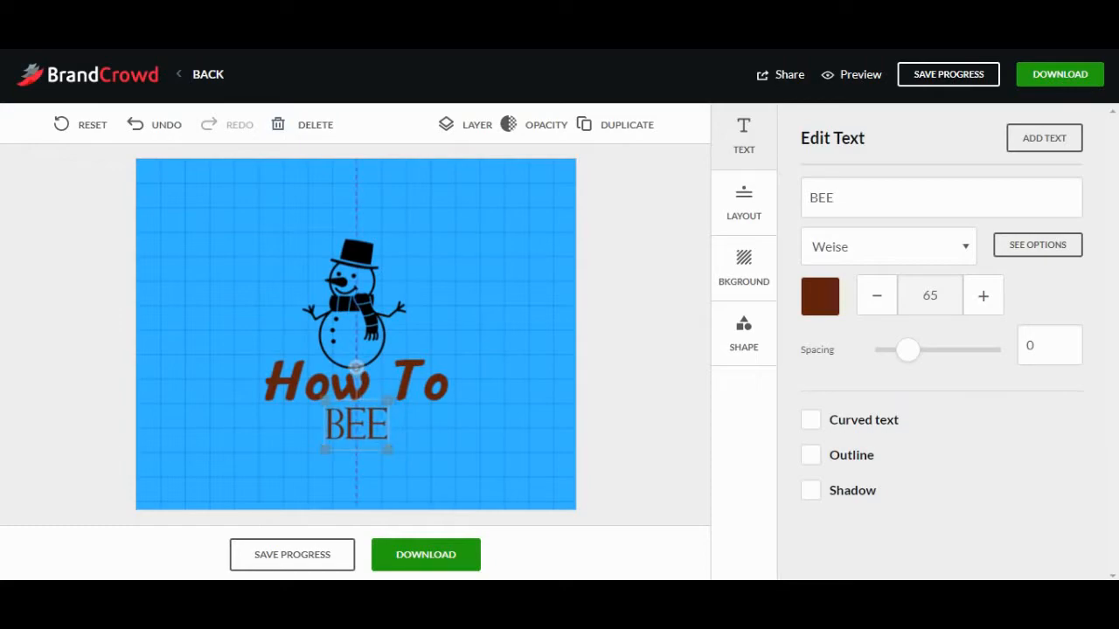
pyautogui.click(357, 381)
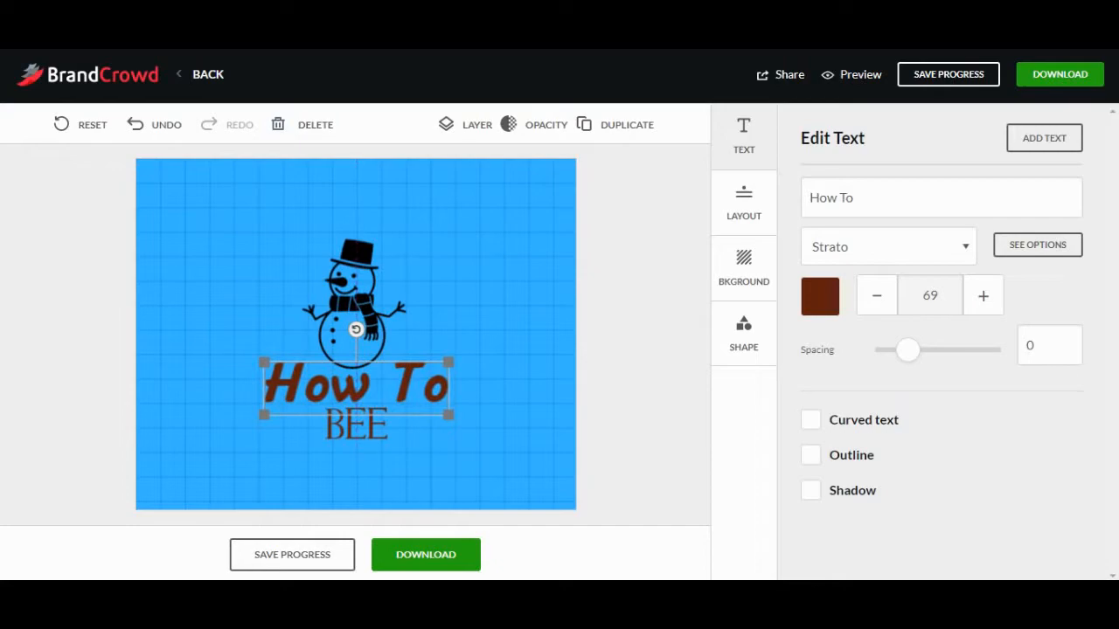
pyautogui.click(743, 265)
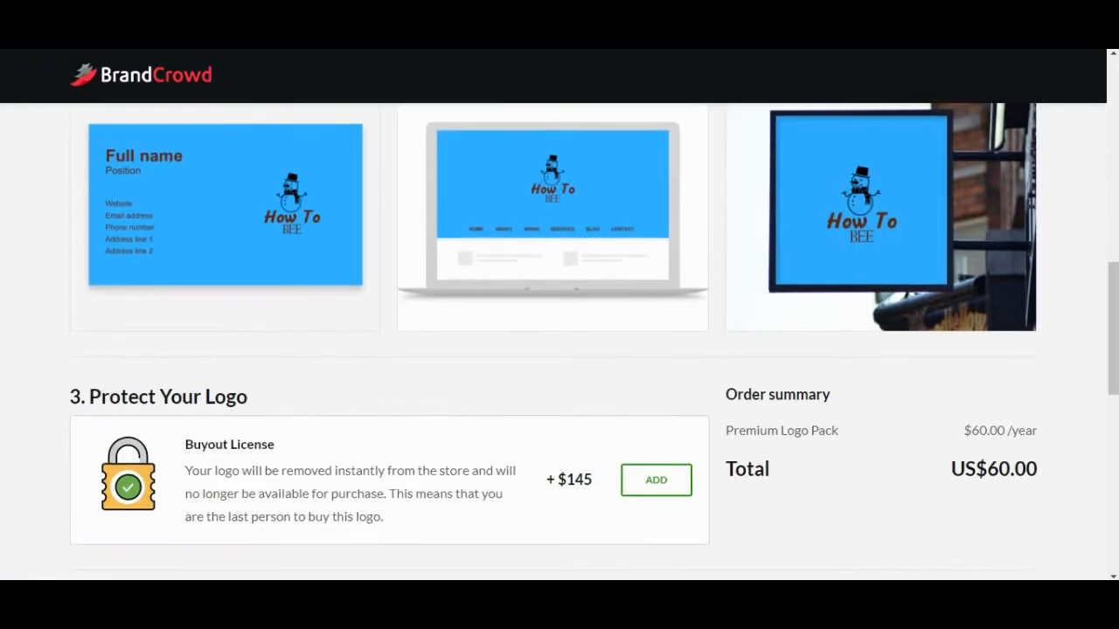
pyautogui.scroll(3)
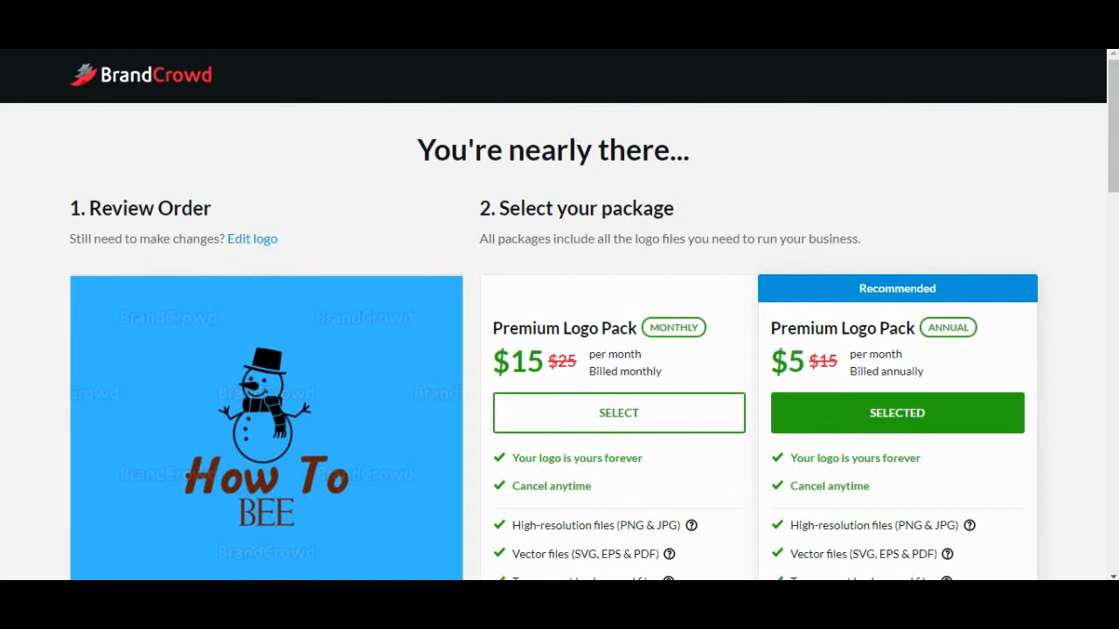
pyautogui.scroll(-3)
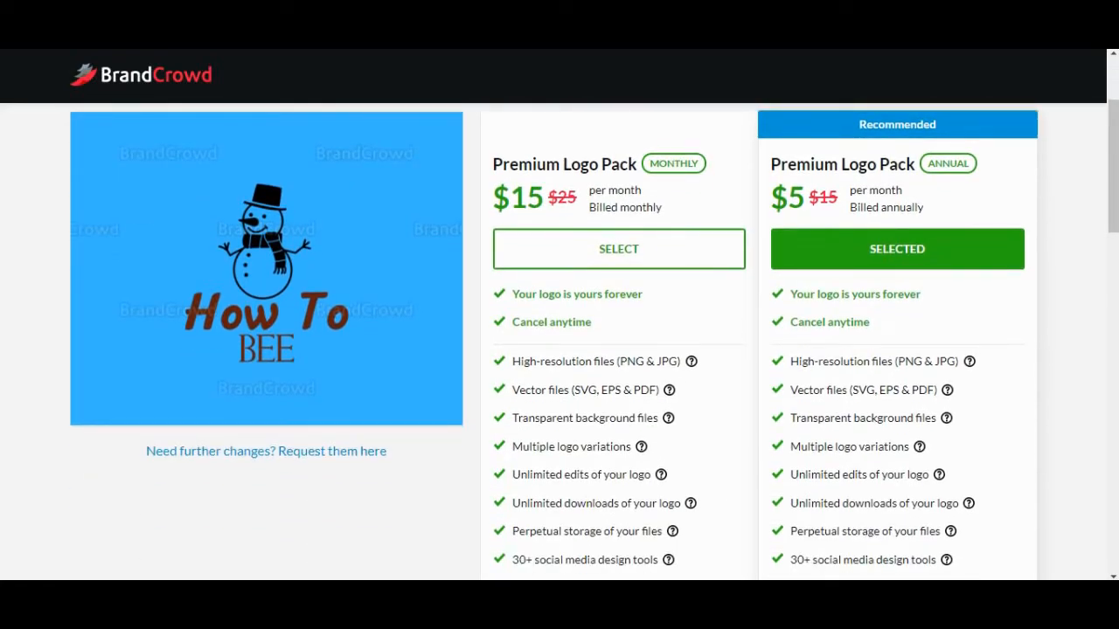
pyautogui.scroll(-3)
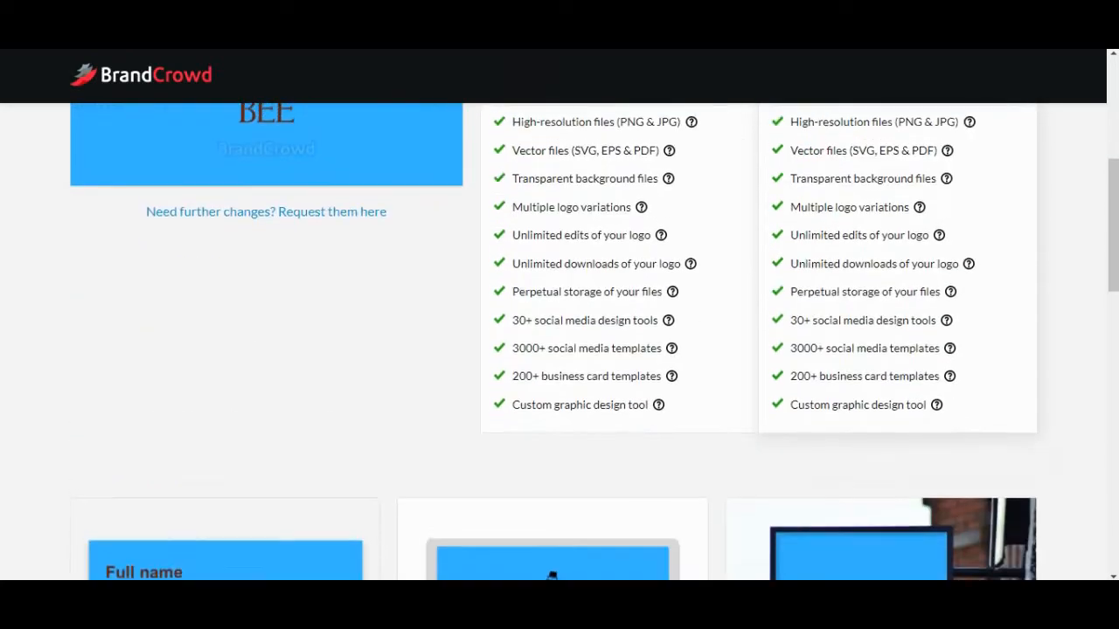
pyautogui.scroll(3)
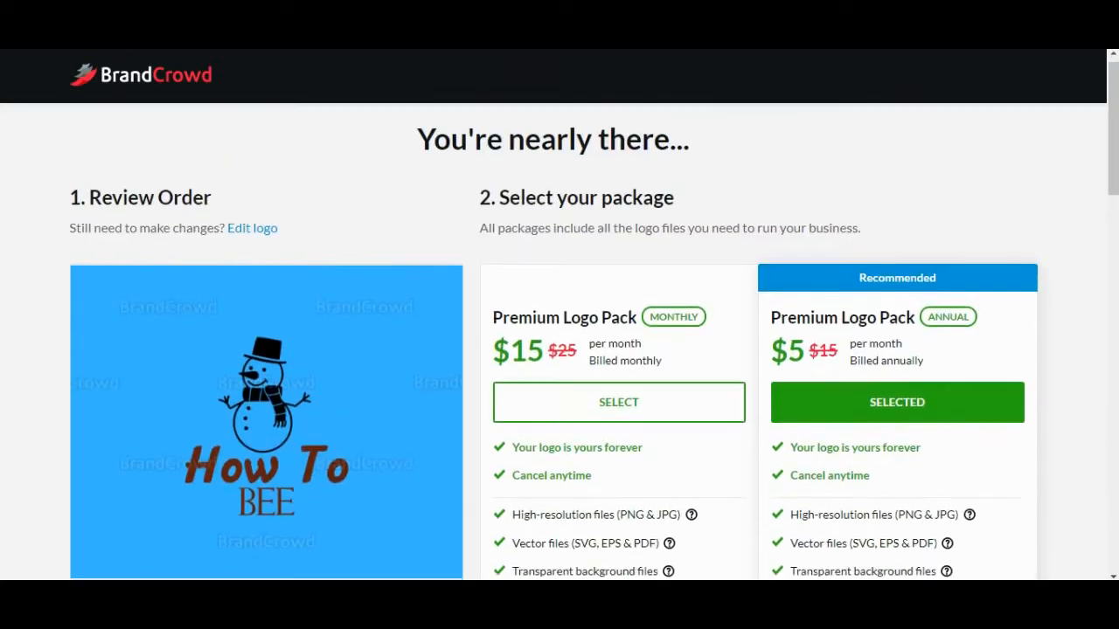
pyautogui.scroll(-3)
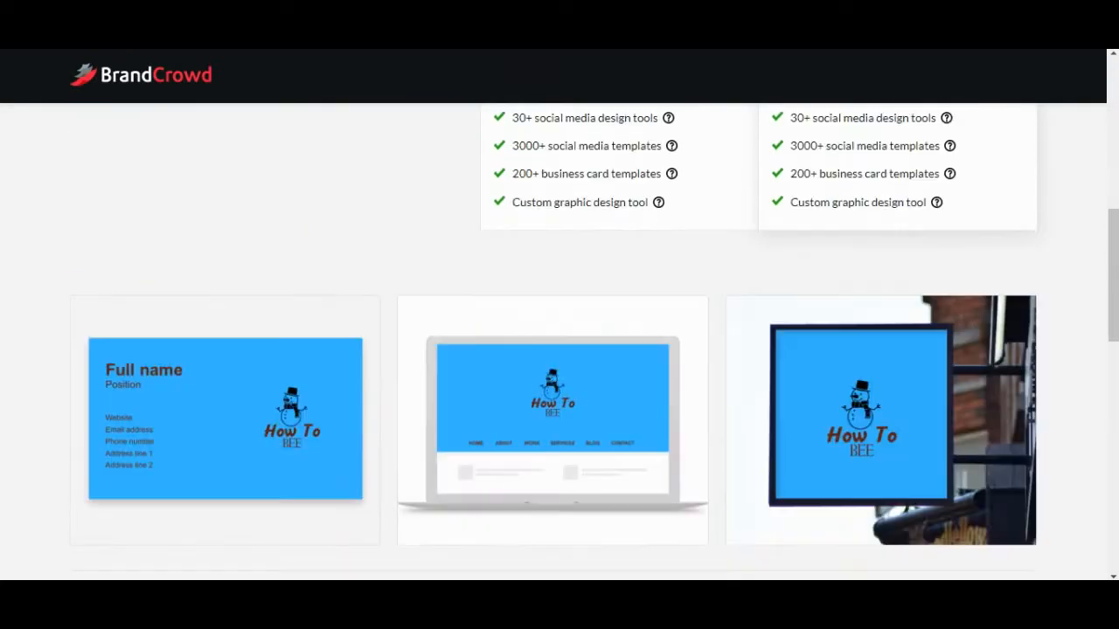
pyautogui.scroll(-3)
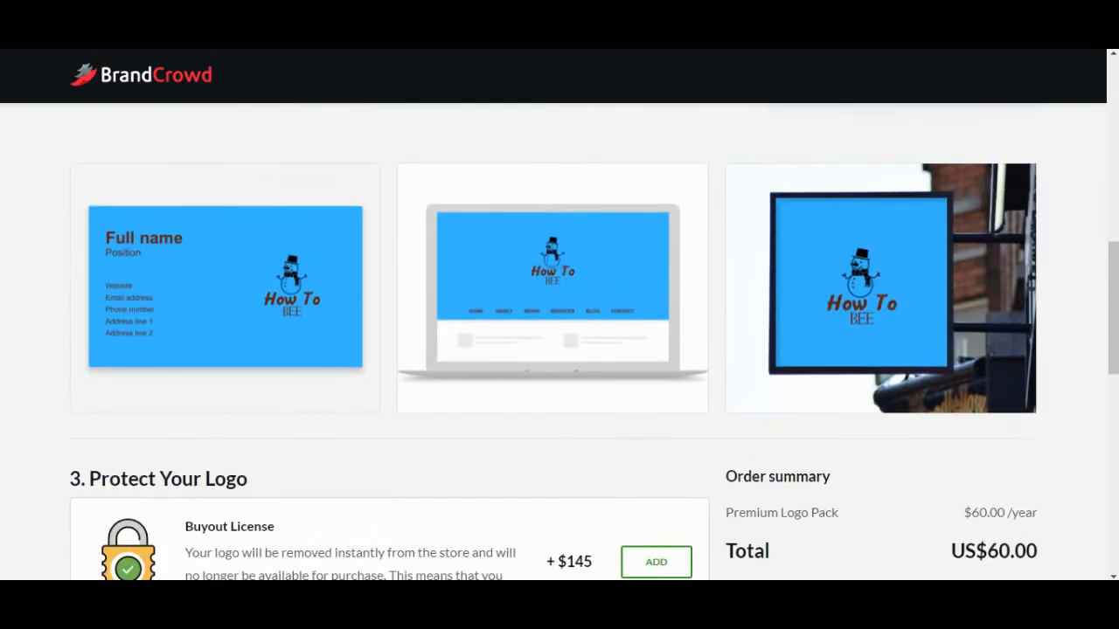
pyautogui.scroll(-3)
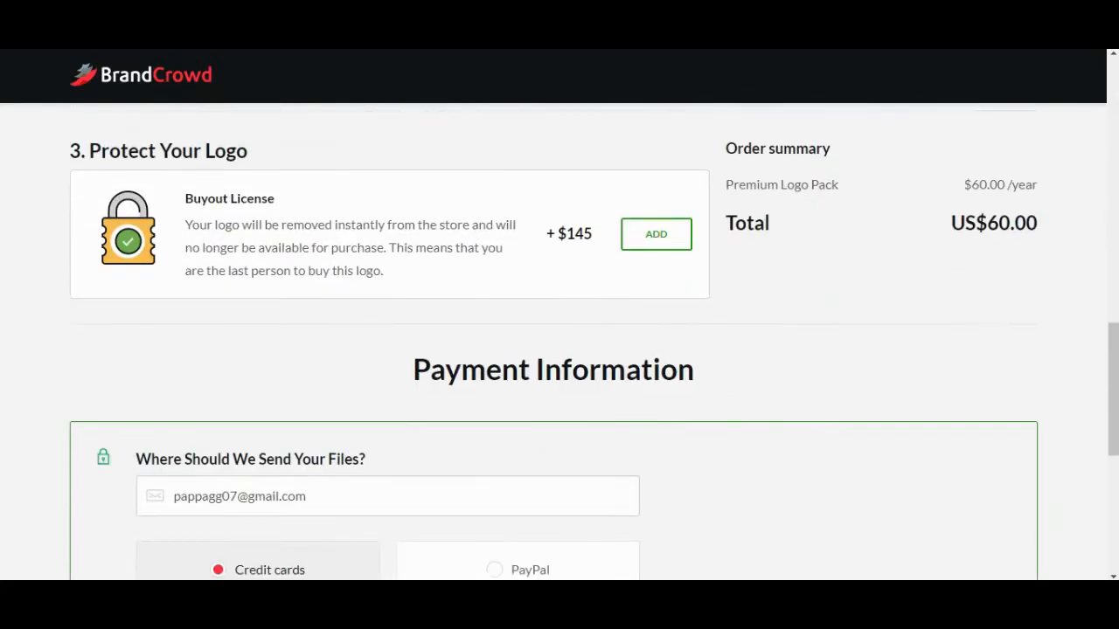
pyautogui.scroll(-3)
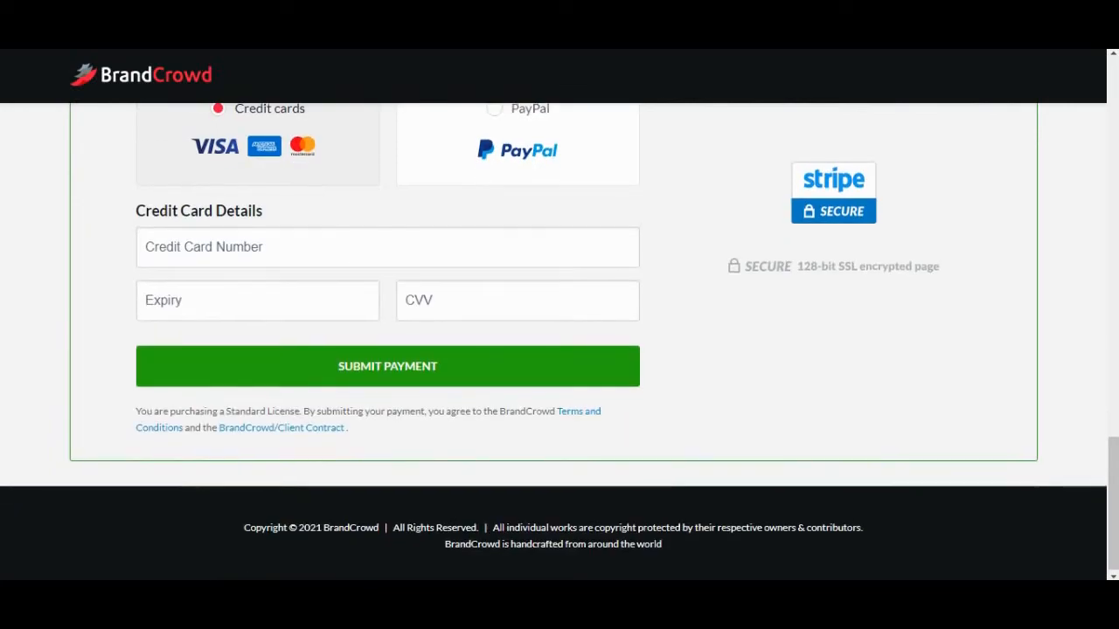
pyautogui.scroll(3)
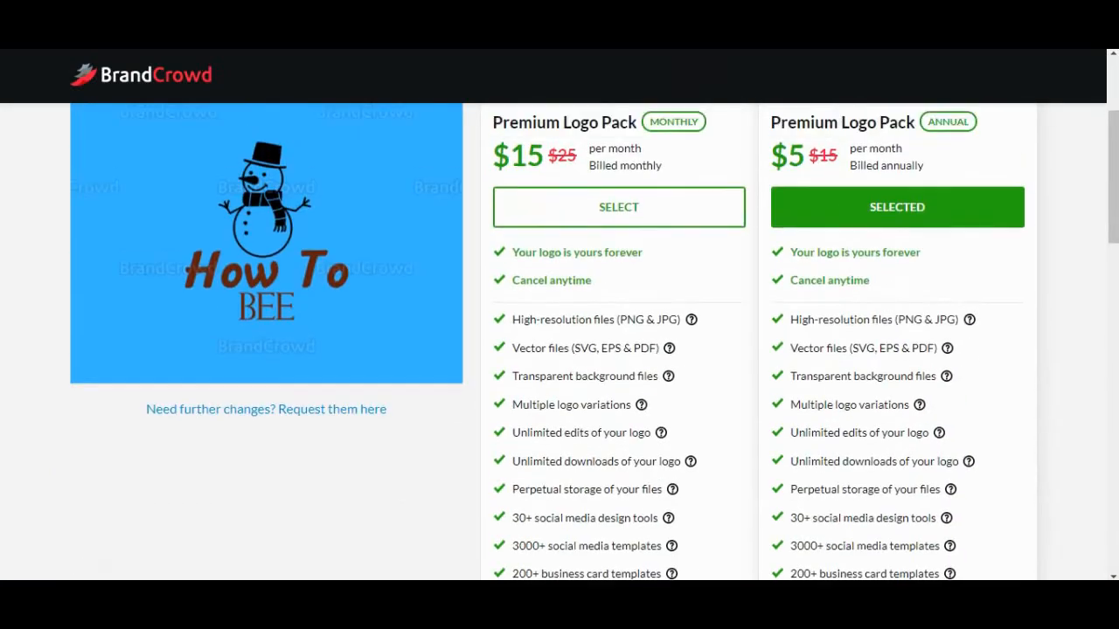
pyautogui.scroll(3)
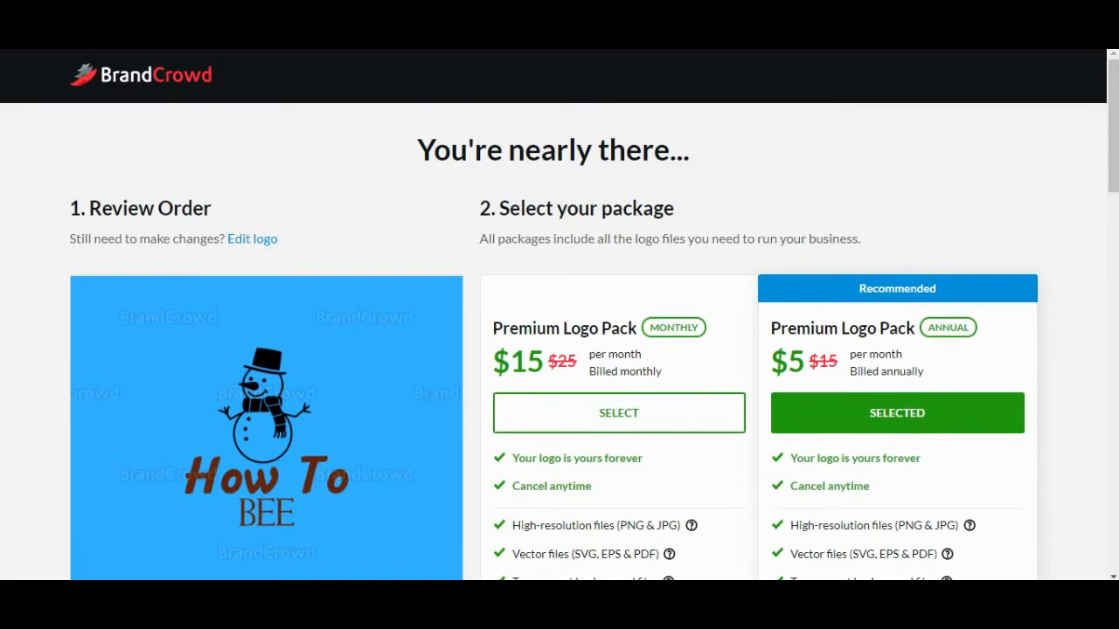
pyautogui.scroll(-3)
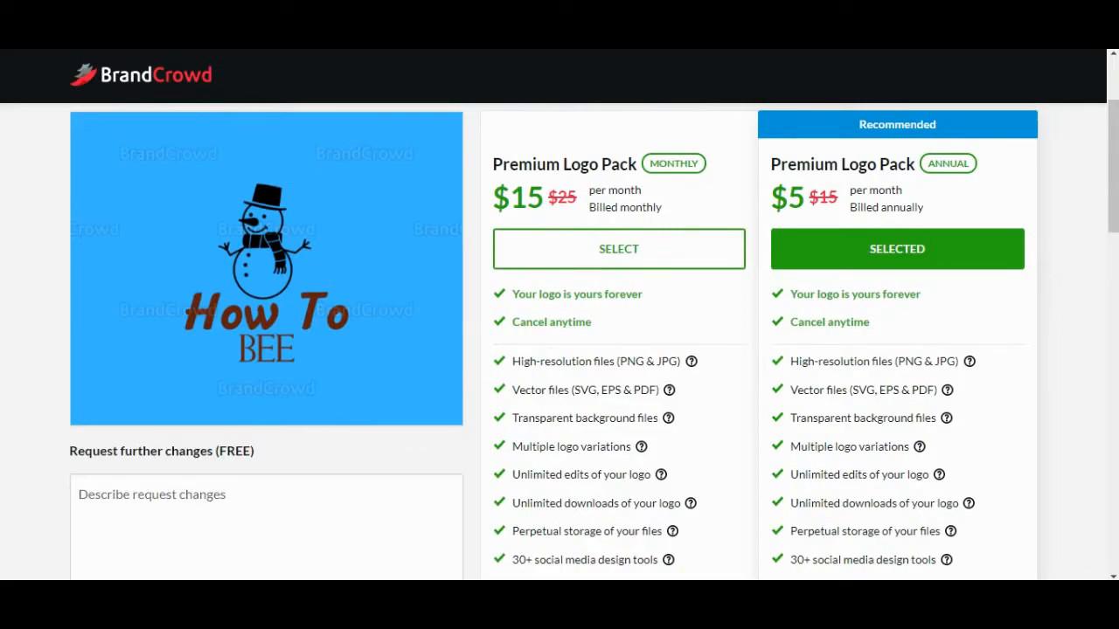
pyautogui.scroll(-3)
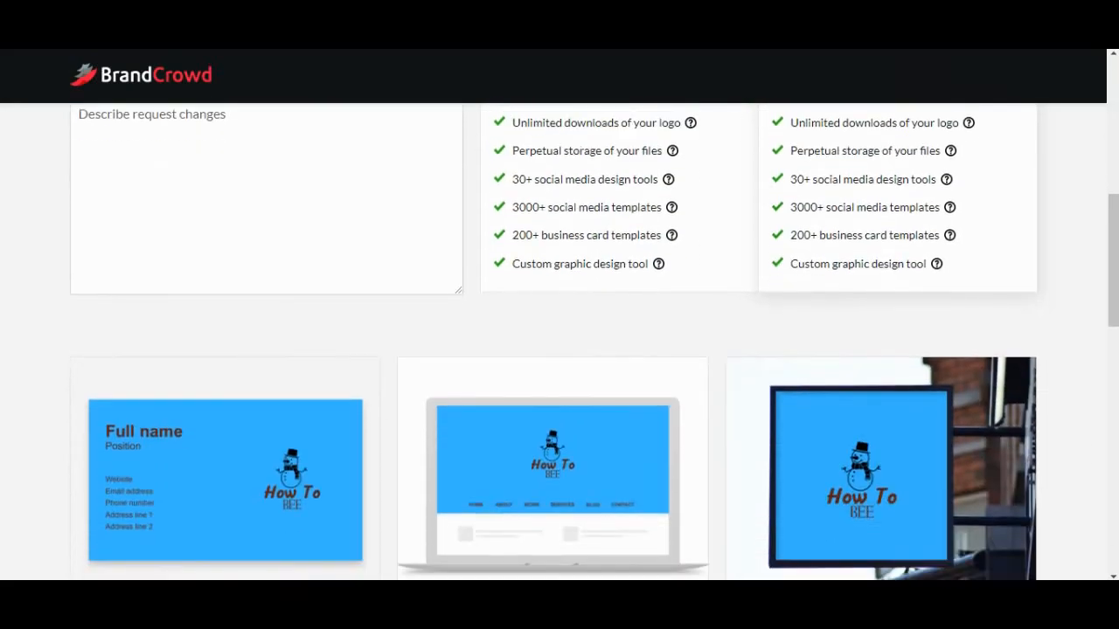
pyautogui.scroll(3)
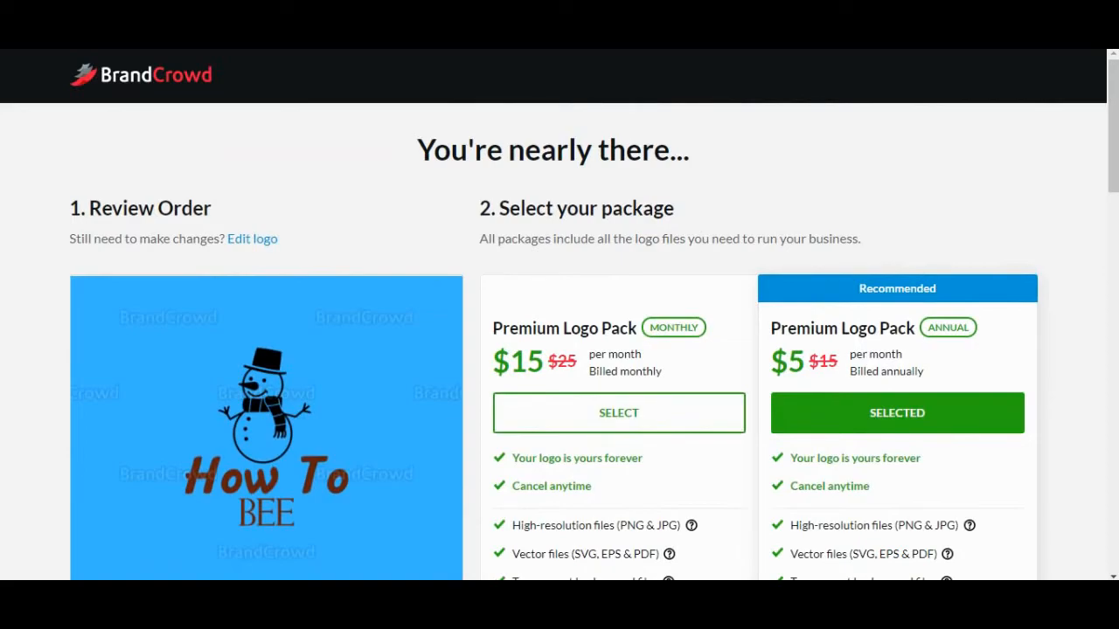
pyautogui.scroll(-3)
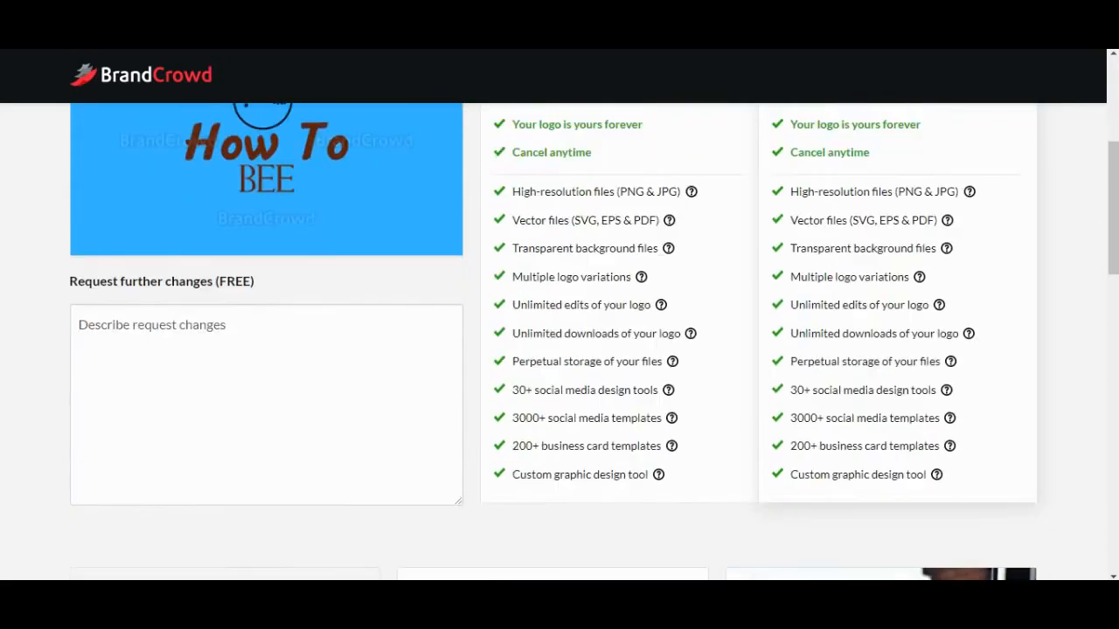
pyautogui.scroll(3)
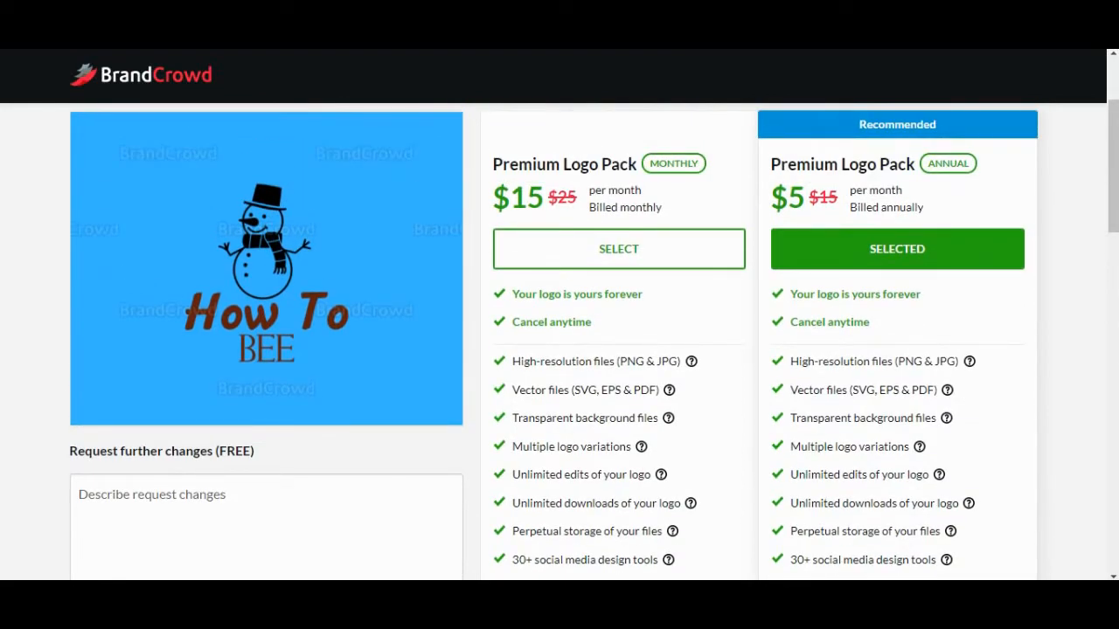
pyautogui.scroll(3)
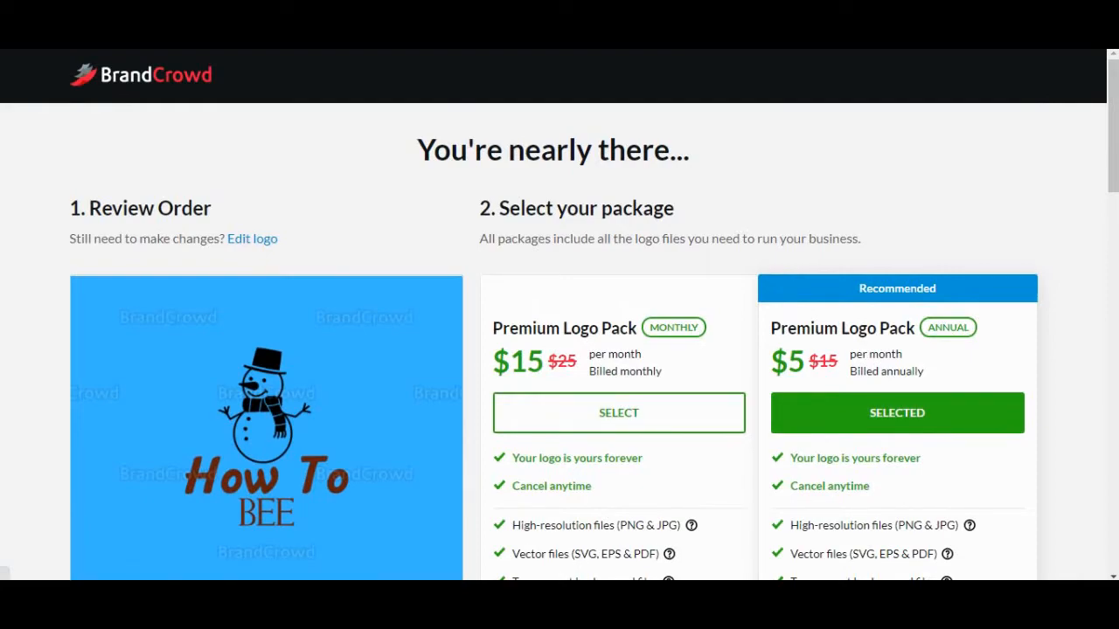
# - Return to the editor and try curve and shadow effects on How To, leaving both off
pyautogui.click(252, 237)
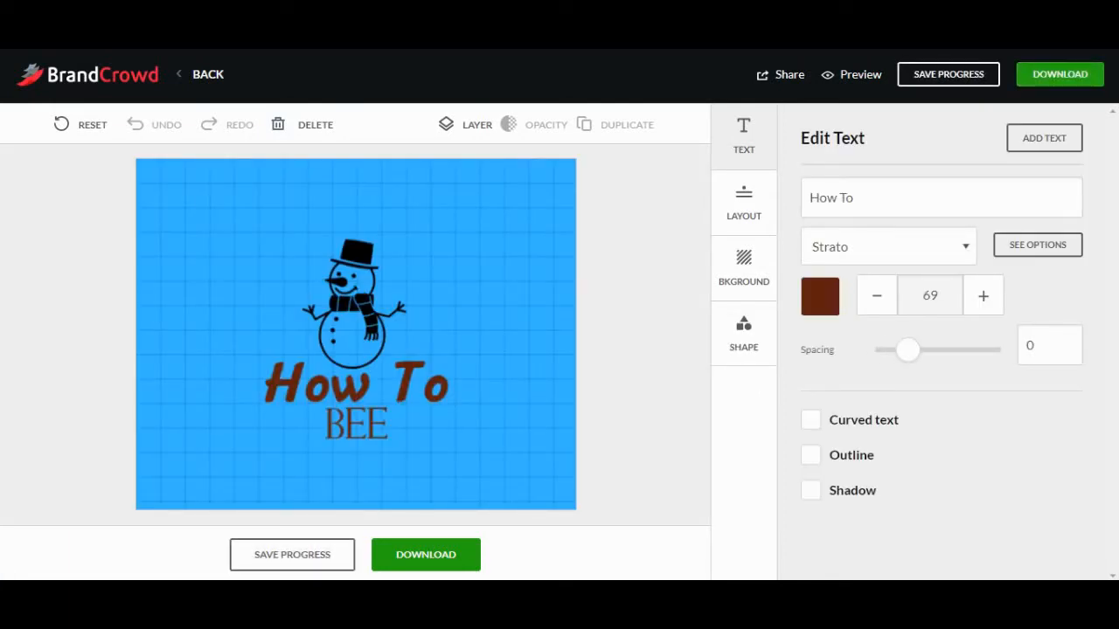
pyautogui.click(809, 419)
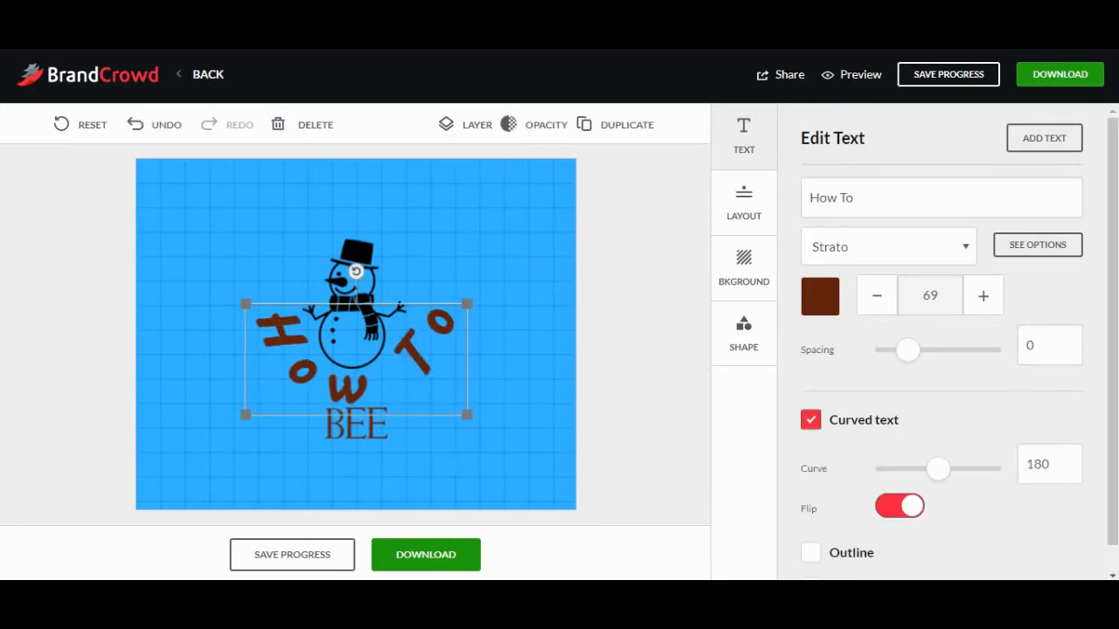
pyautogui.click(810, 420)
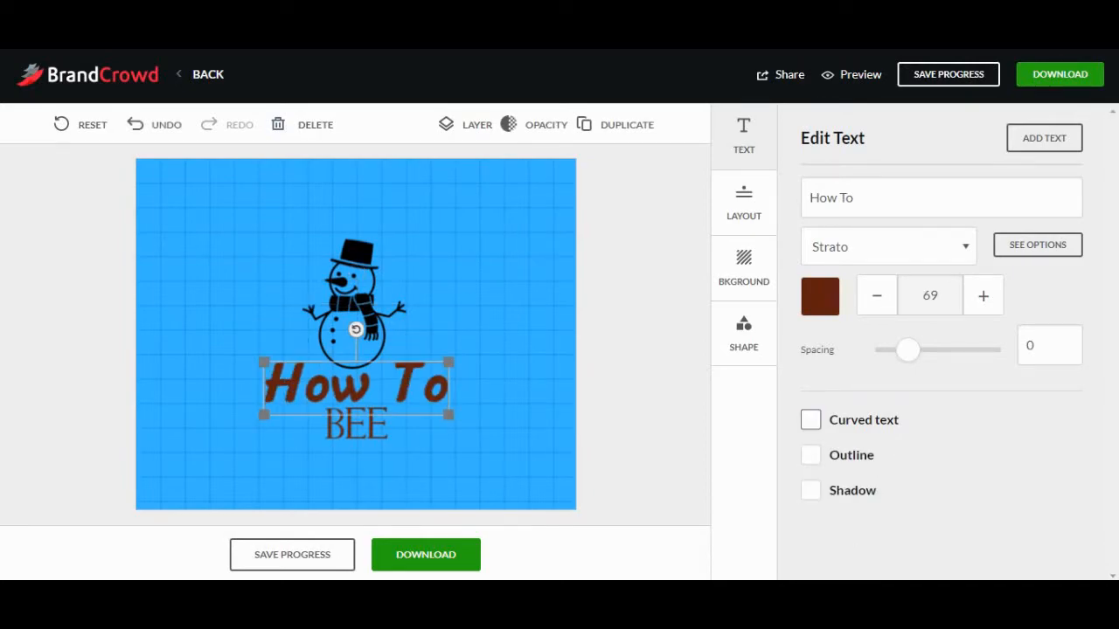
pyautogui.click(808, 419)
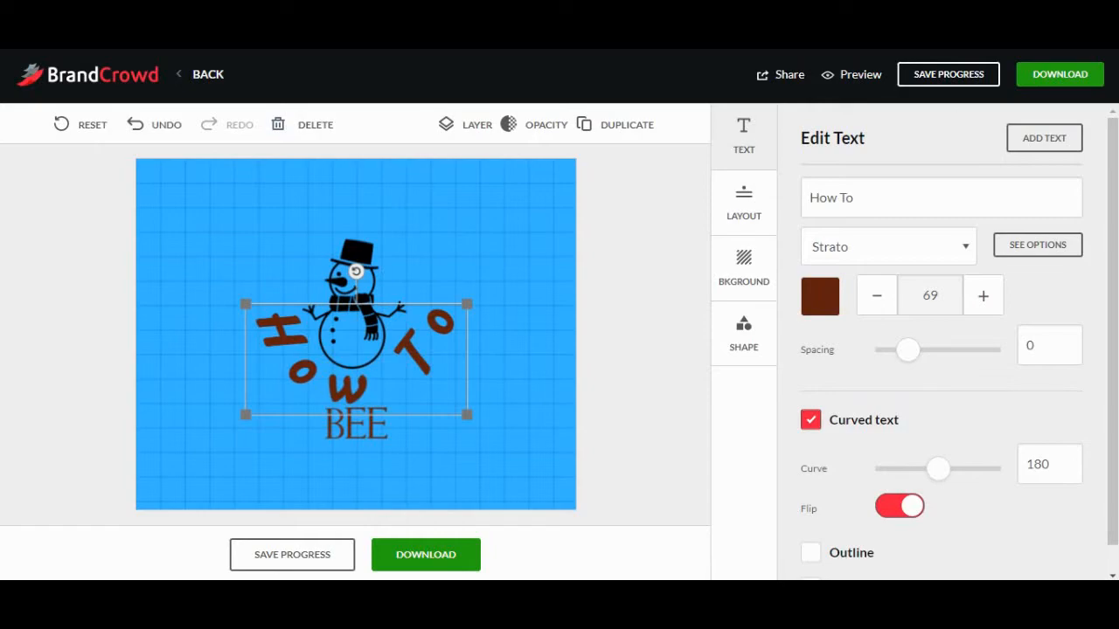
pyautogui.click(810, 420)
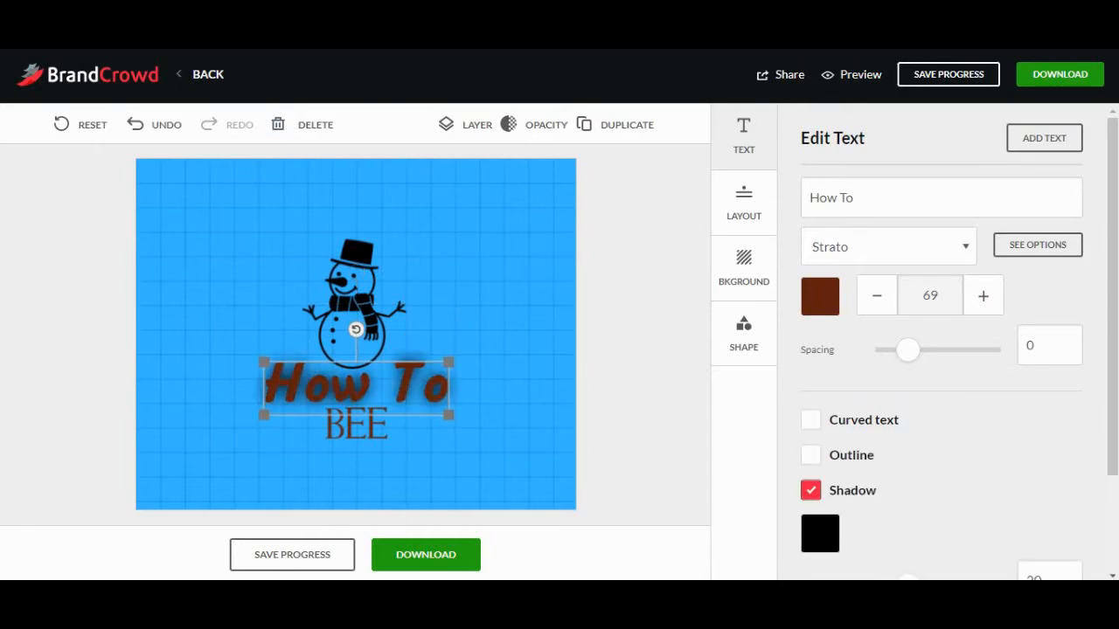
pyautogui.click(810, 489)
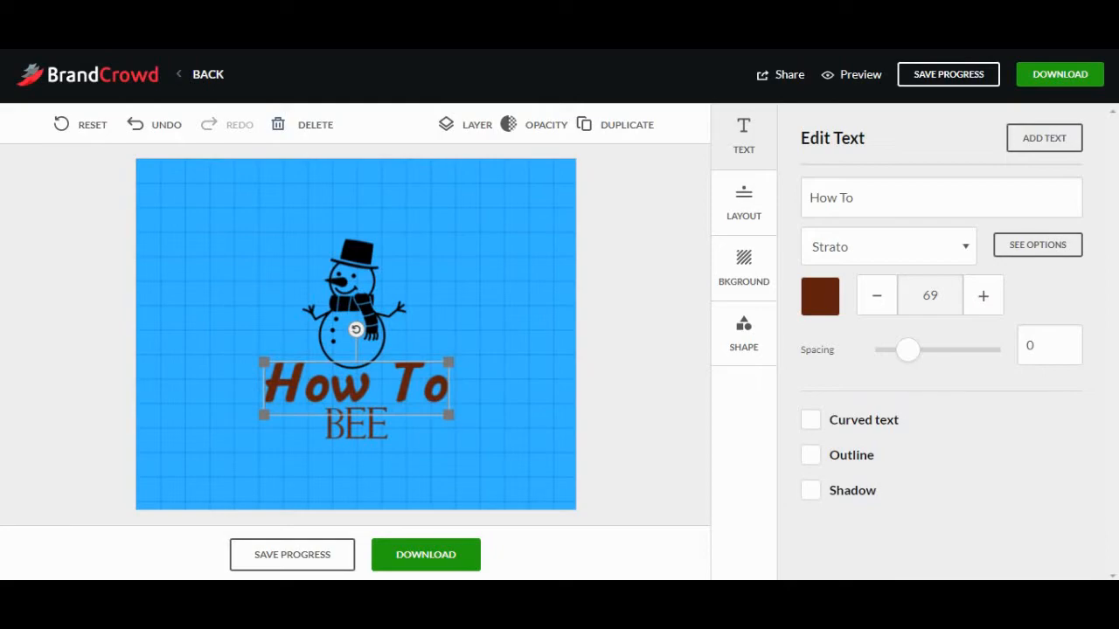
# - Shrink BEE to size 35 and select the snowman figure
pyautogui.click(743, 266)
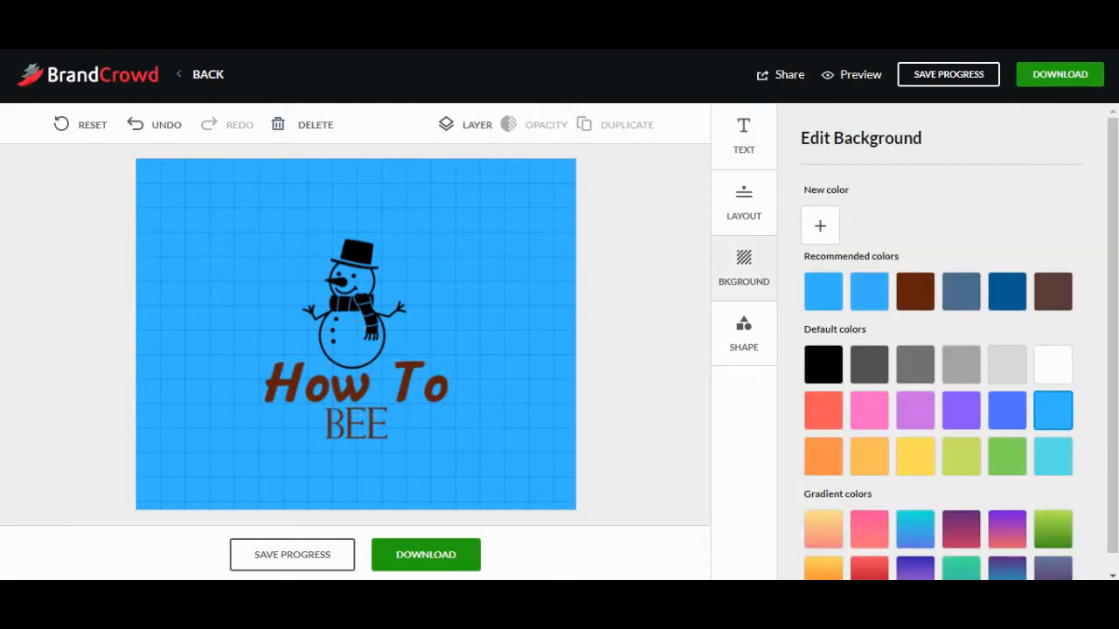
pyautogui.click(357, 381)
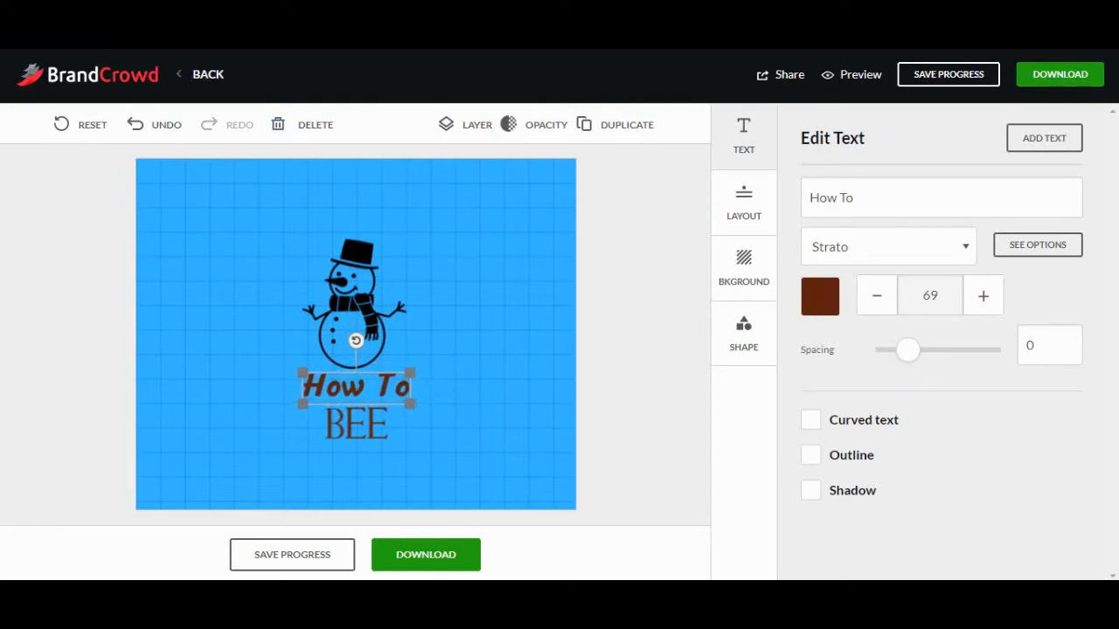
pyautogui.click(357, 425)
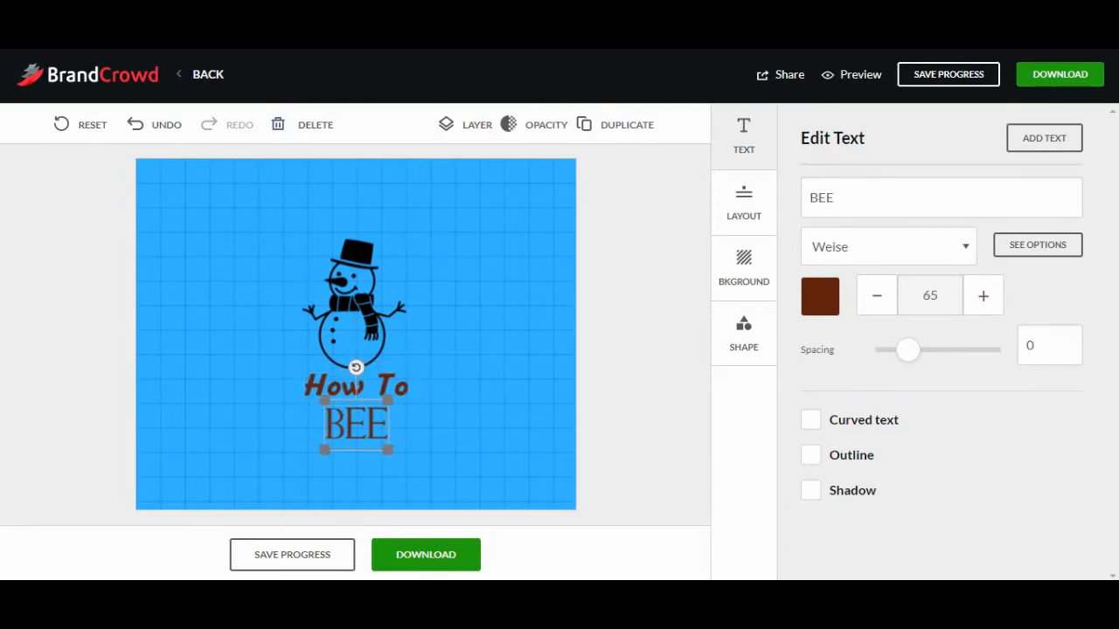
pyautogui.click(876, 293)
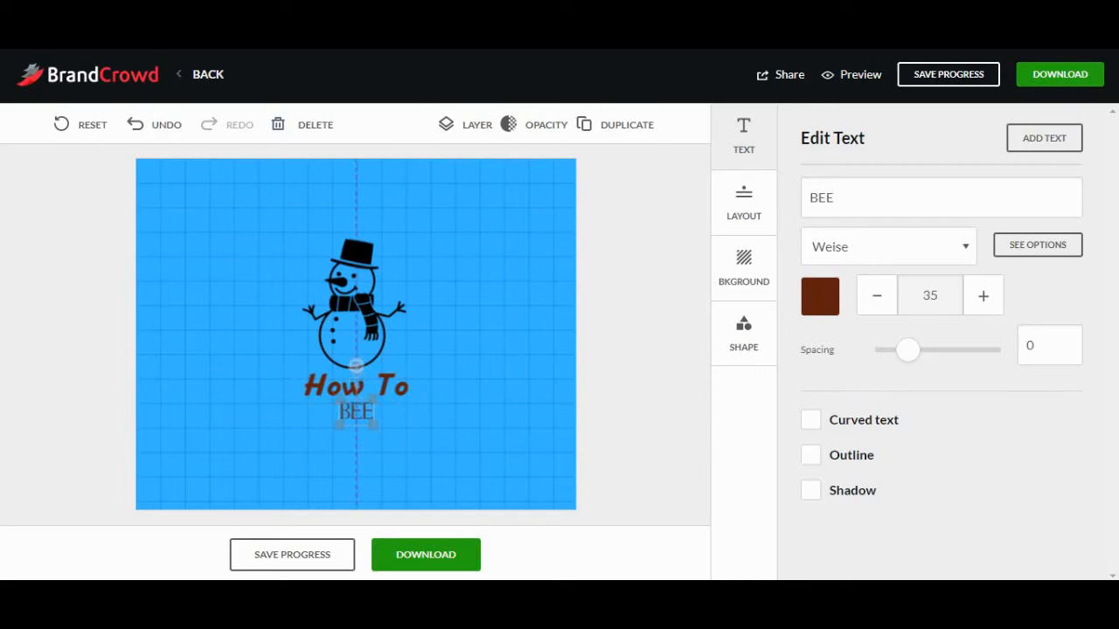
pyautogui.click(353, 298)
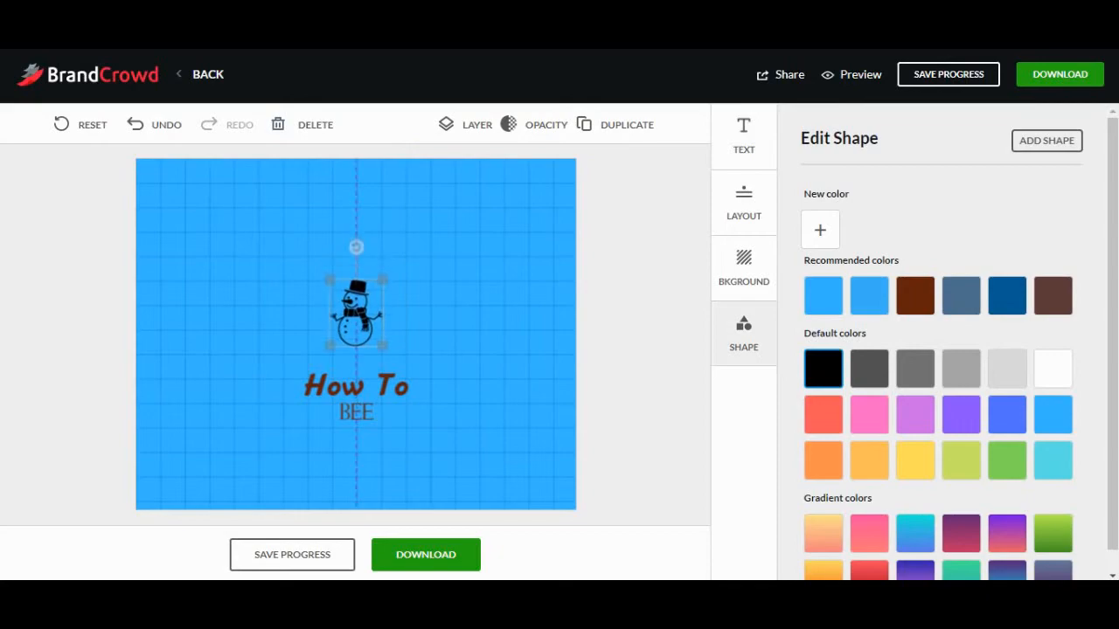
# - Nudge the snowman down above How To and start a new Snipping Tool capture
pyautogui.moveTo(356, 311); pyautogui.dragTo(357, 336)
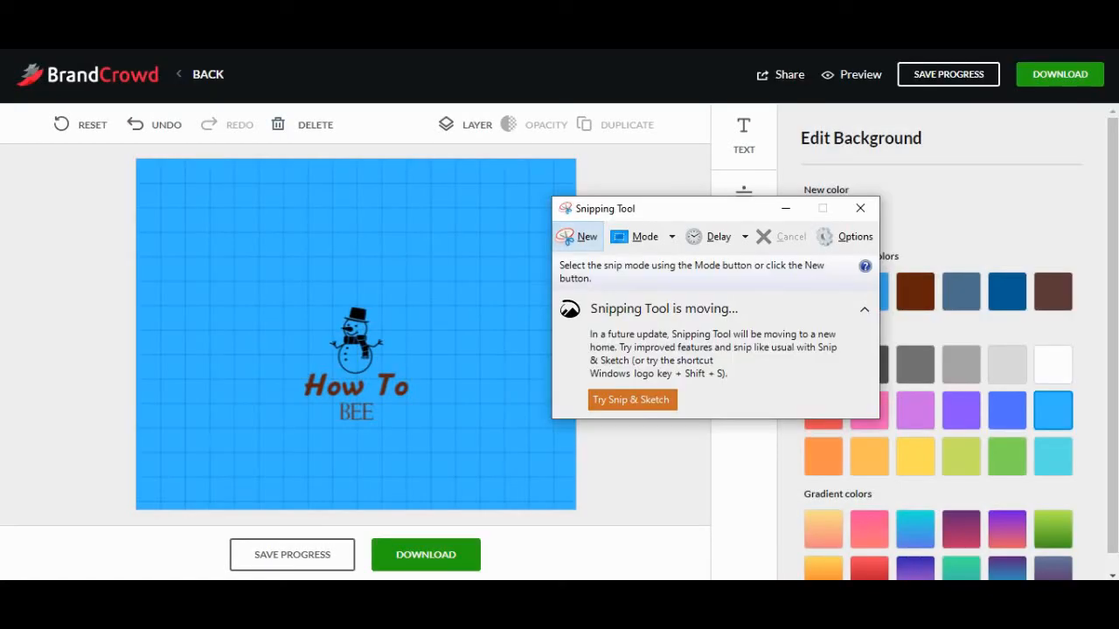
pyautogui.click(588, 236)
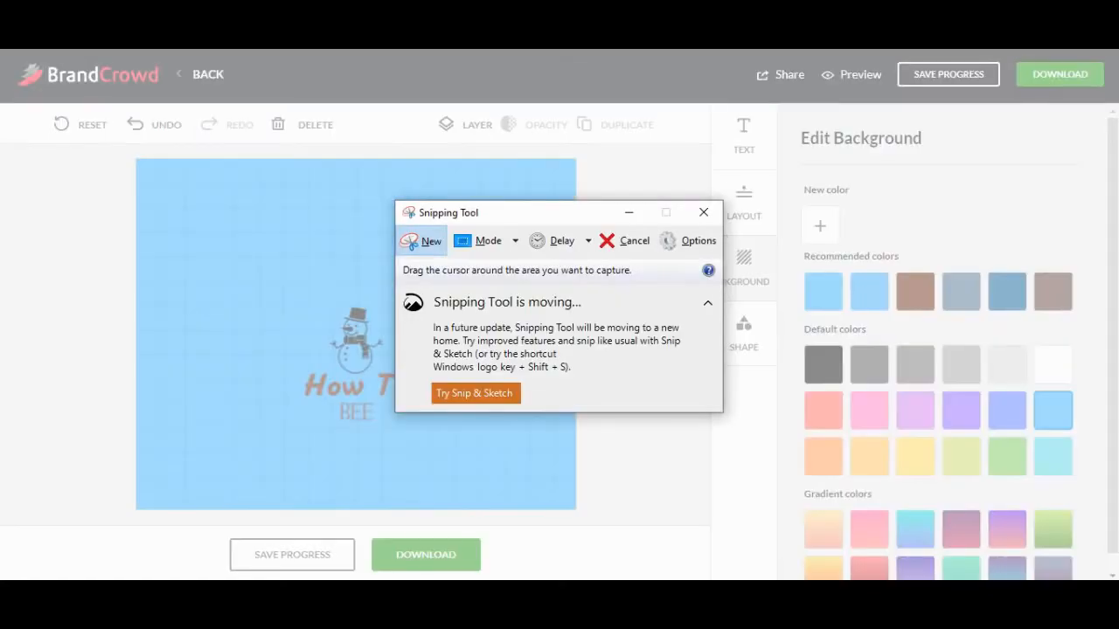